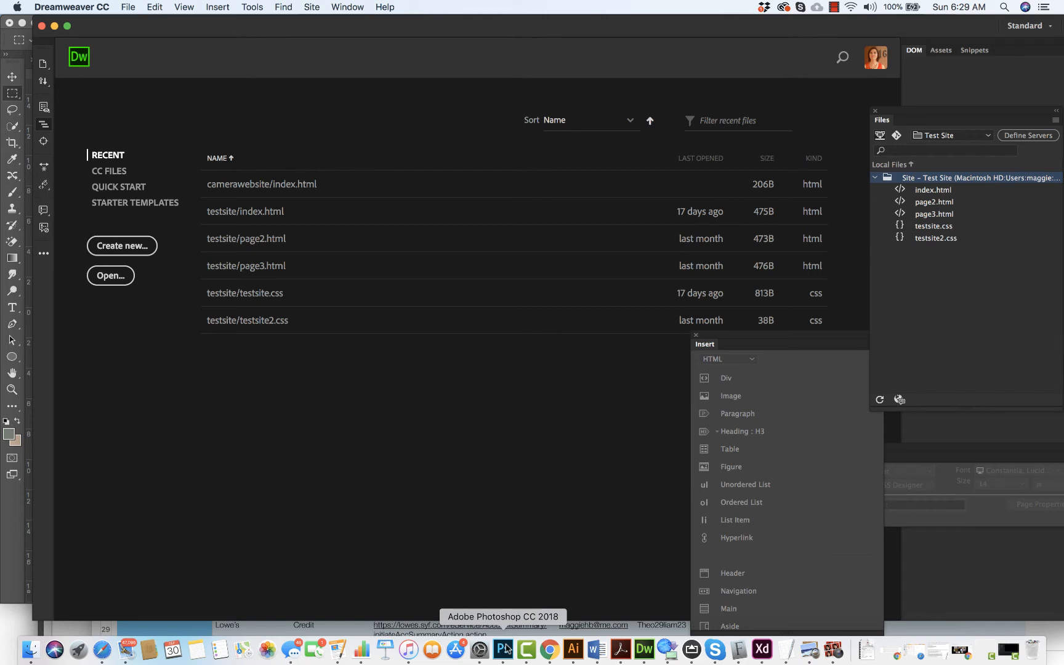
- Switch to the camerasite.psd mockup in Photoshop and scroll through the page design
left_click(502, 649)
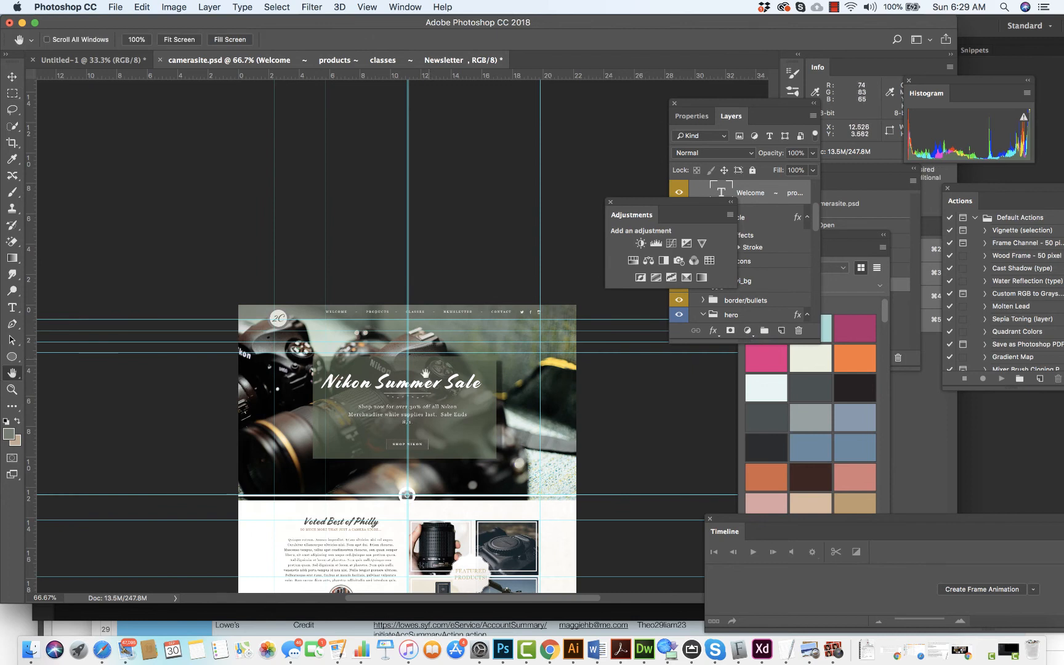
scroll("down", 3)
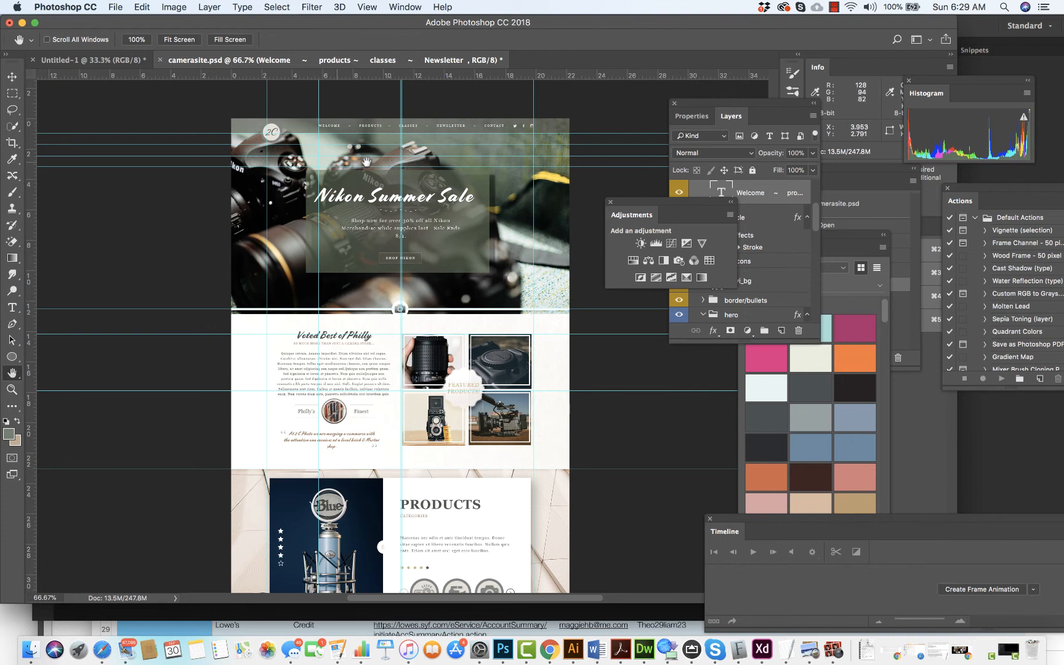
mouse_move(319, 348)
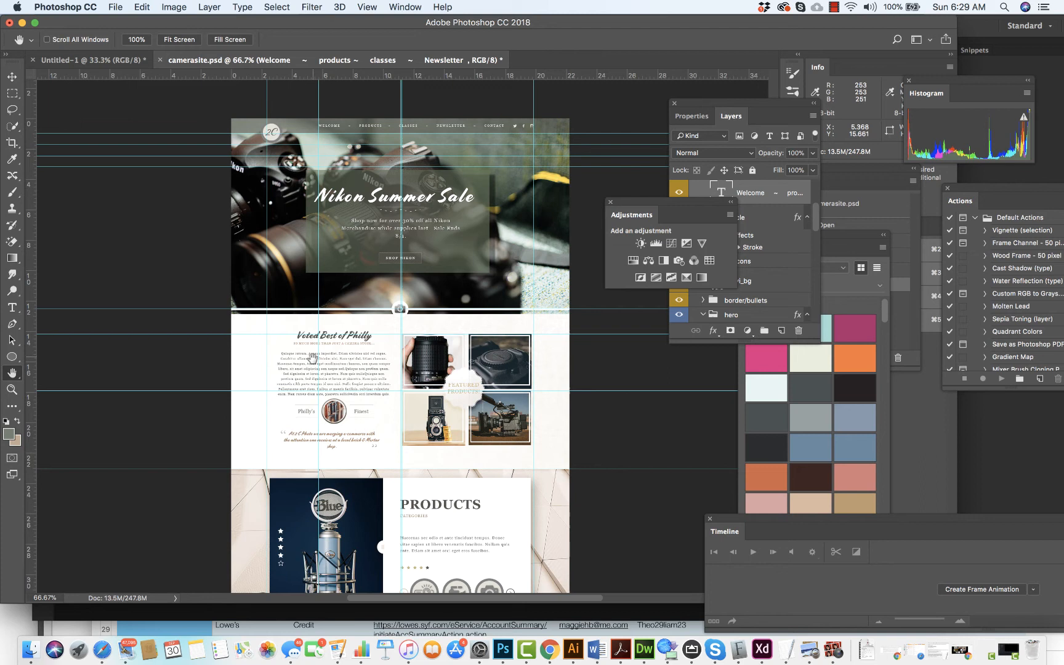
mouse_move(489, 386)
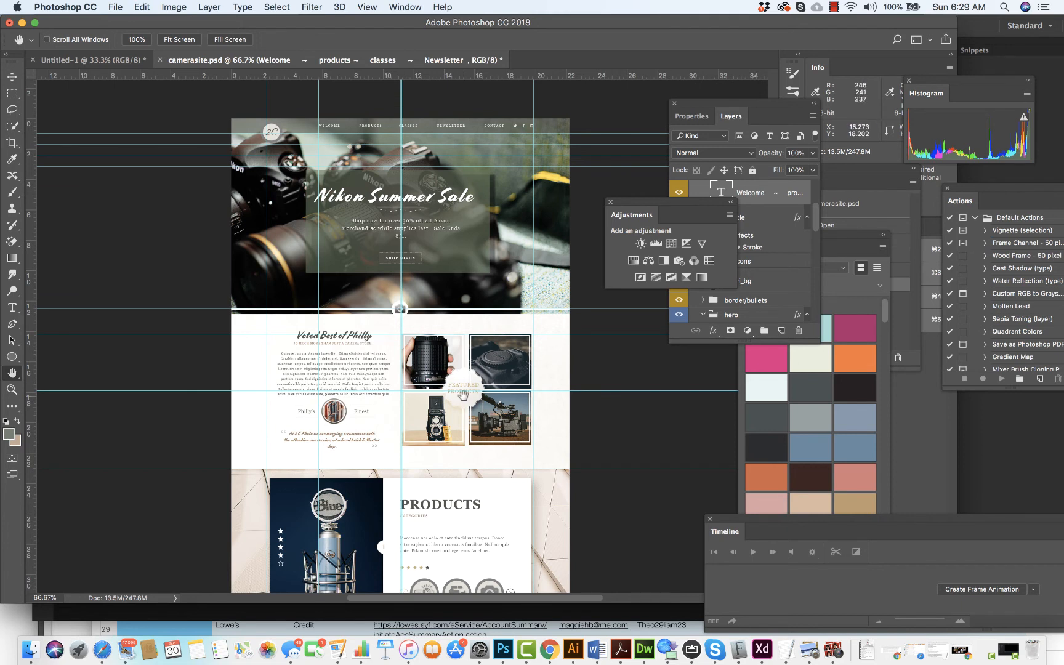
scroll("down", 3)
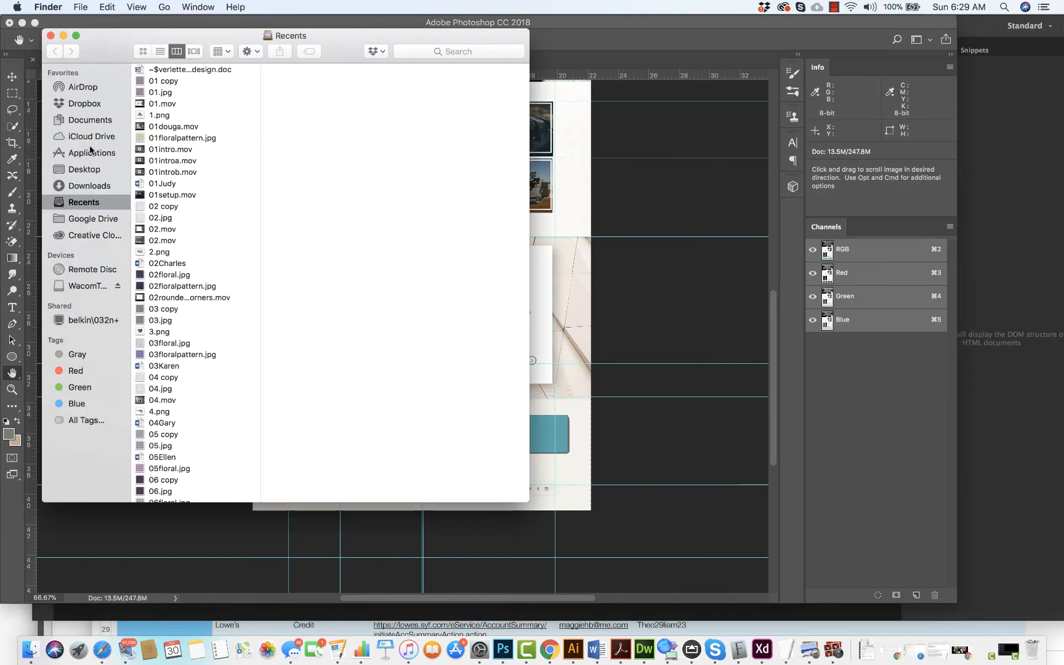
- Create a new folder named camerawebsite in Documents, then switch to Dreamweaver
left_click(90, 121)
type("camera")
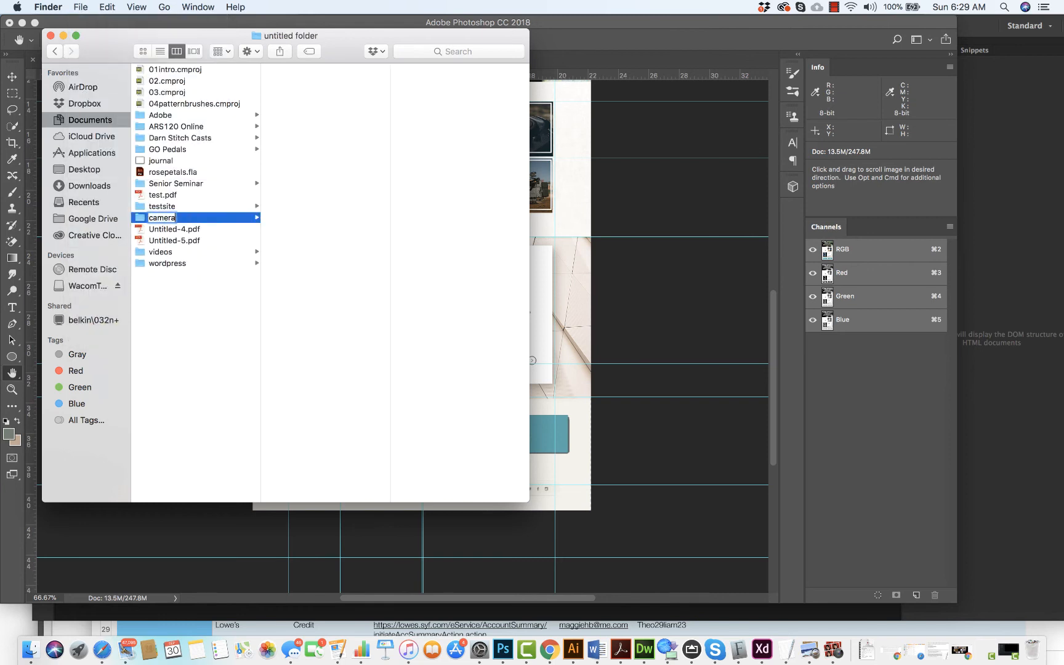
type("website")
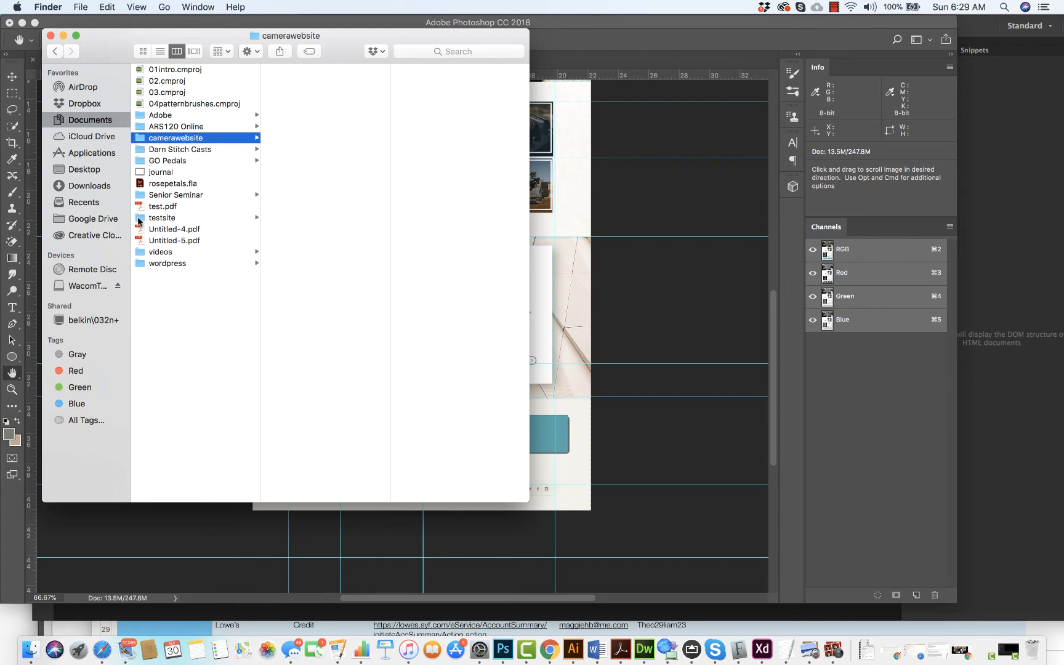
mouse_move(643, 649)
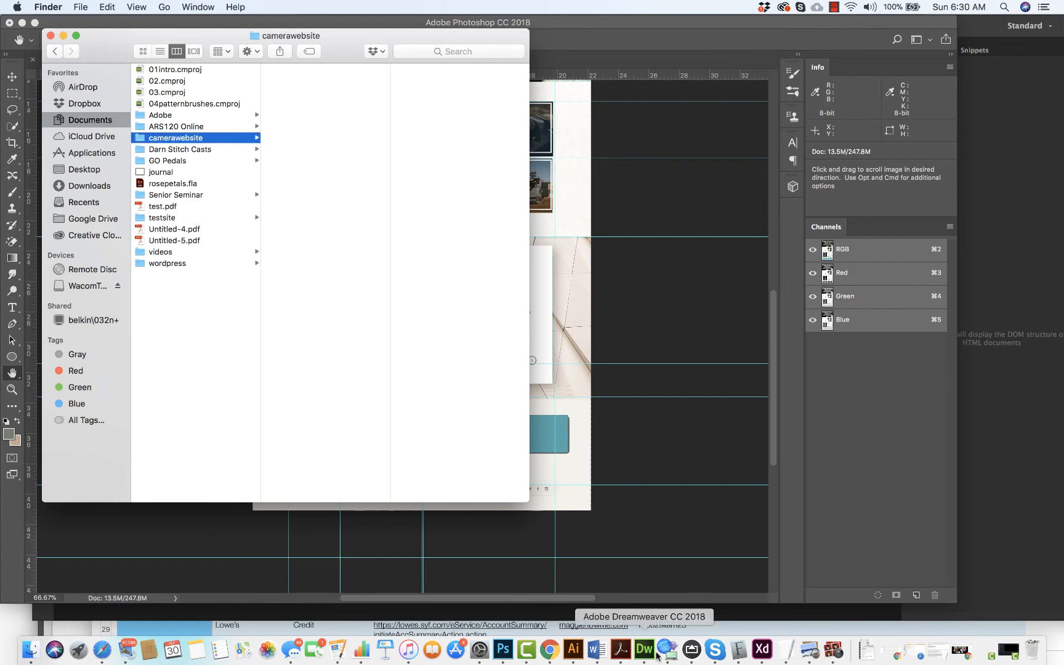
left_click(643, 651)
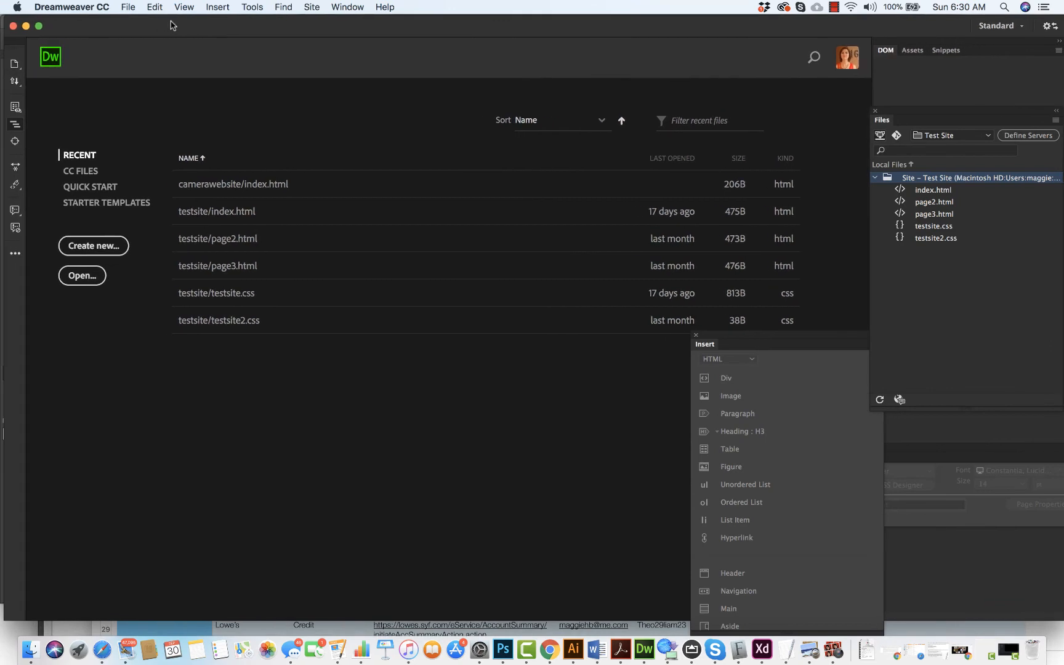
mouse_move(210, 22)
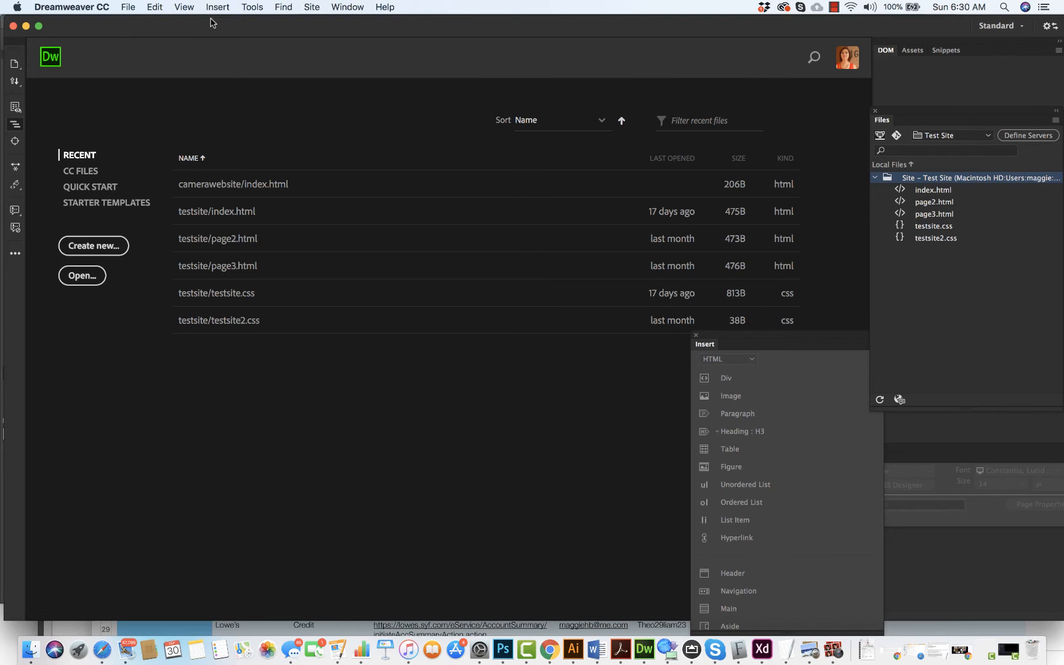
mouse_move(308, 11)
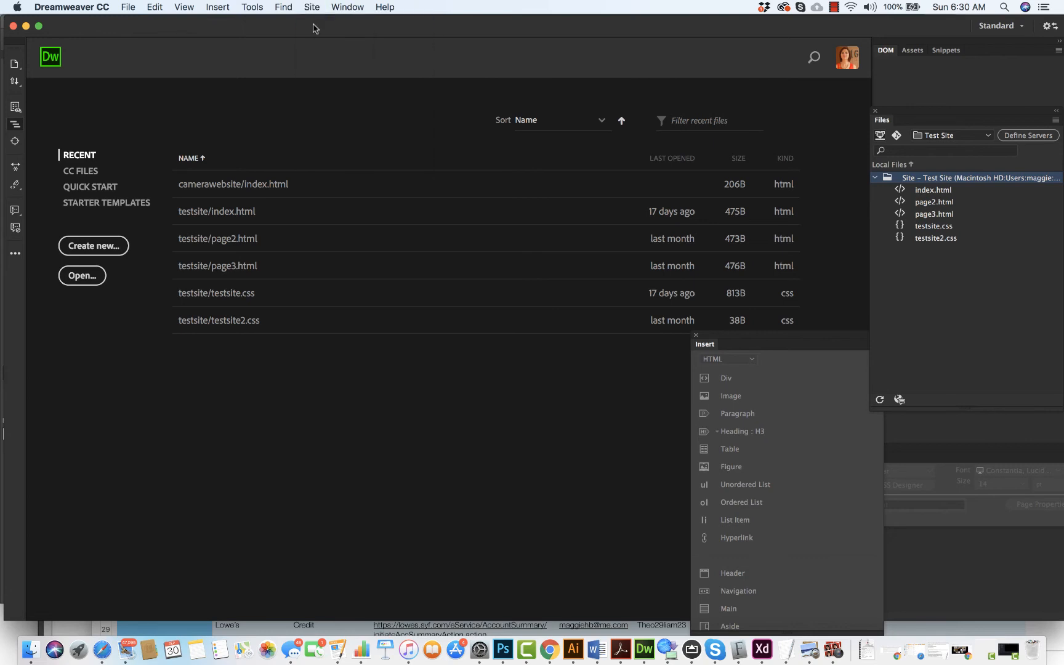
- Name the site camera website, choose Documents/camerawebsite as its local folder, and save the setup
type("camera websi")
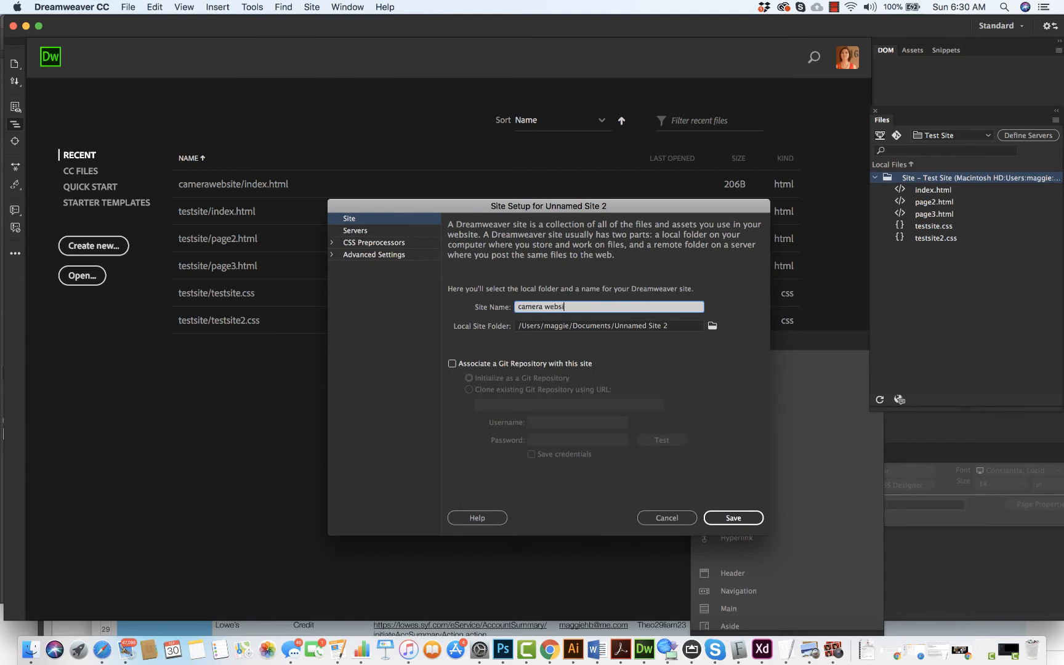
type("te")
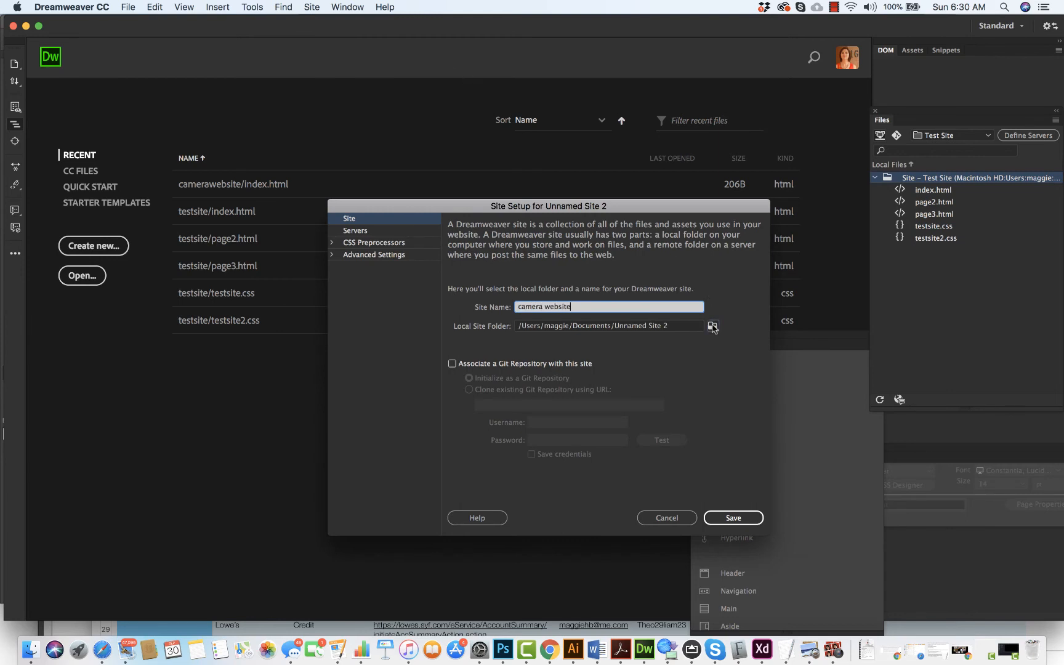
left_click(714, 327)
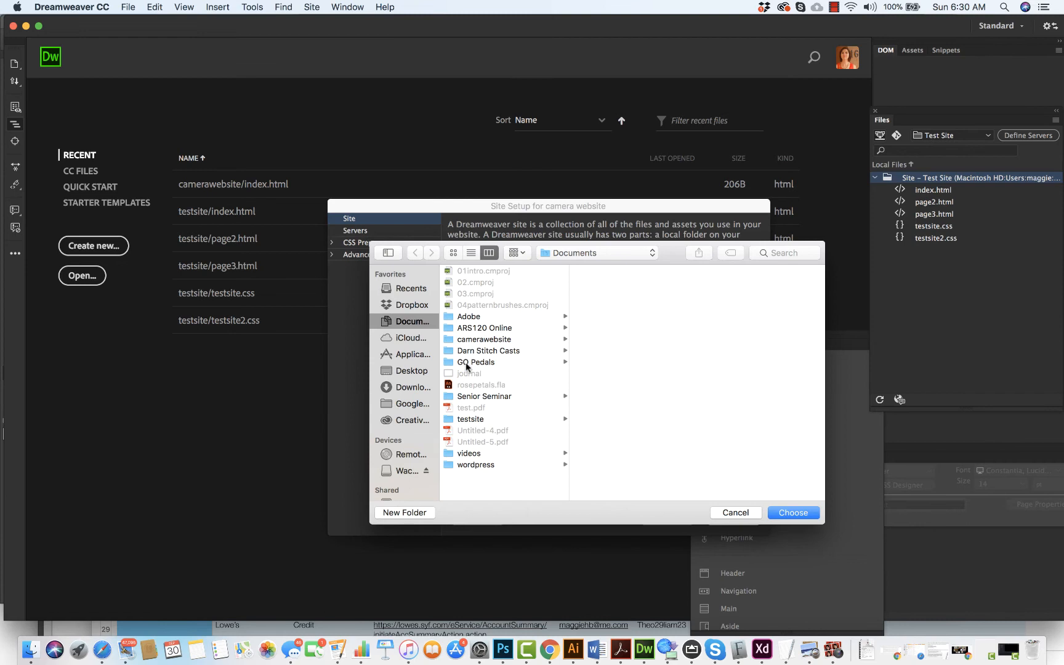
left_click(484, 340)
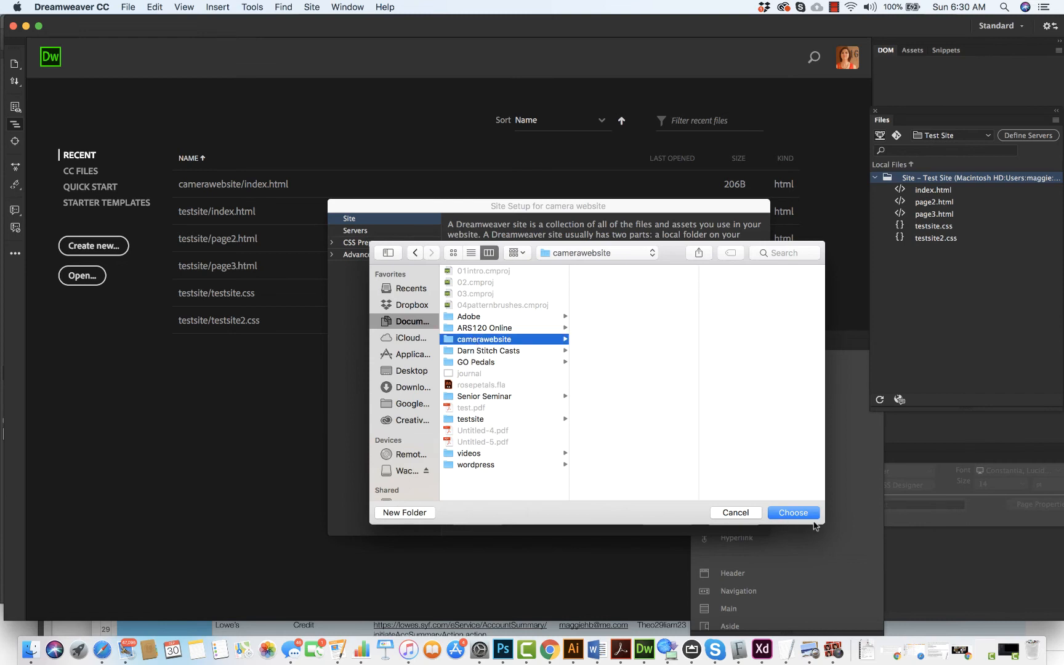
left_click(792, 513)
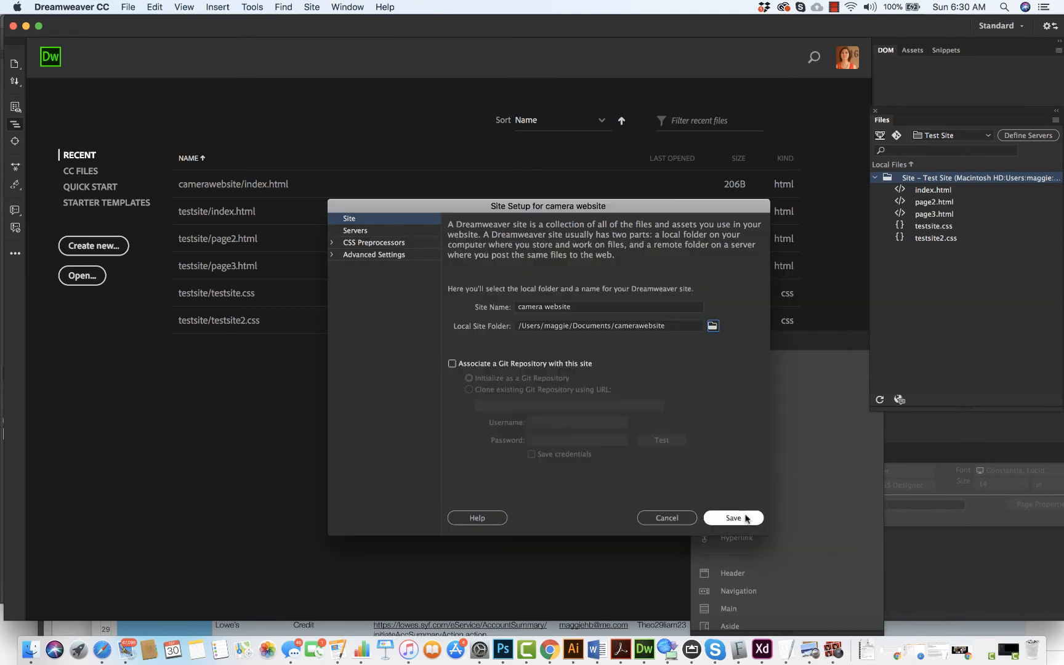
left_click(733, 517)
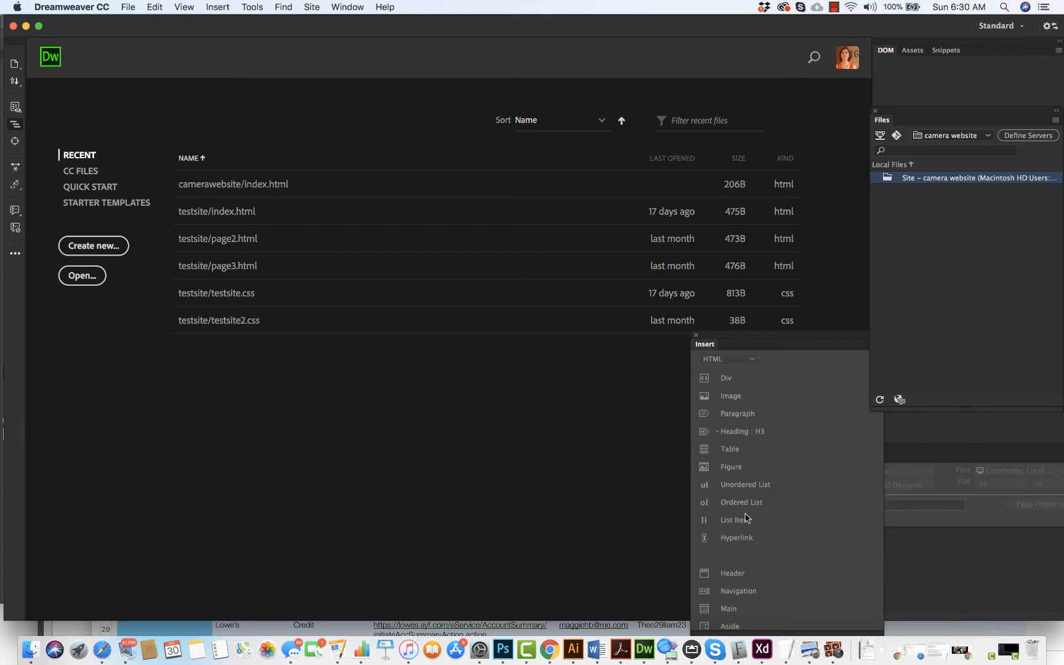
mouse_move(446, 292)
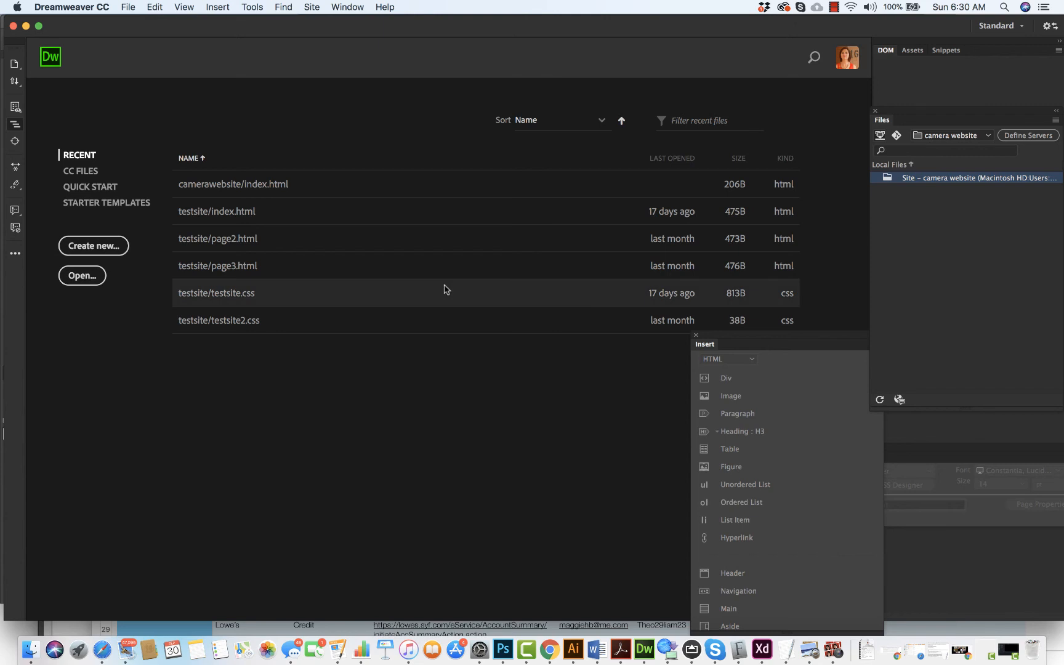
mouse_move(207, 5)
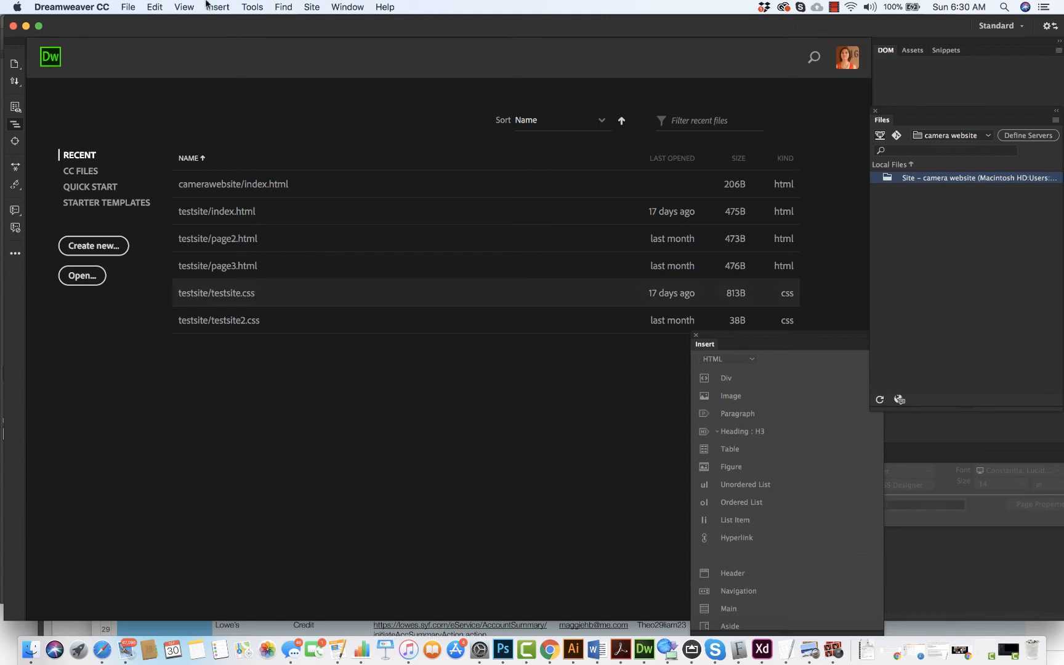
- Create a new blank HTML page in Dreamweaver
left_click(128, 7)
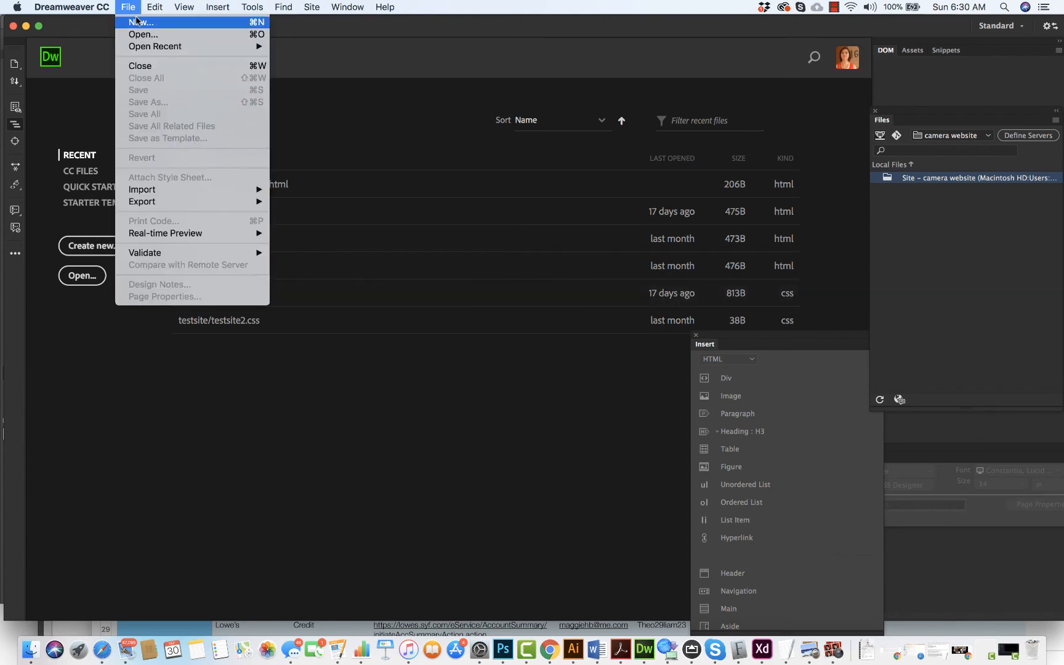
left_click(140, 22)
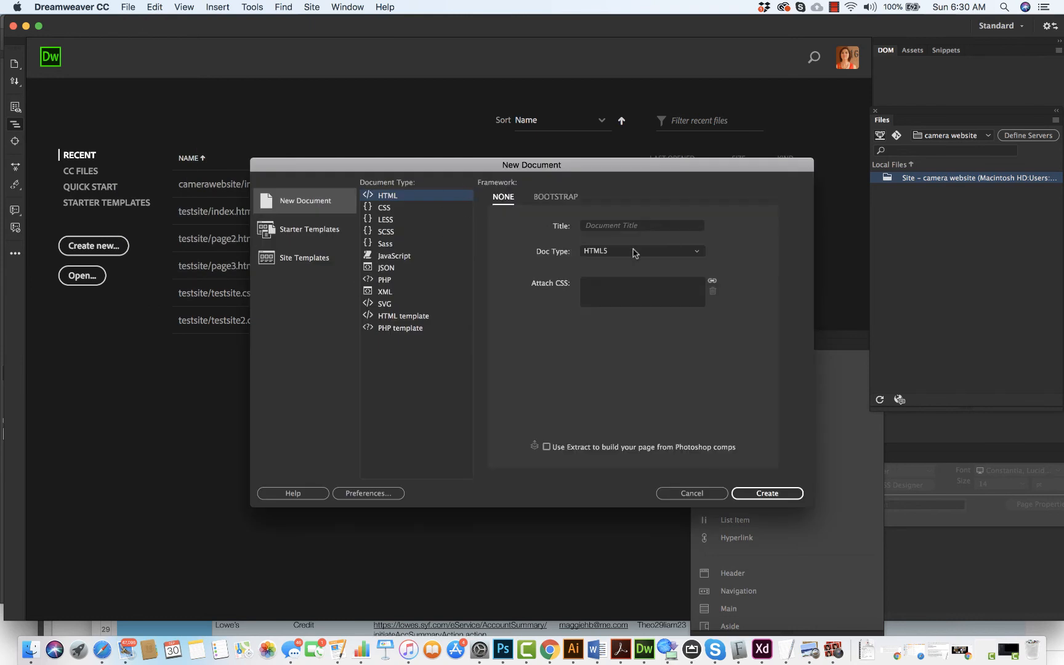
left_click(767, 494)
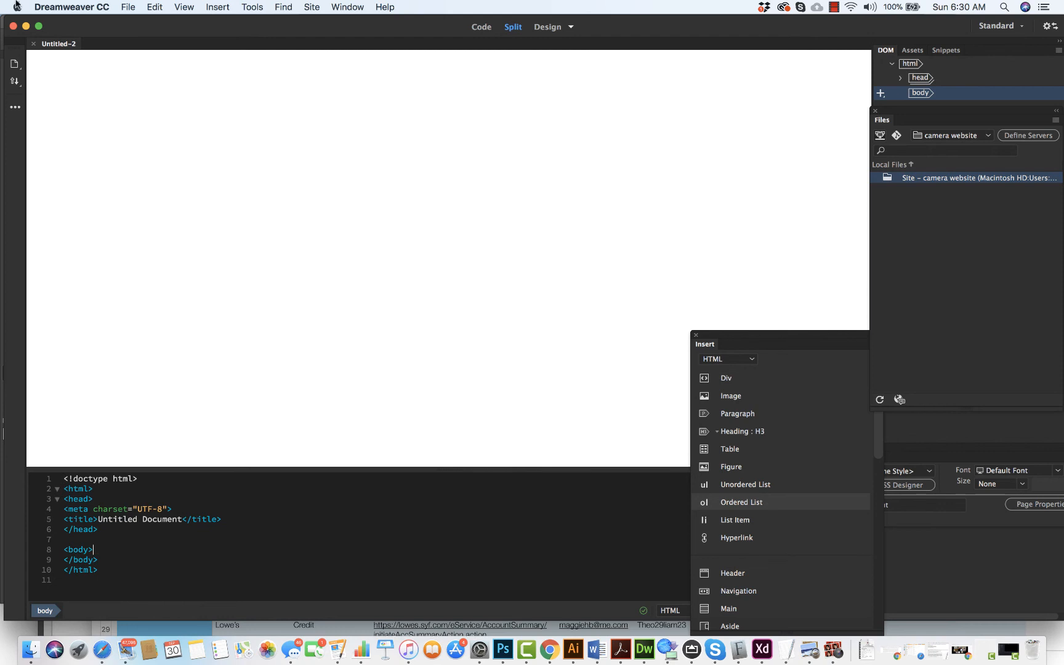
- Save the page as index.html in camerawebsite and return to the Photoshop mockup
left_click(129, 8)
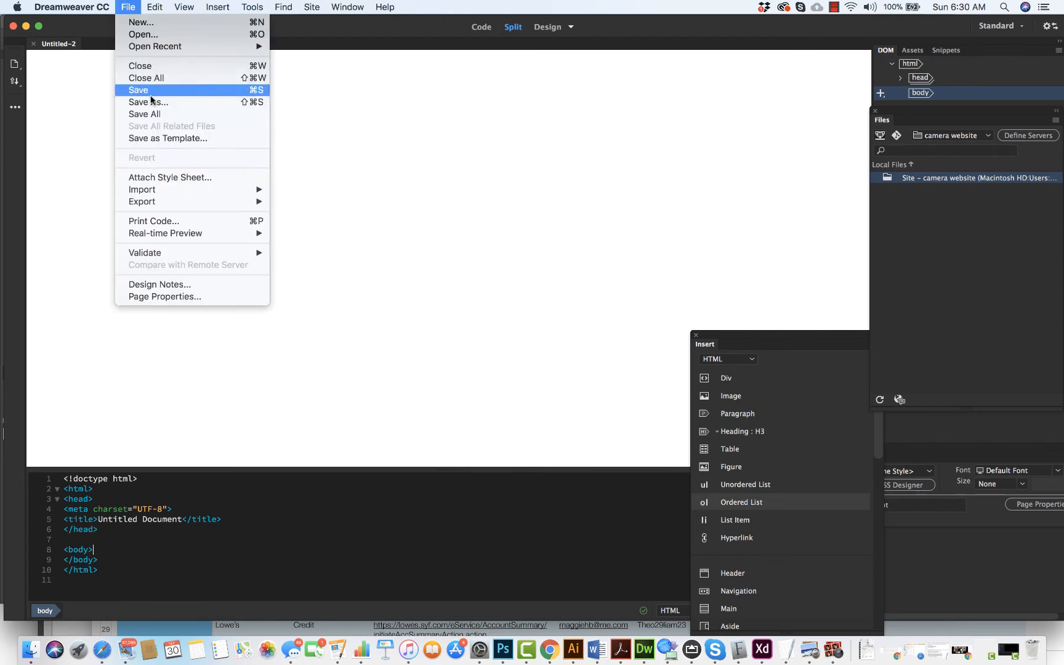
left_click(138, 90)
type("index.html")
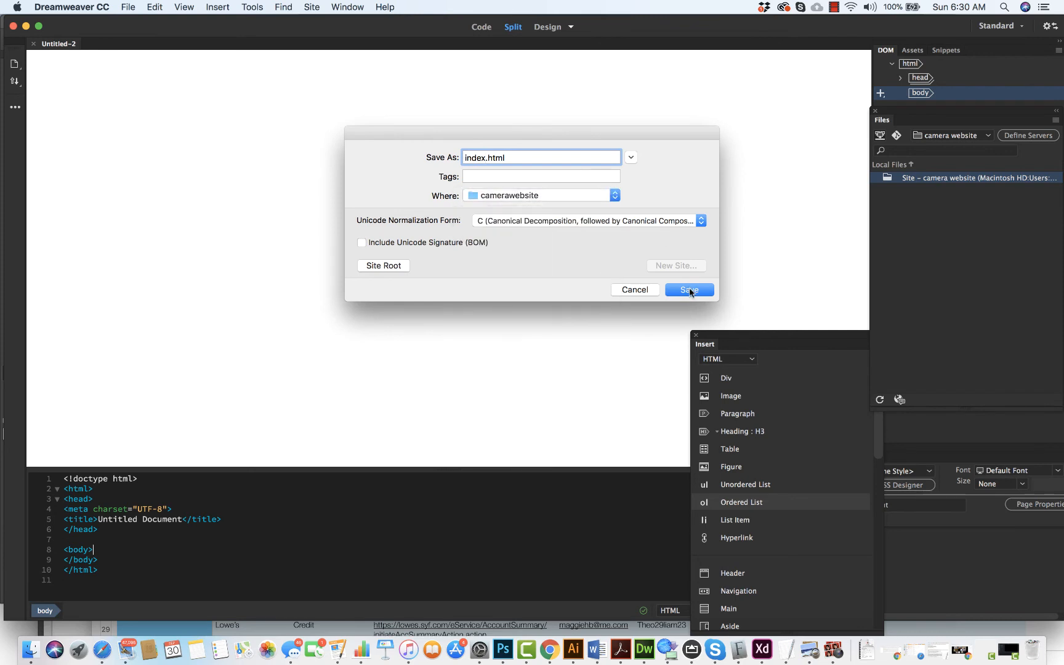
left_click(689, 290)
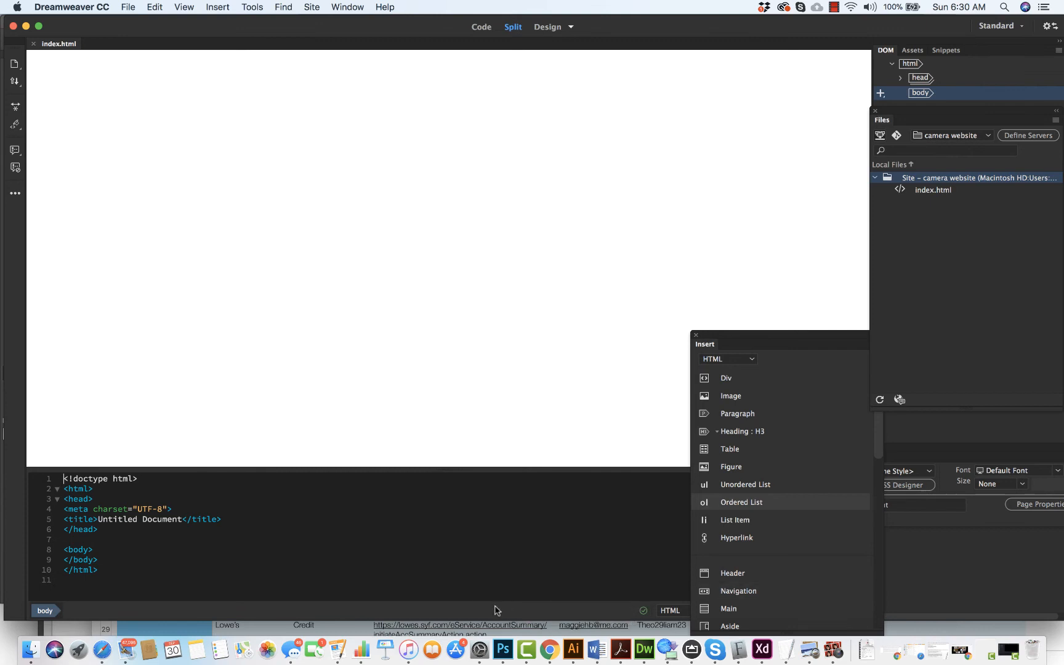
left_click(503, 651)
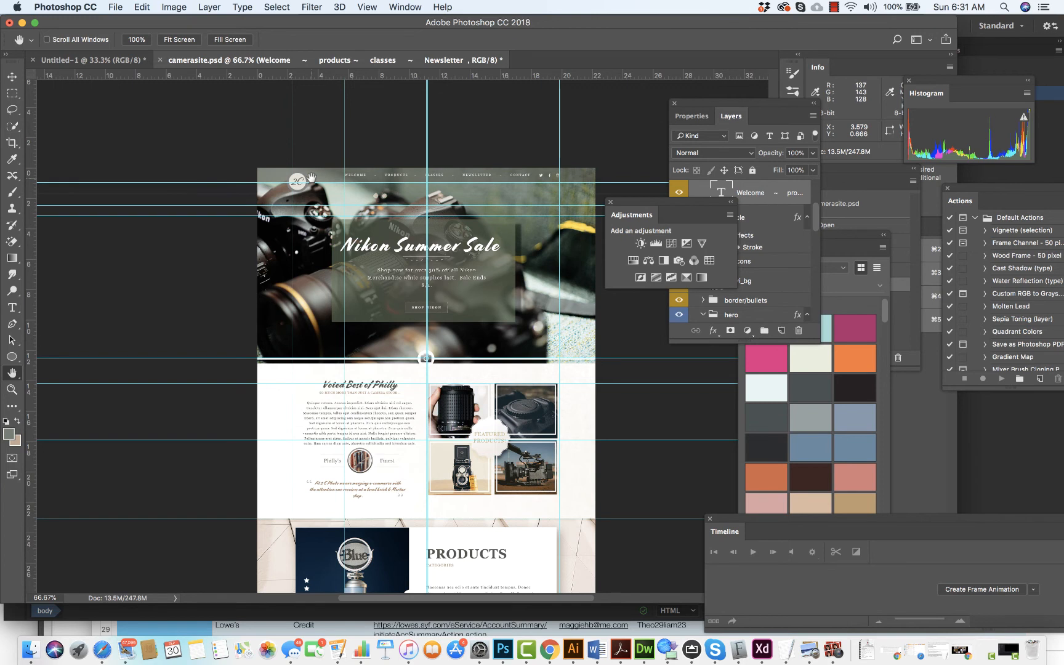
mouse_move(709, 108)
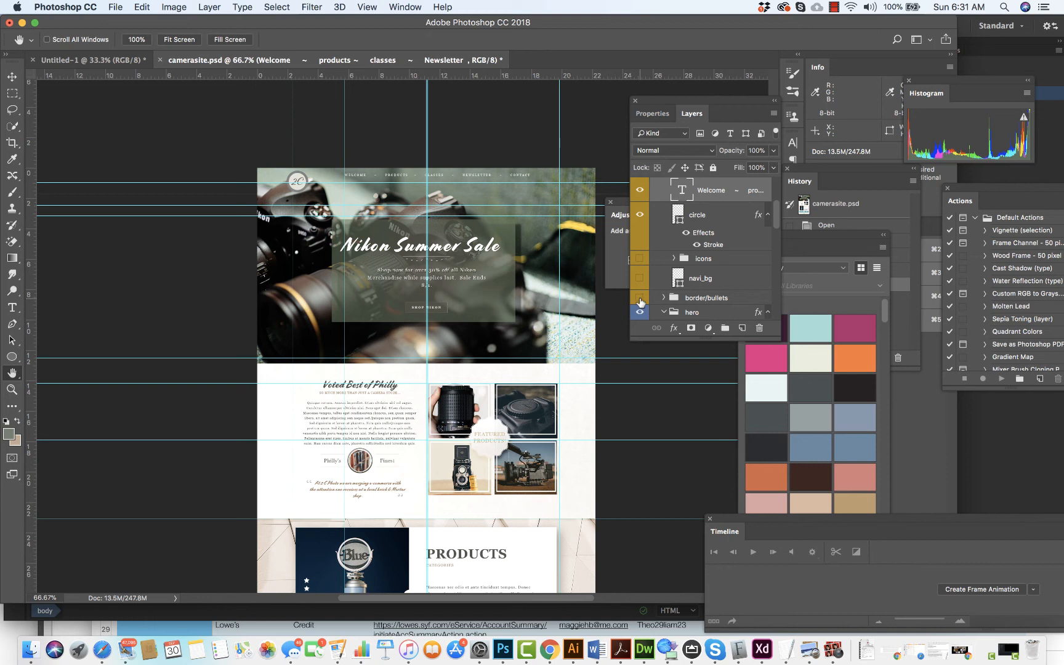
- Hide the hero photo and page content layers so only the 2C logo shows
left_click(640, 312)
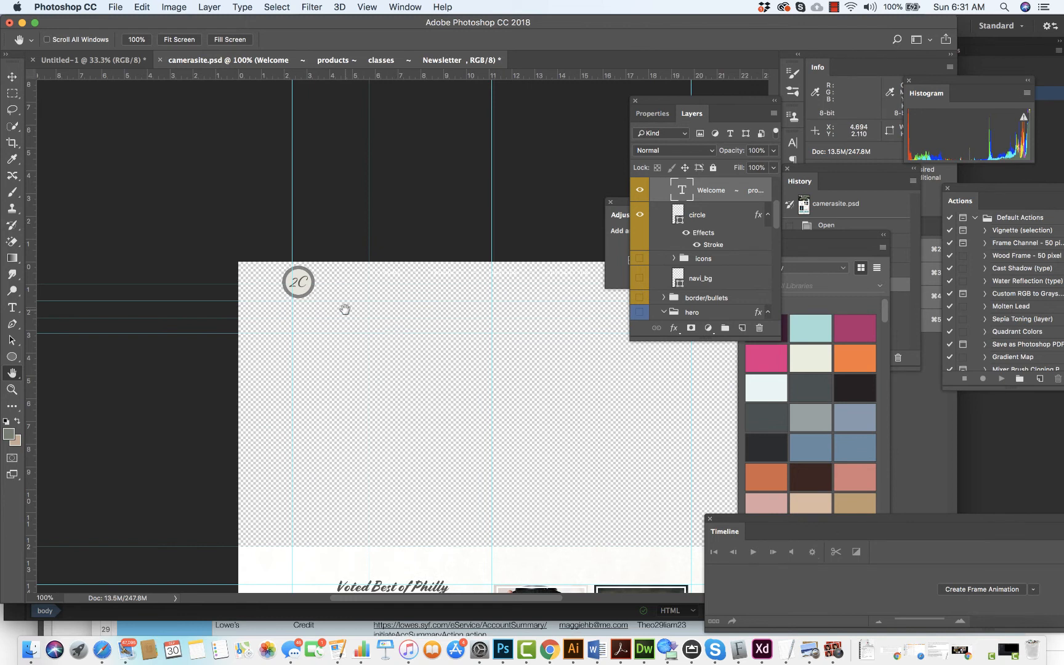
mouse_move(214, 209)
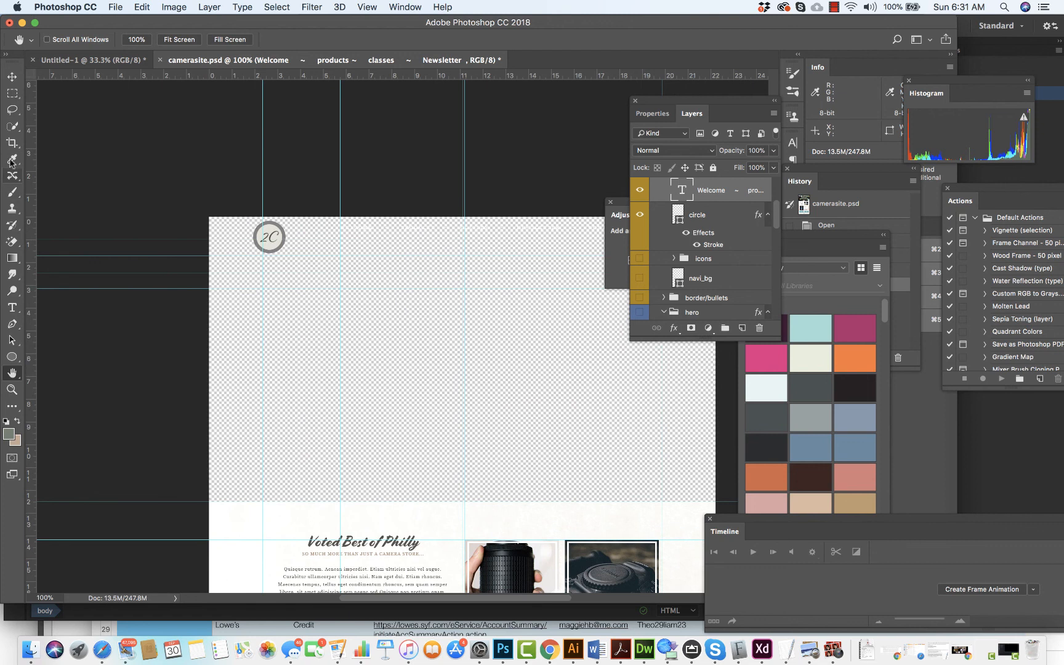
- Switch to the Graphic and Web workspace and use the Slice Tool to mark off the 2C logo
left_click(12, 142)
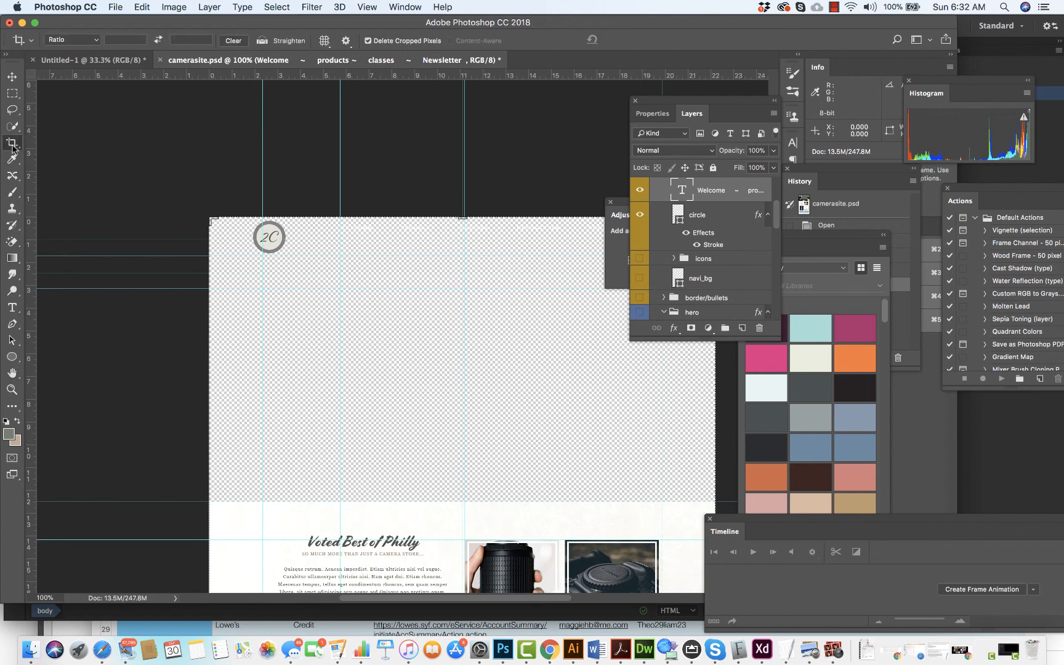
mouse_move(17, 150)
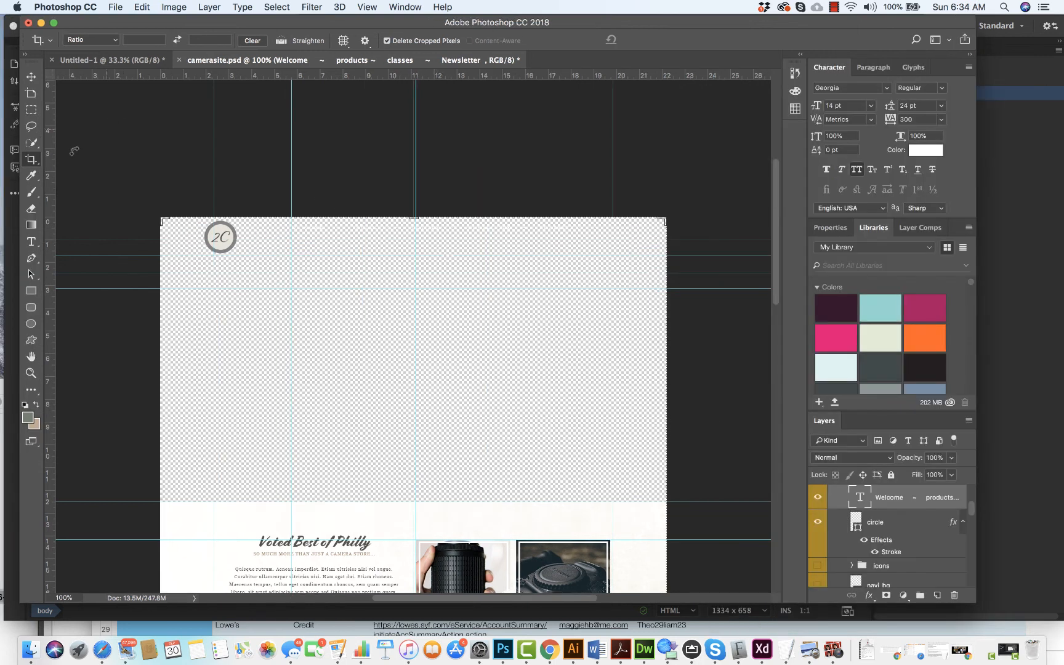
left_click(31, 159)
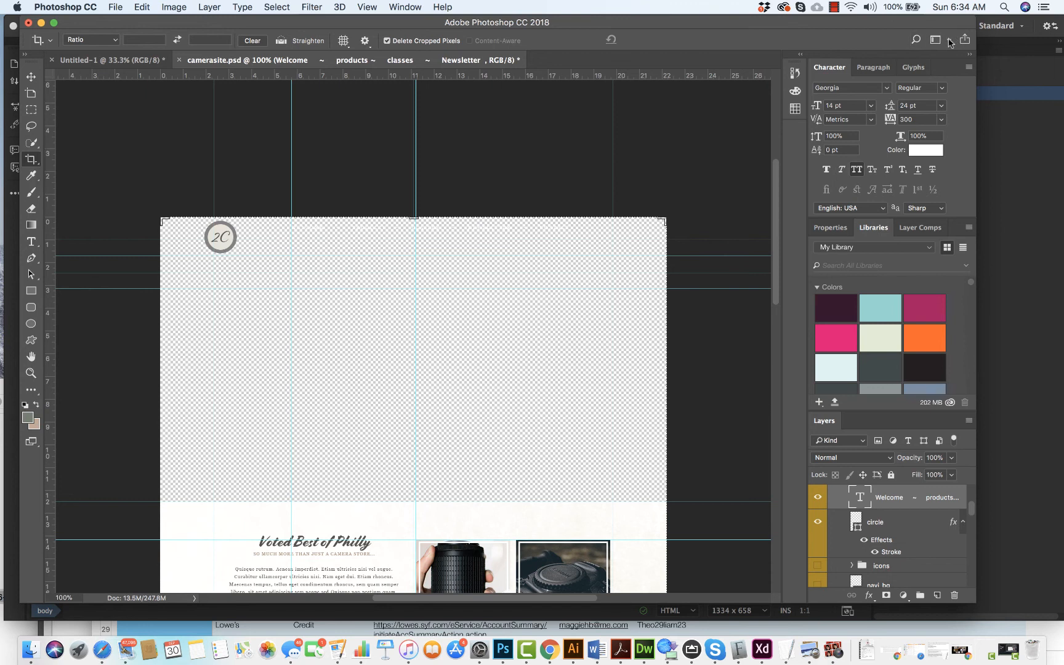
left_click(999, 25)
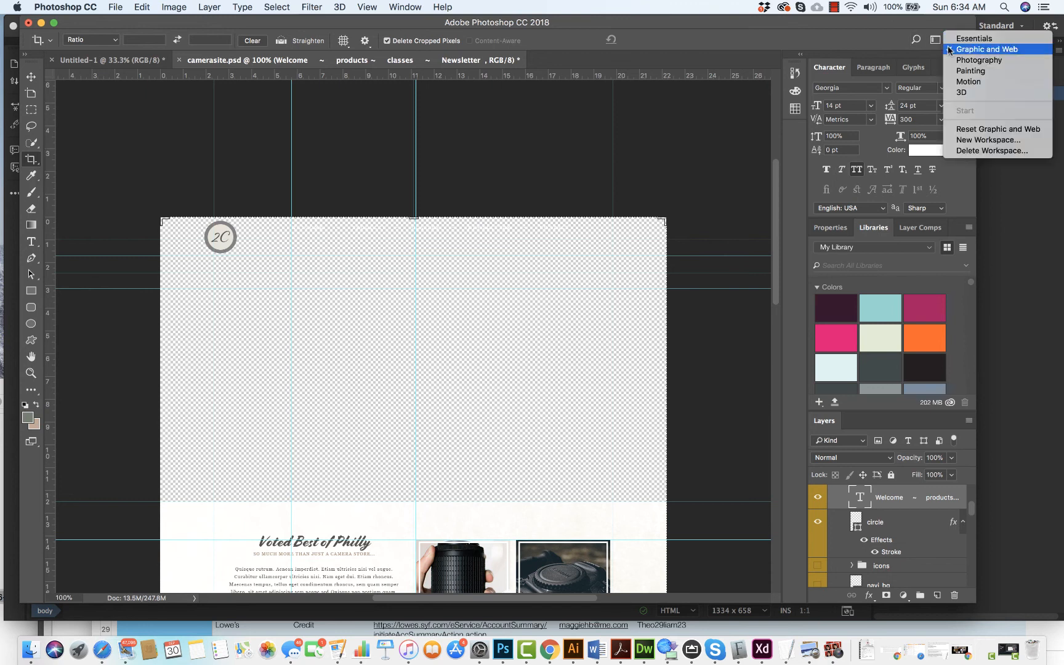
left_click(30, 159)
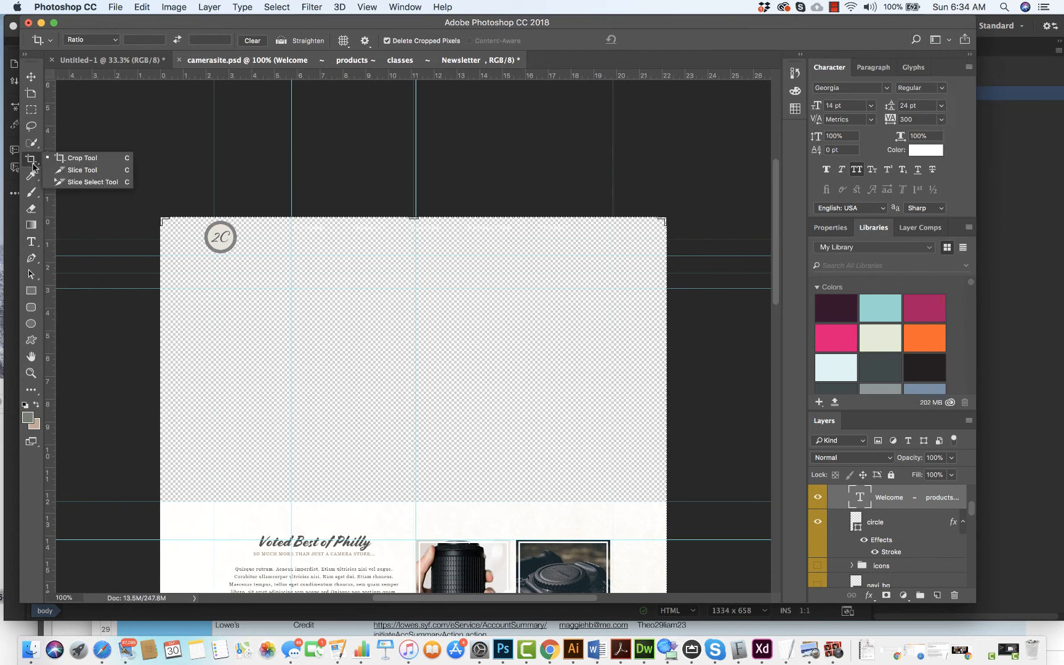
left_click(81, 170)
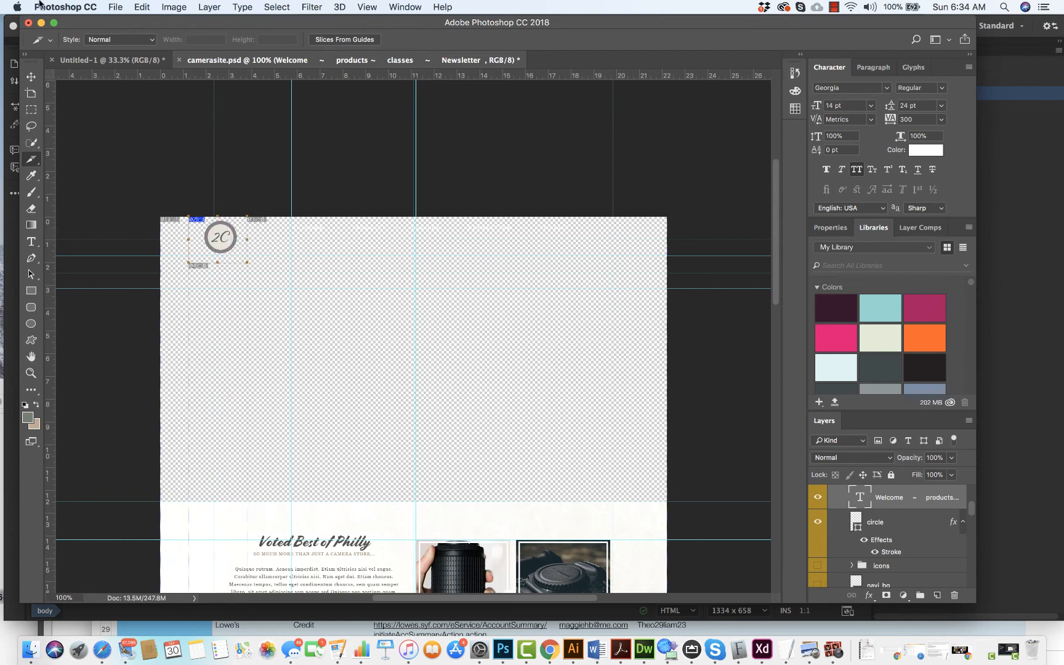
left_click(115, 7)
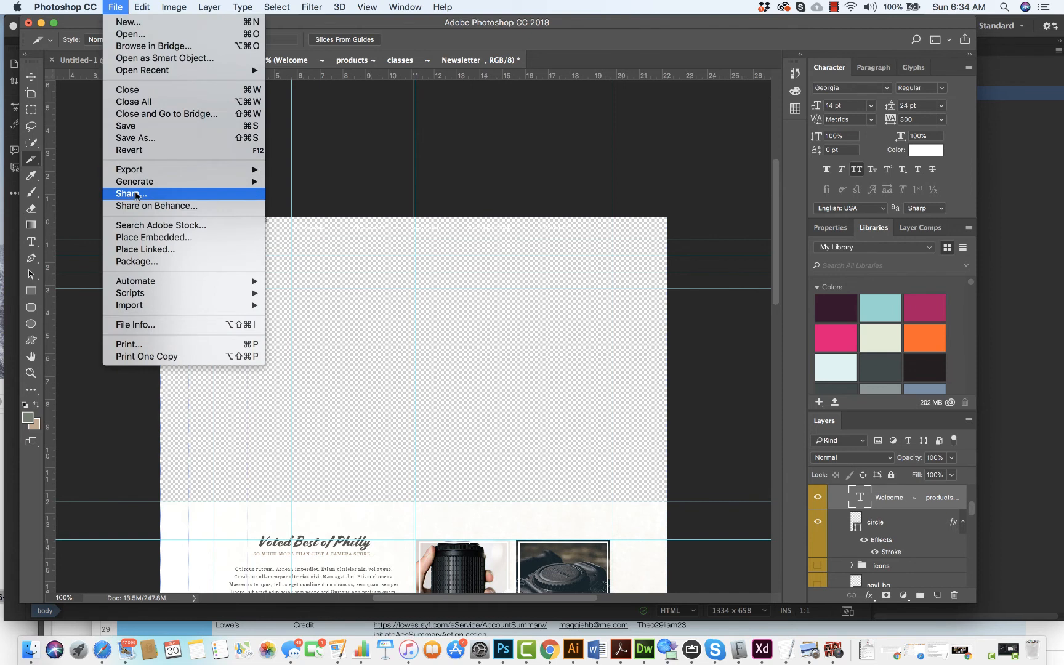
mouse_move(162, 224)
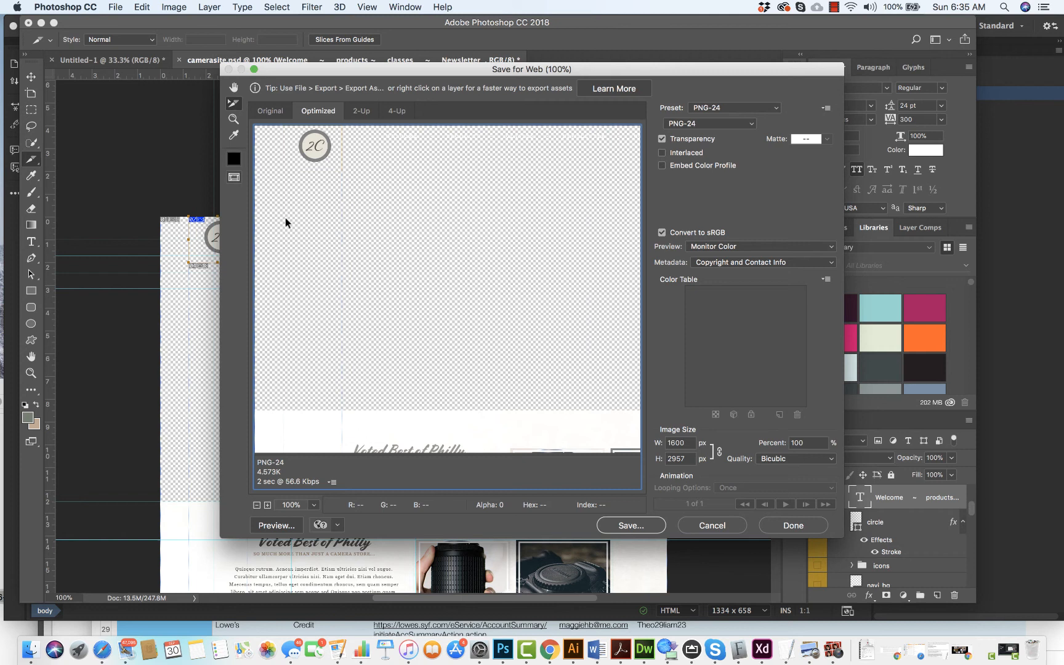
mouse_move(314, 149)
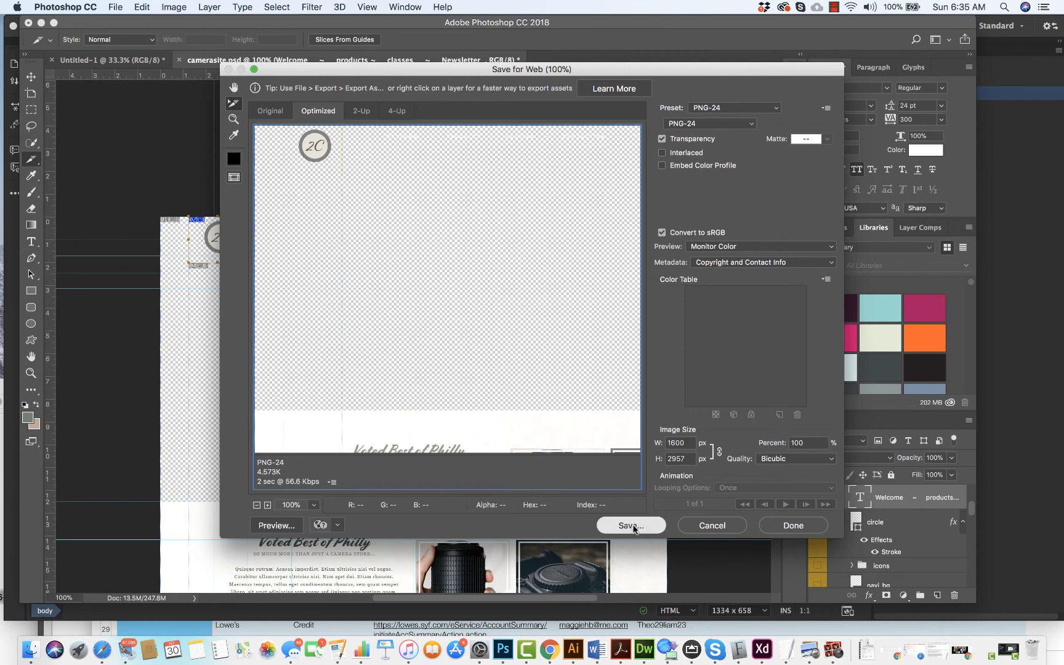
- Proceed from Save for Web and navigate to the Documents/camerawebsite folder
left_click(630, 525)
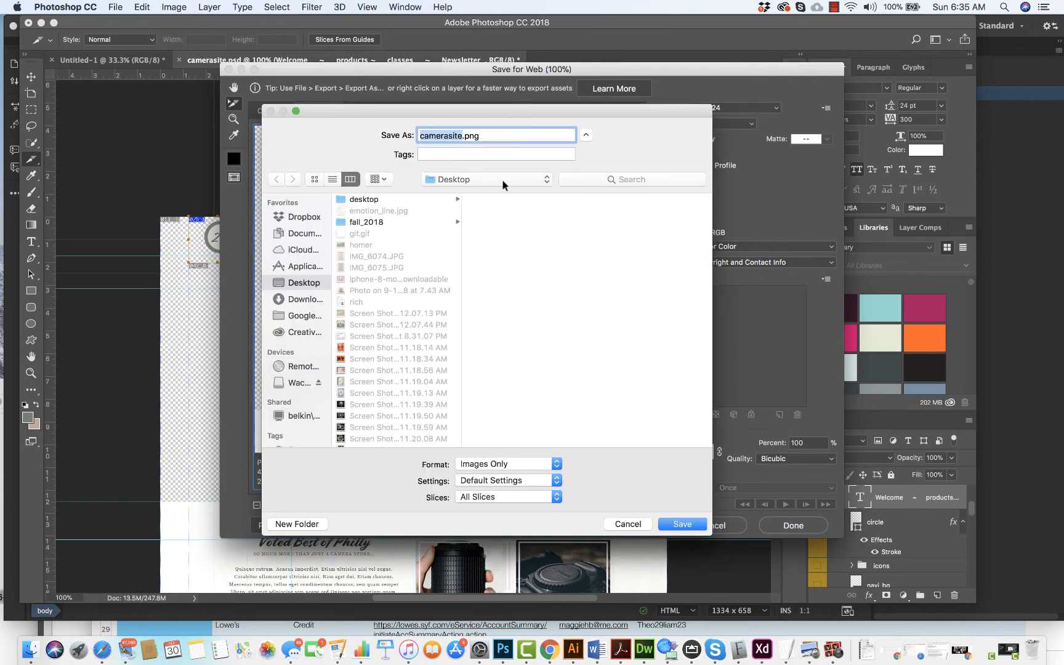
left_click(486, 179)
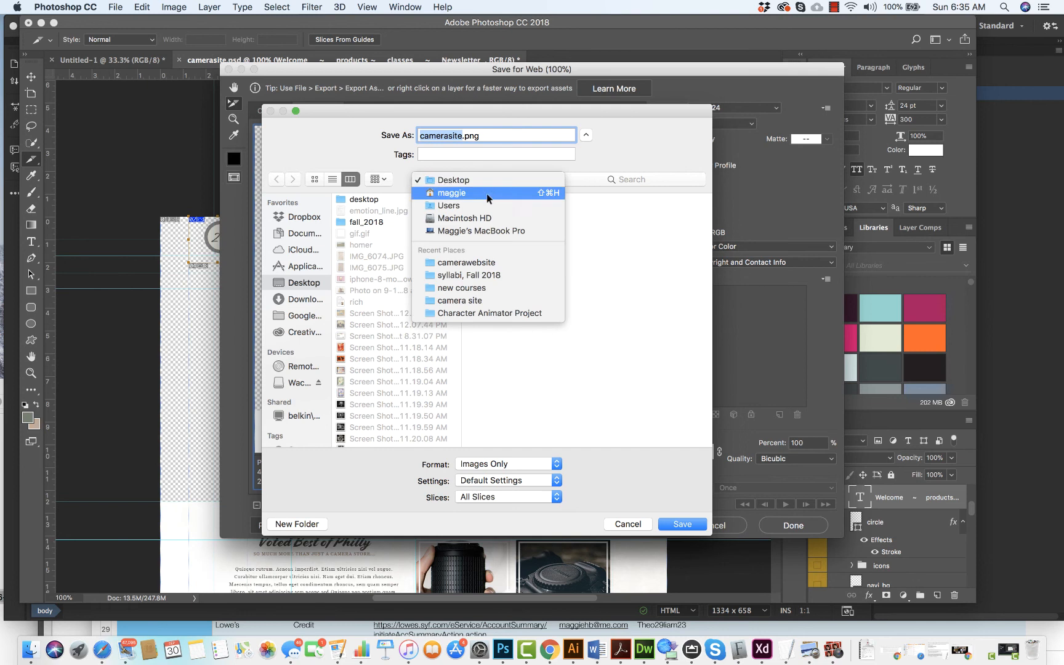
left_click(451, 192)
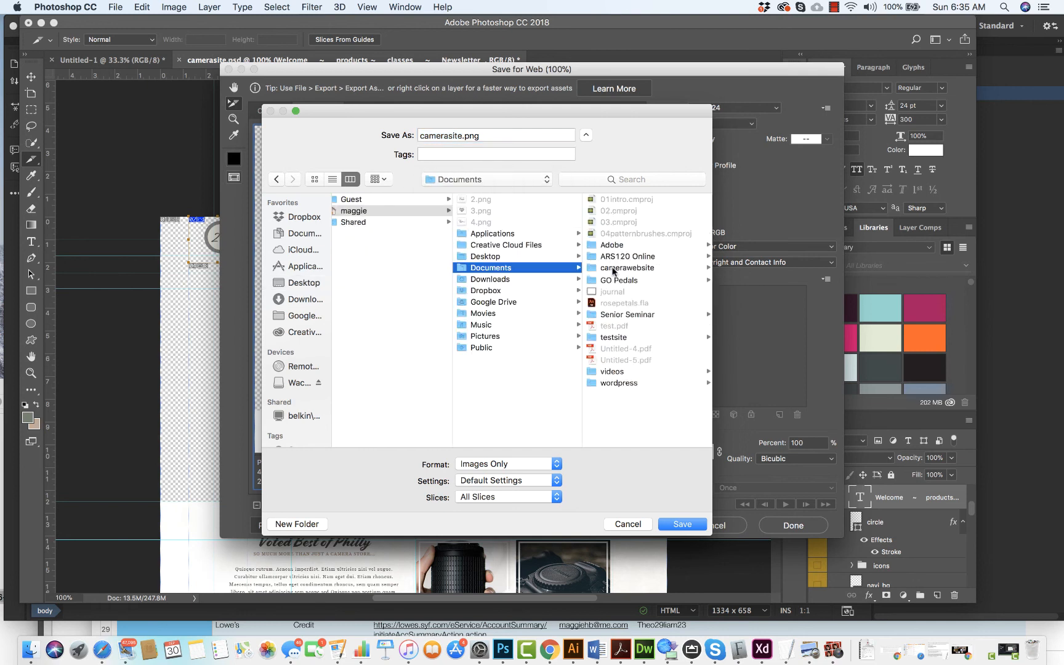
double_click(627, 268)
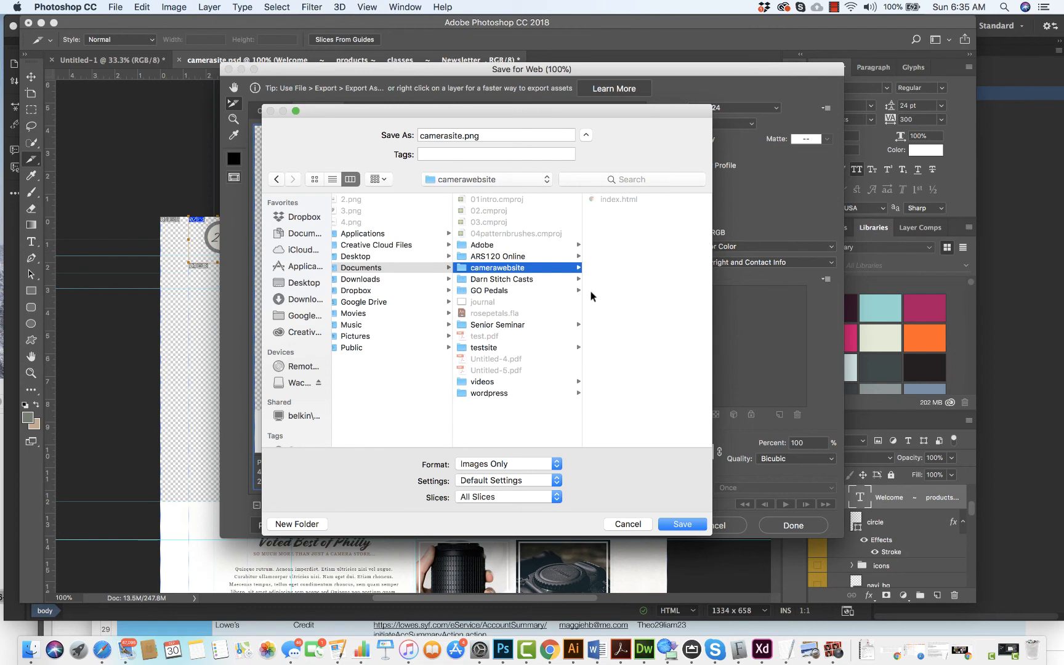
- Export Images Only with Selected Slices, saving the logo PNG into camerawebsite
left_click(506, 463)
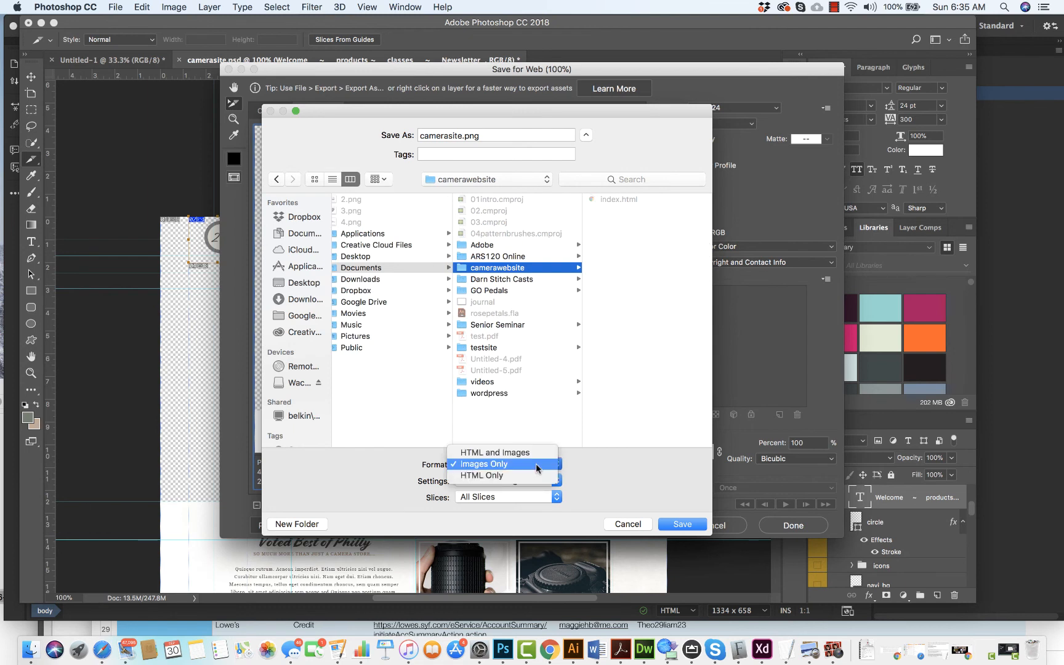
left_click(484, 463)
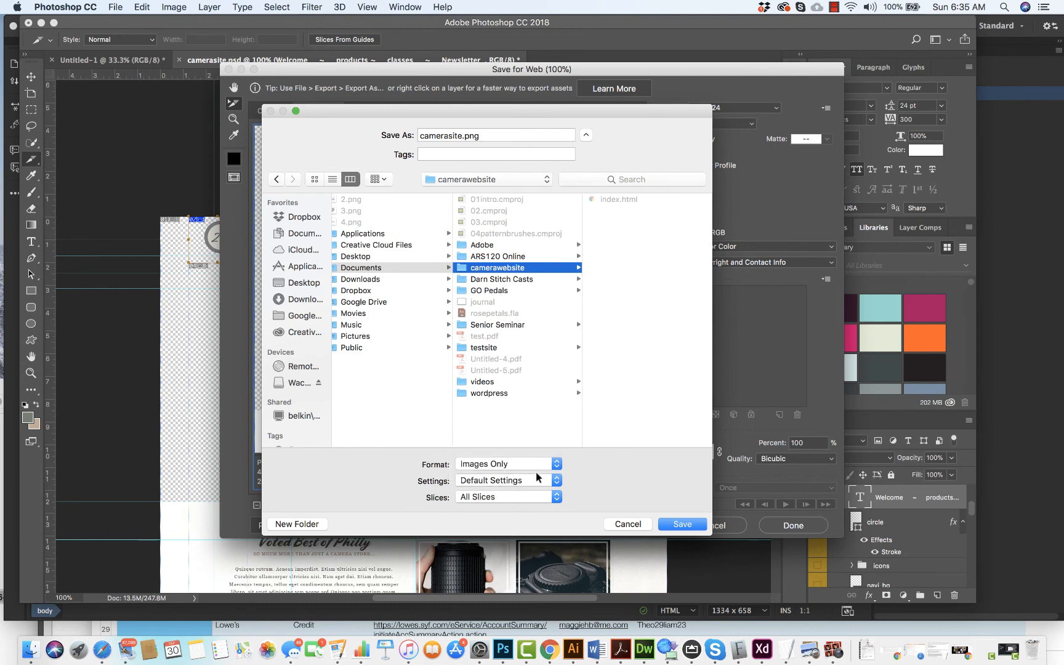
left_click(508, 496)
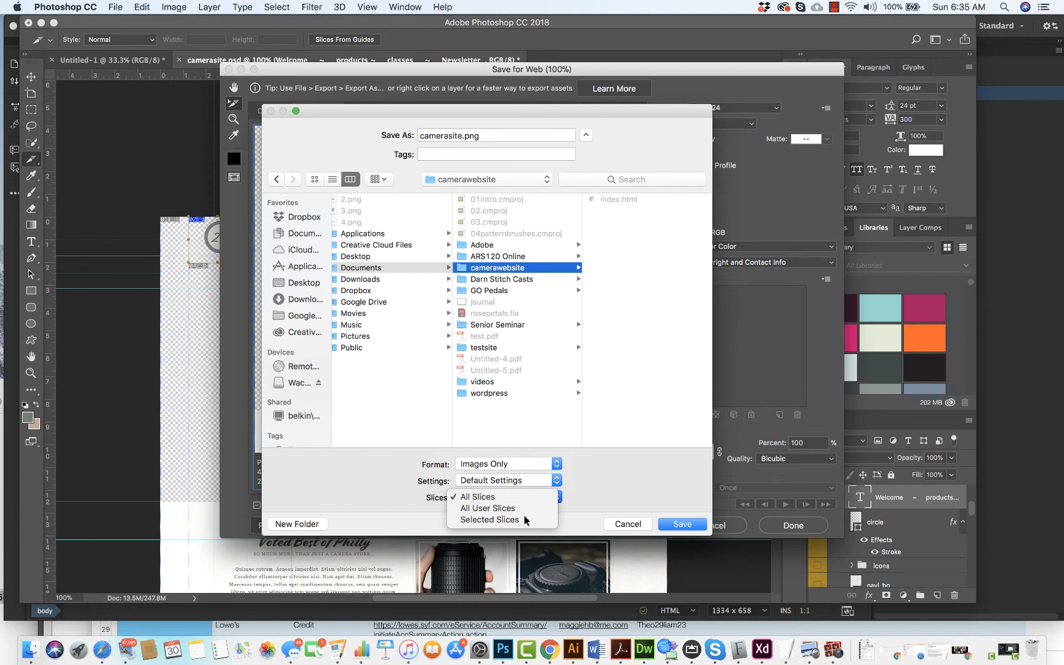
left_click(489, 519)
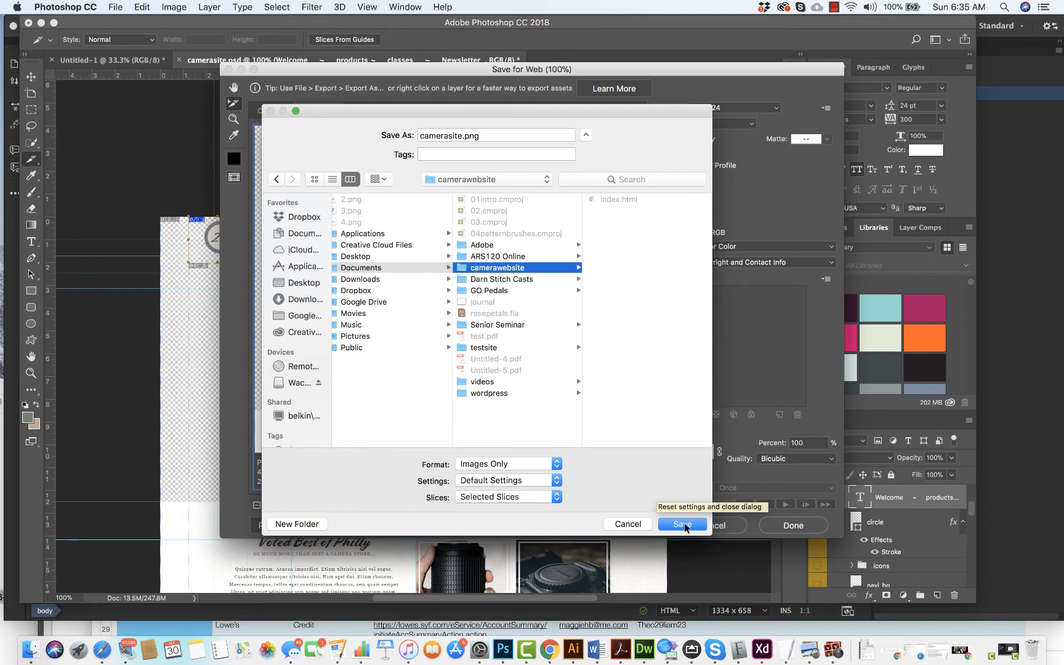
left_click(683, 523)
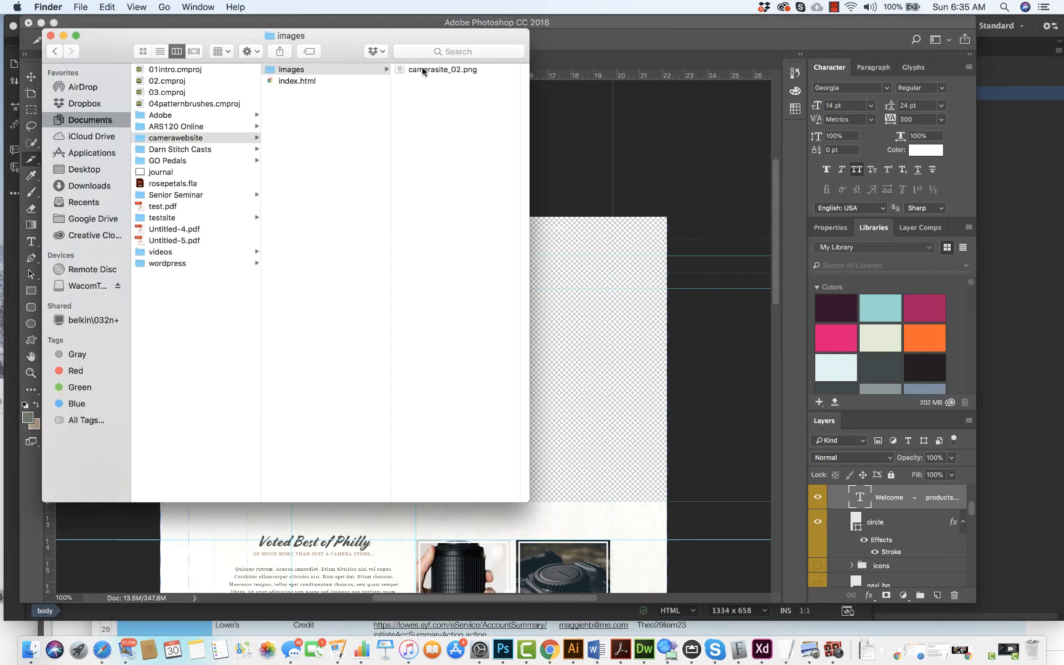
- Preview the exported camerasite_02.png logo in Finder and close the window
left_click(442, 69)
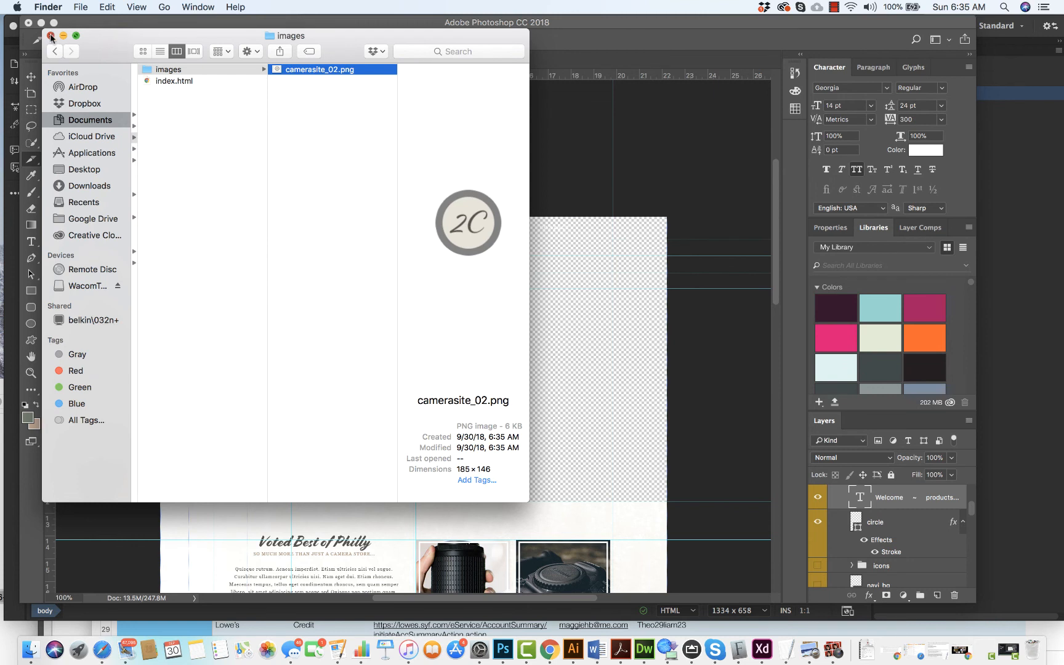
left_click(50, 35)
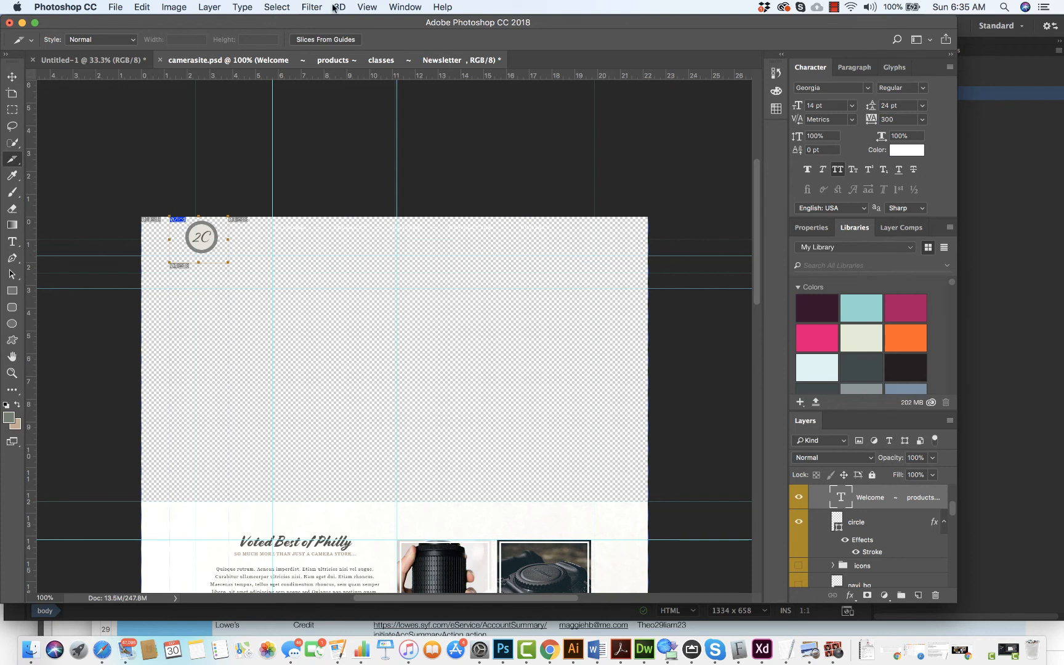
- Clear the slice around the logo via View > Clear Slices
left_click(367, 8)
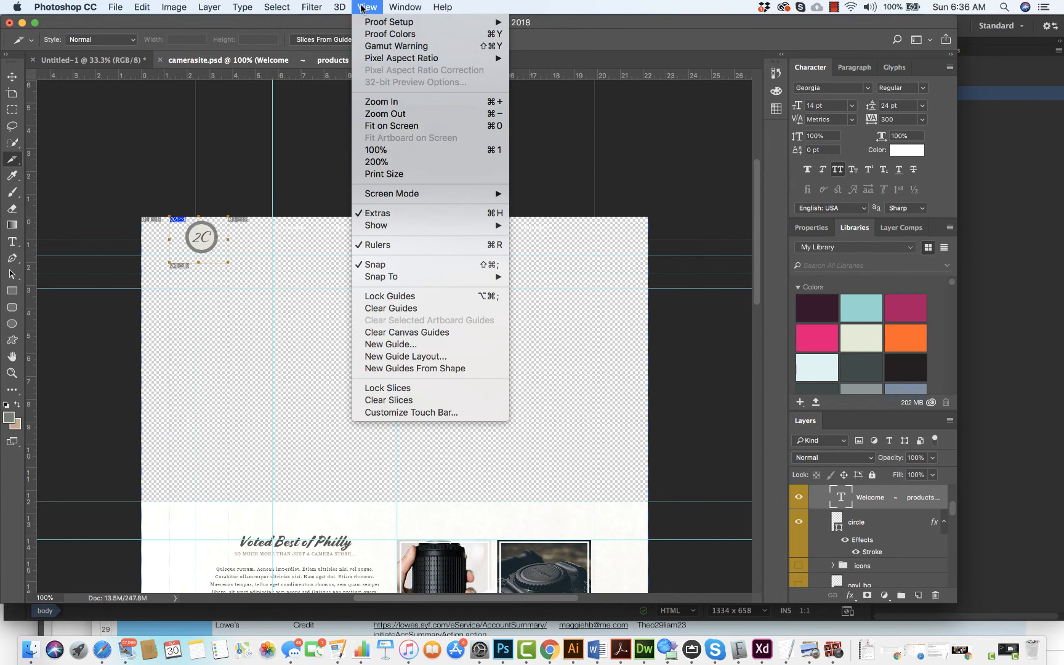
left_click(368, 7)
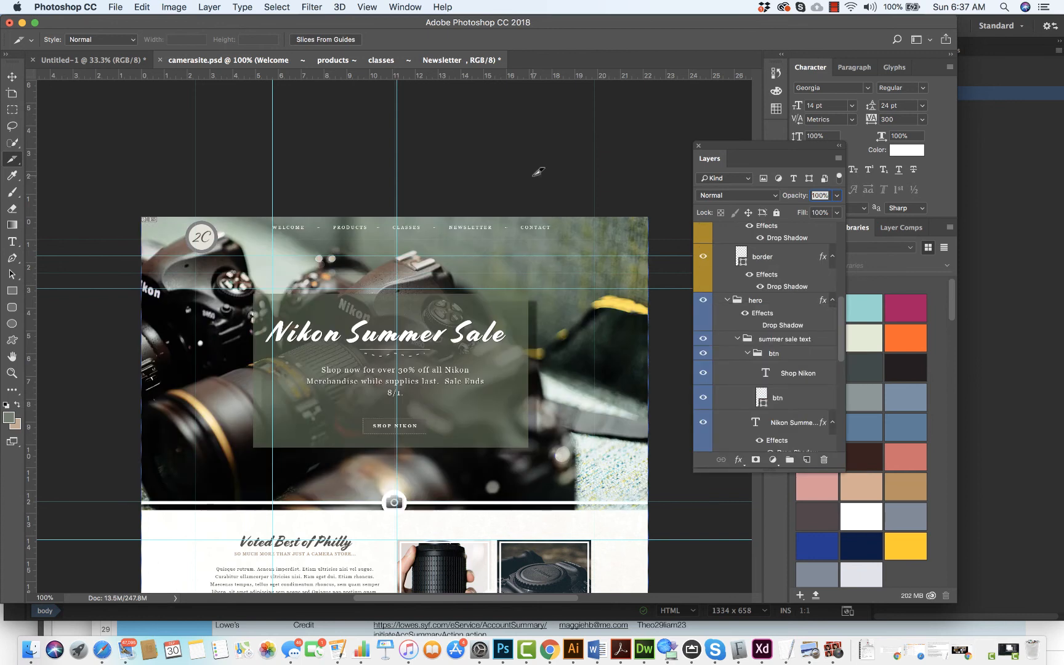
mouse_move(603, 291)
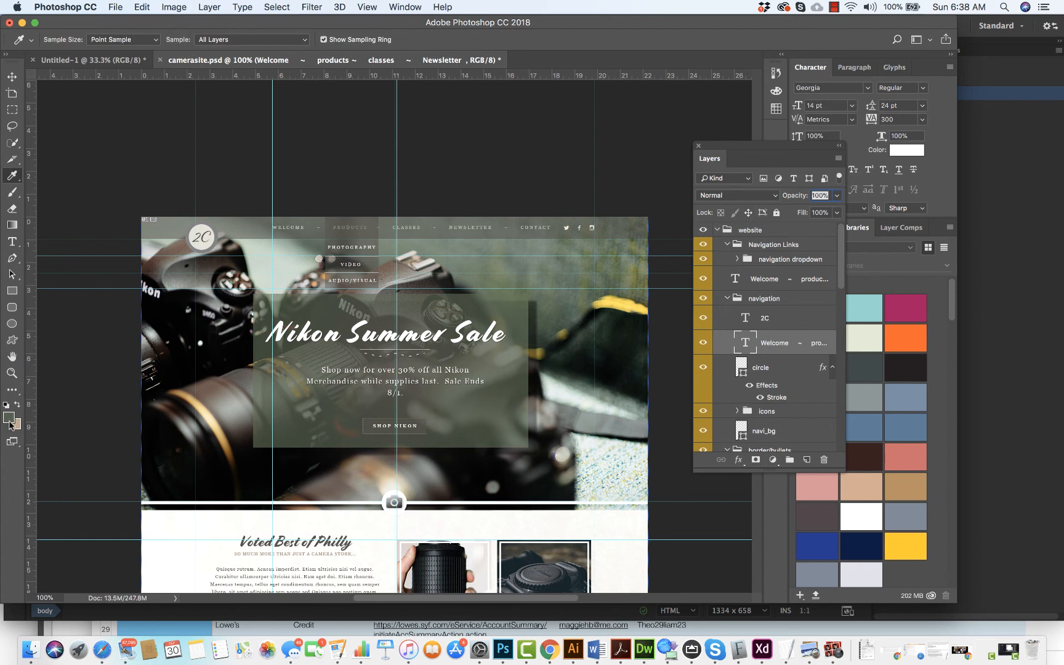
- Check the sampled foreground colour in the Color Picker, cancel, and make a rectangular marquee selection
left_click(10, 415)
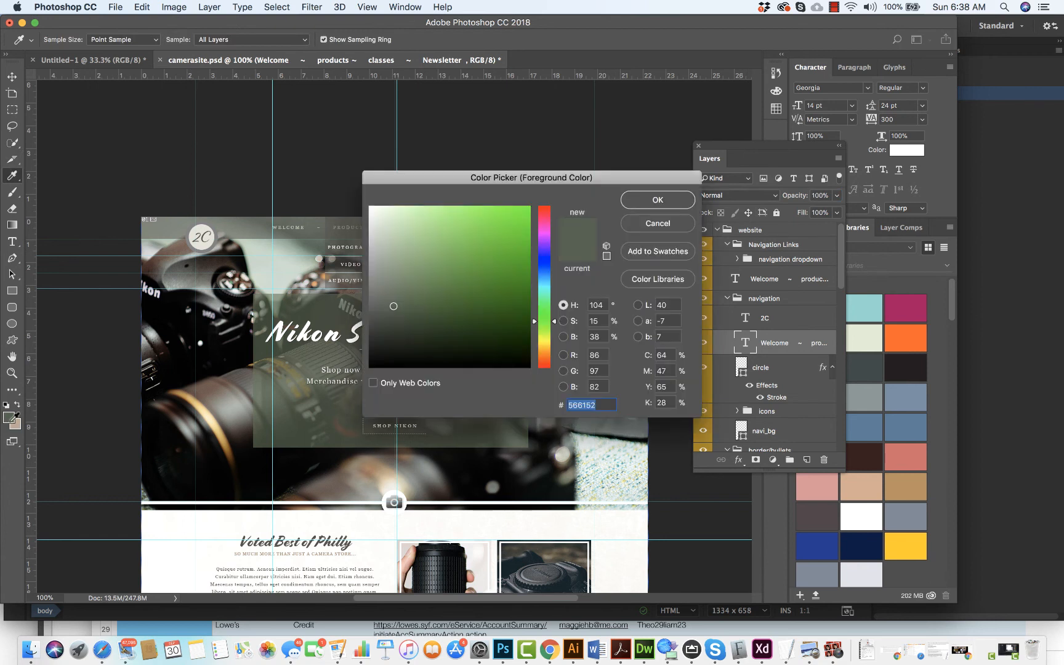
mouse_move(177, 187)
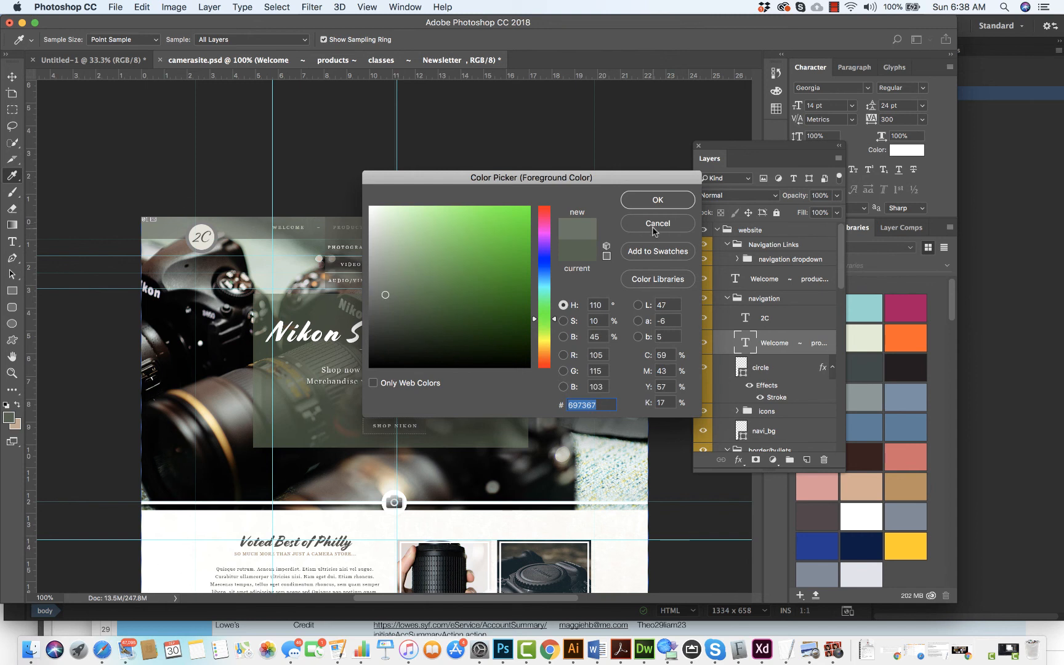
left_click(655, 223)
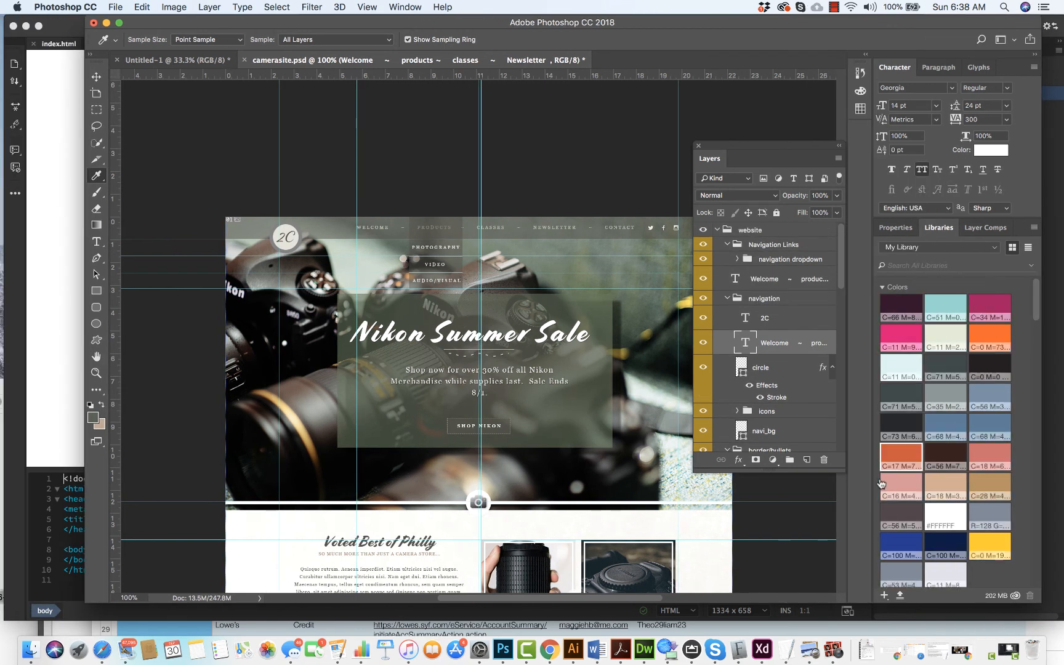
mouse_move(643, 649)
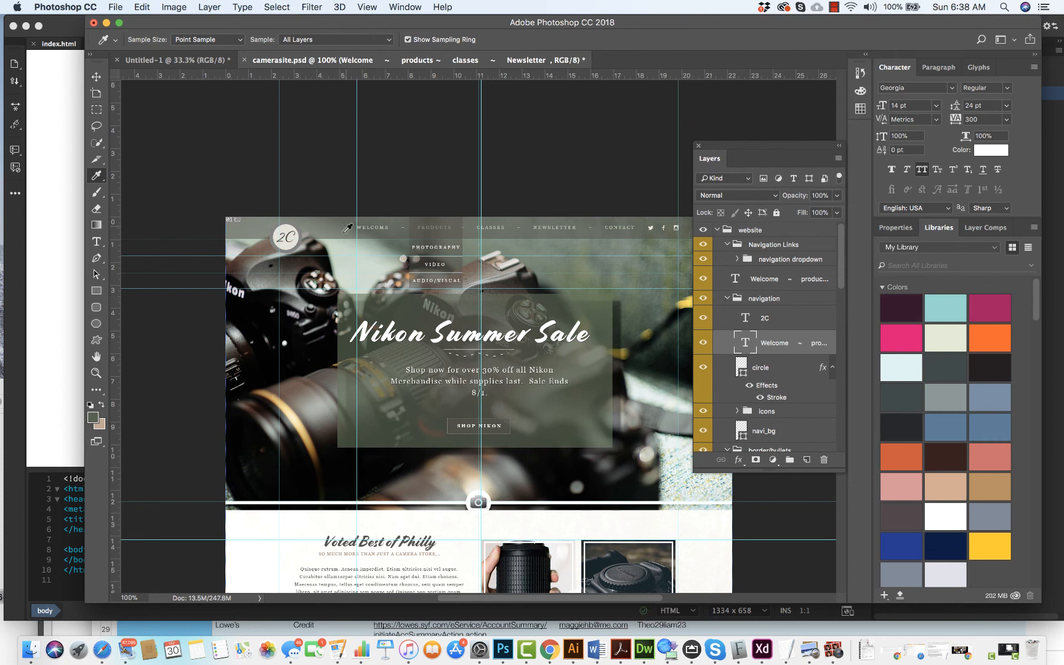
left_click(96, 108)
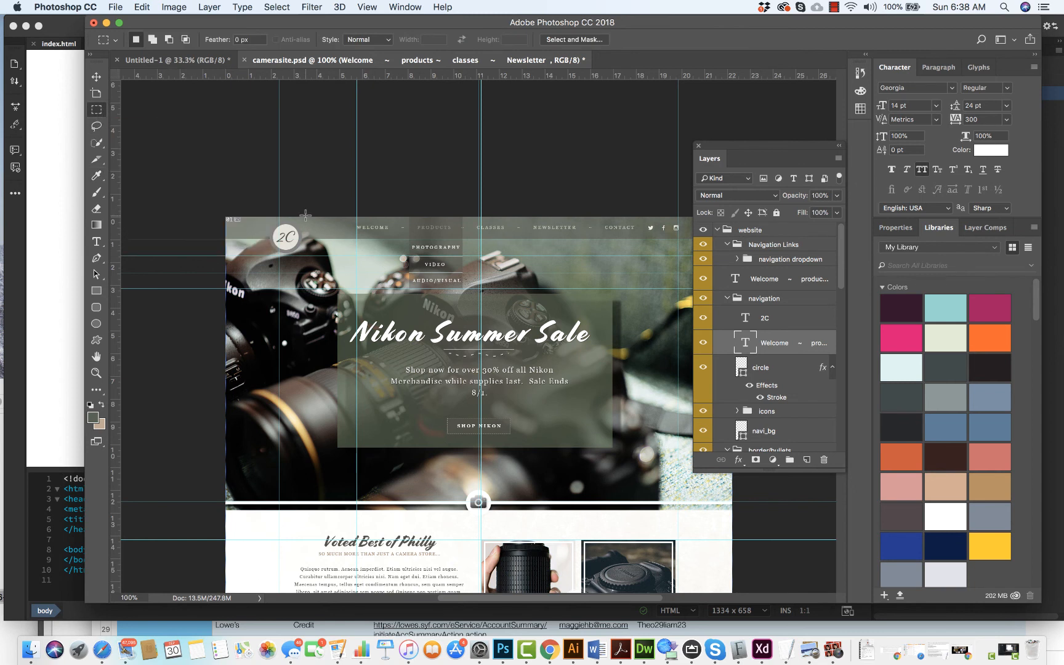
left_click_drag(305, 215, 337, 239)
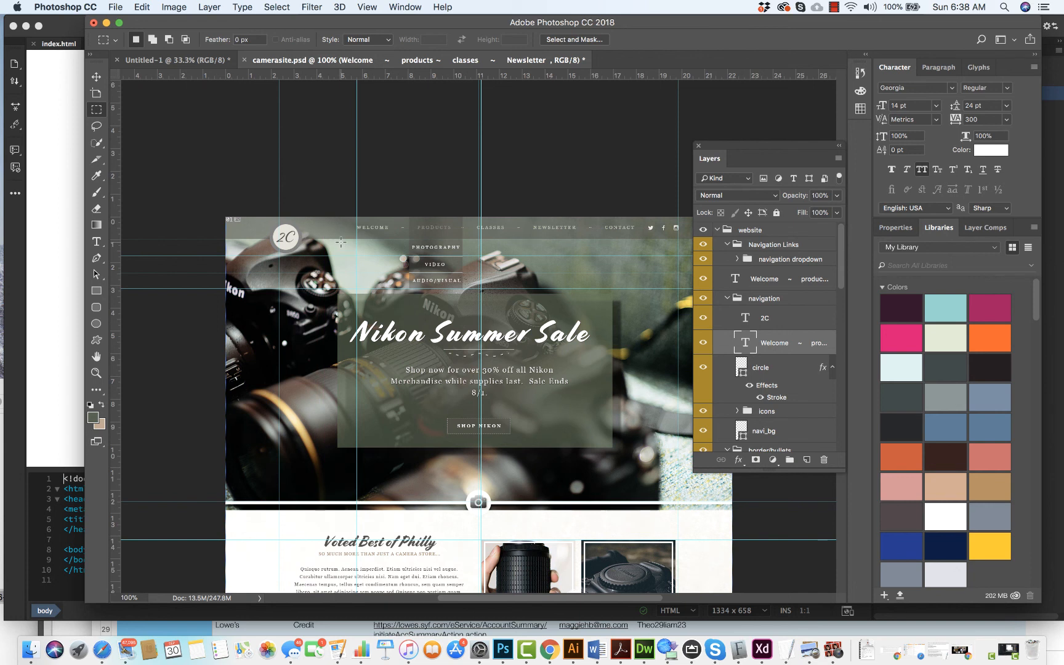
- Read the 1600 × 2957 px dimensions in Image Size and cancel without changes
left_click(174, 7)
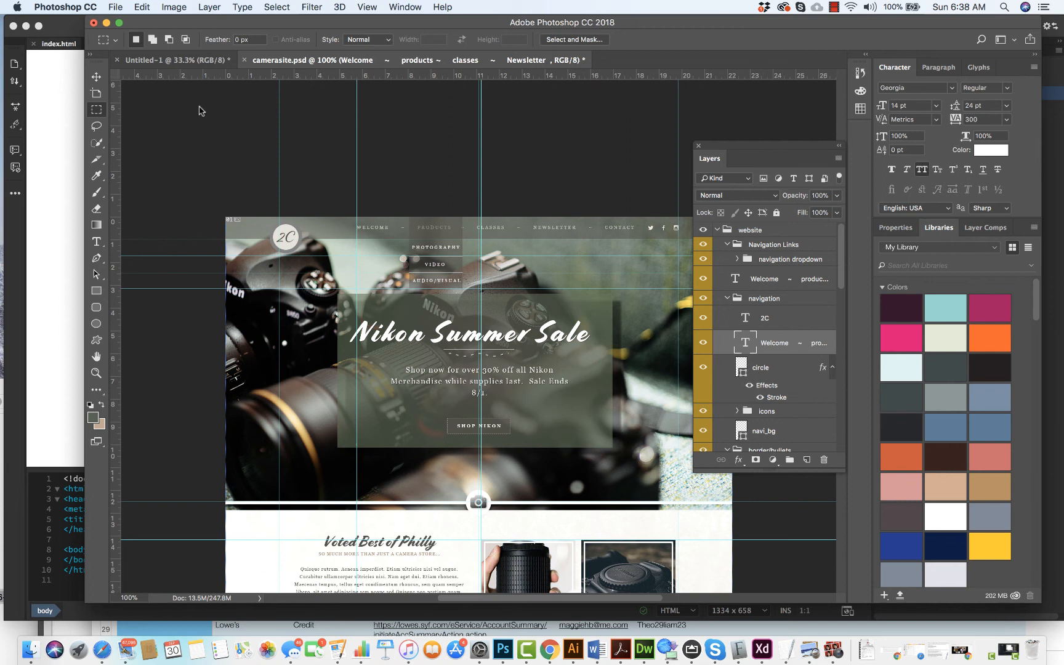
left_click(173, 7)
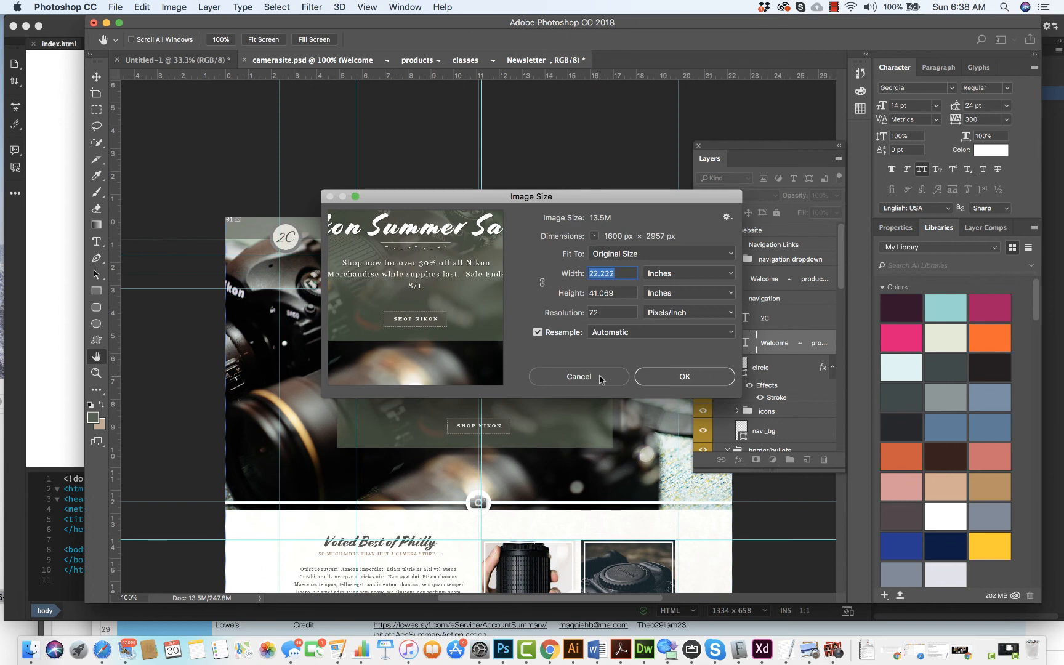
left_click(642, 650)
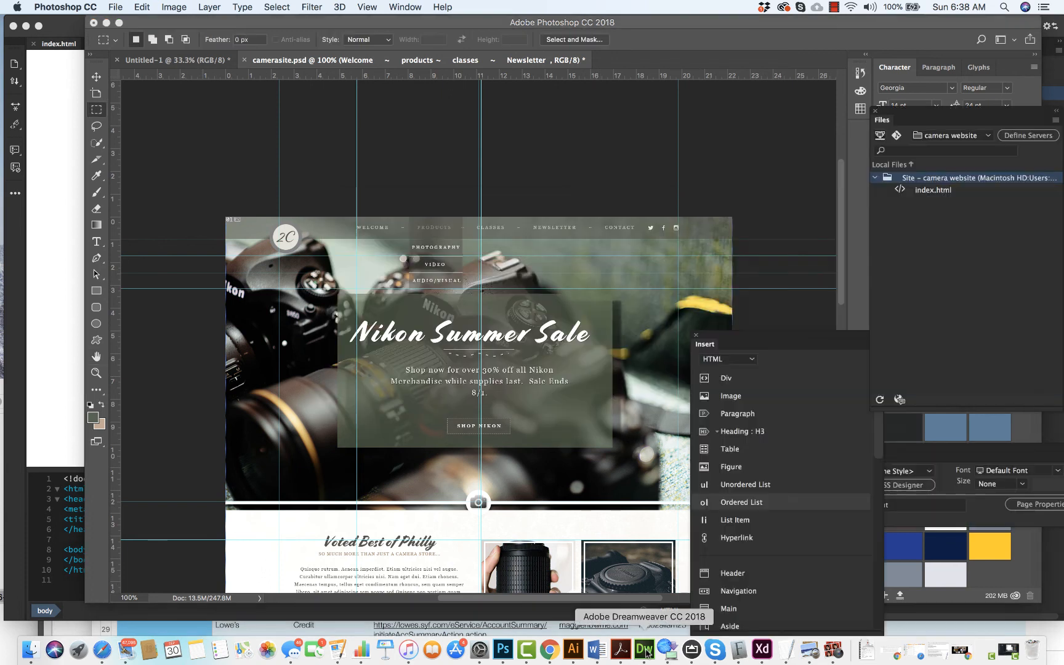
- Back in Dreamweaver, insert a new div and start a new CSS rule for it
left_click(643, 651)
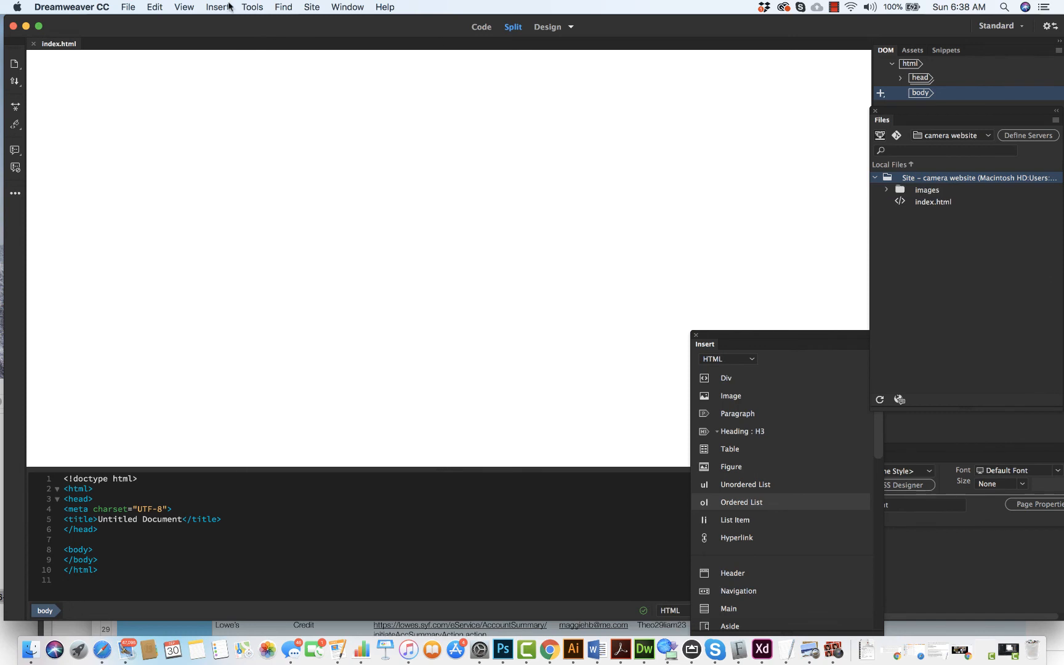
left_click(218, 7)
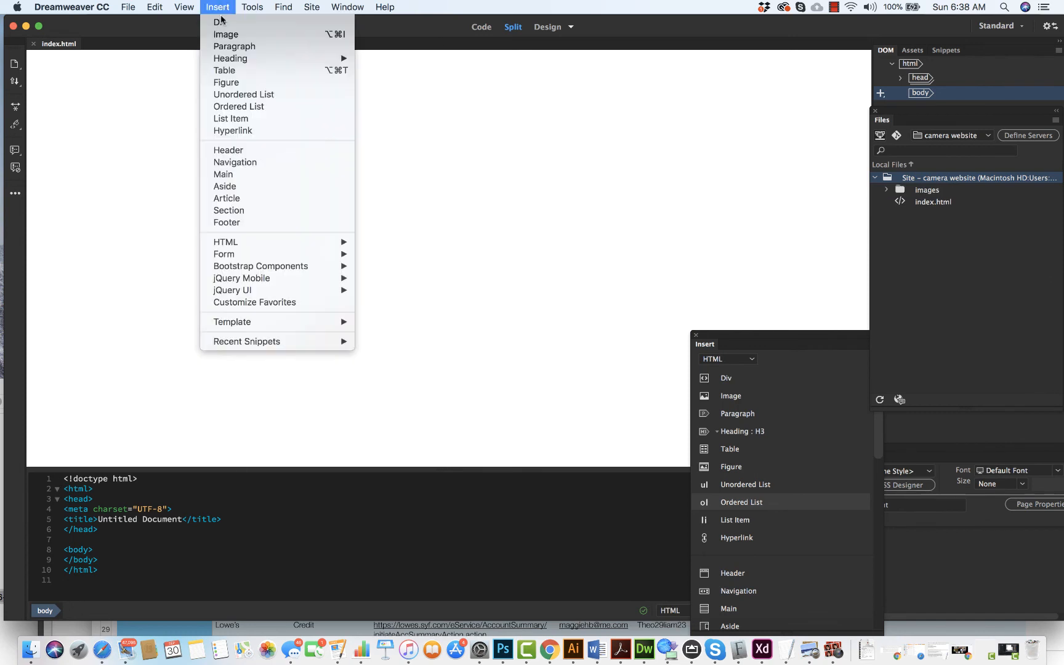
left_click(219, 21)
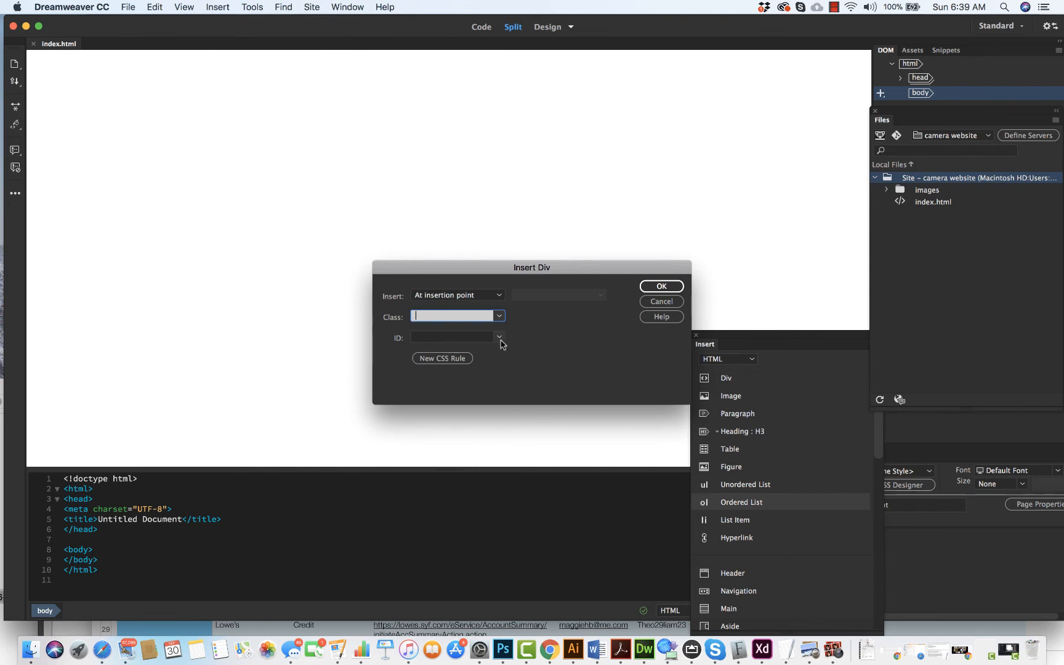
left_click(442, 359)
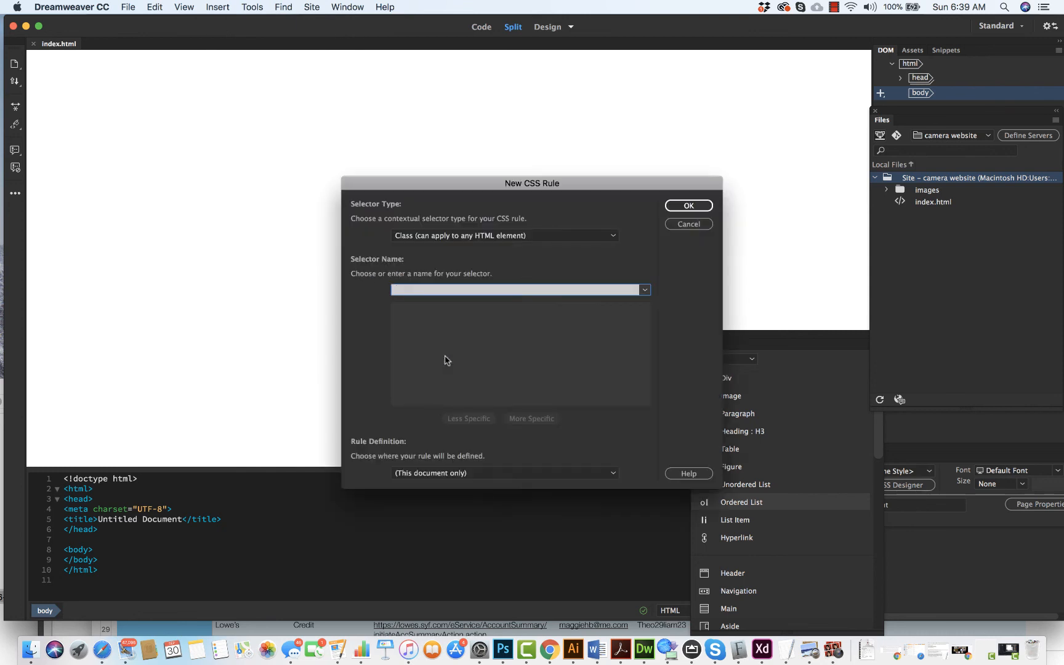
- Make the rule an ID selector named headernavbar, defined in a new style sheet file
left_click(504, 236)
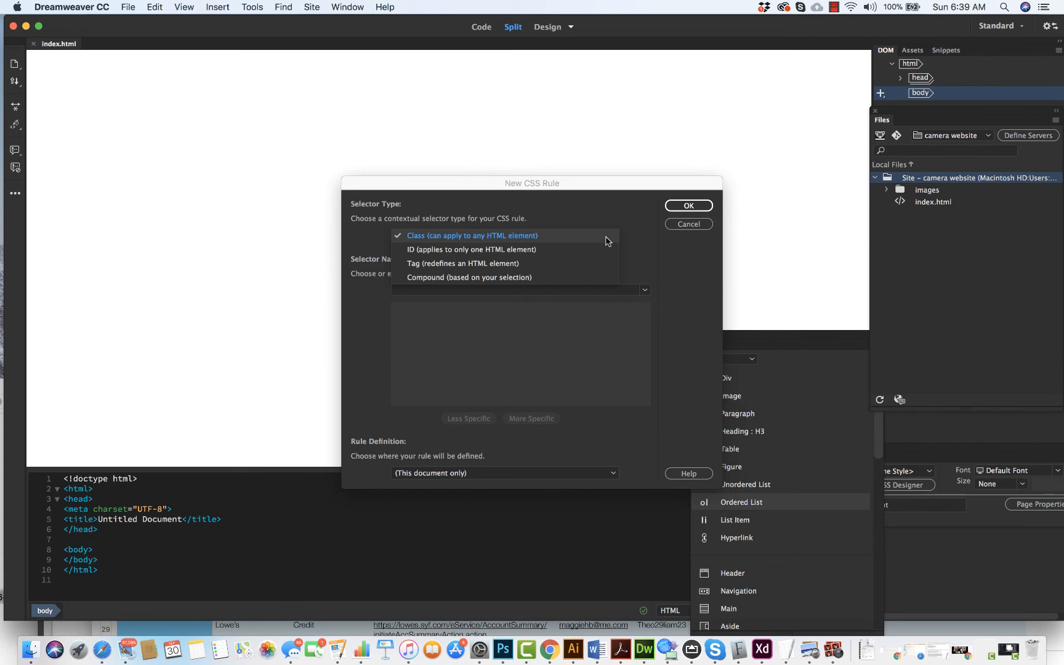
left_click(473, 249)
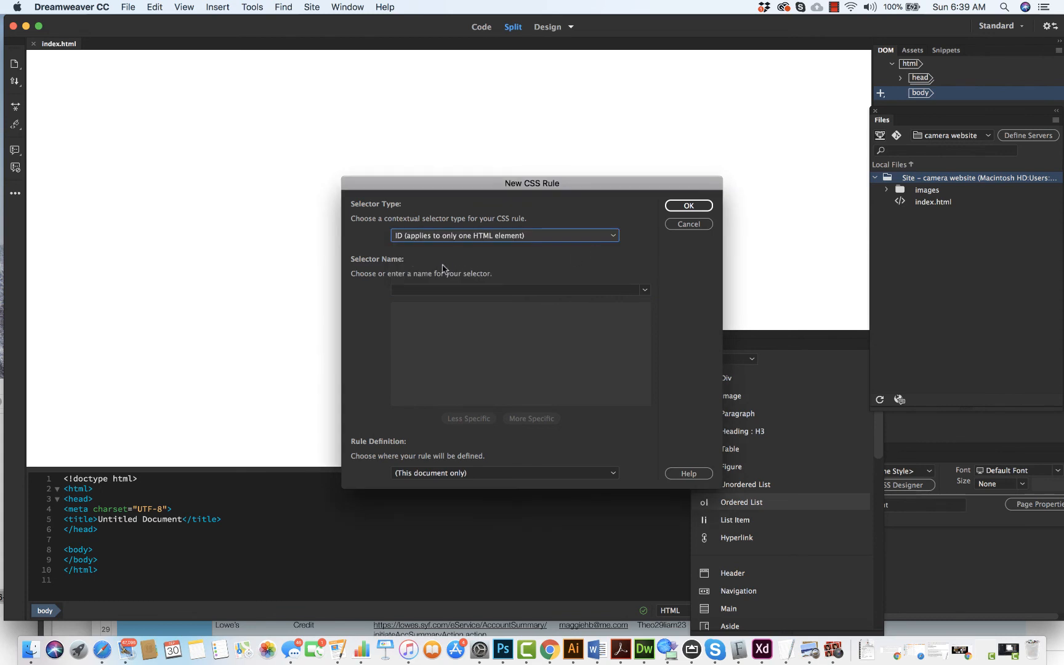
left_click(516, 290)
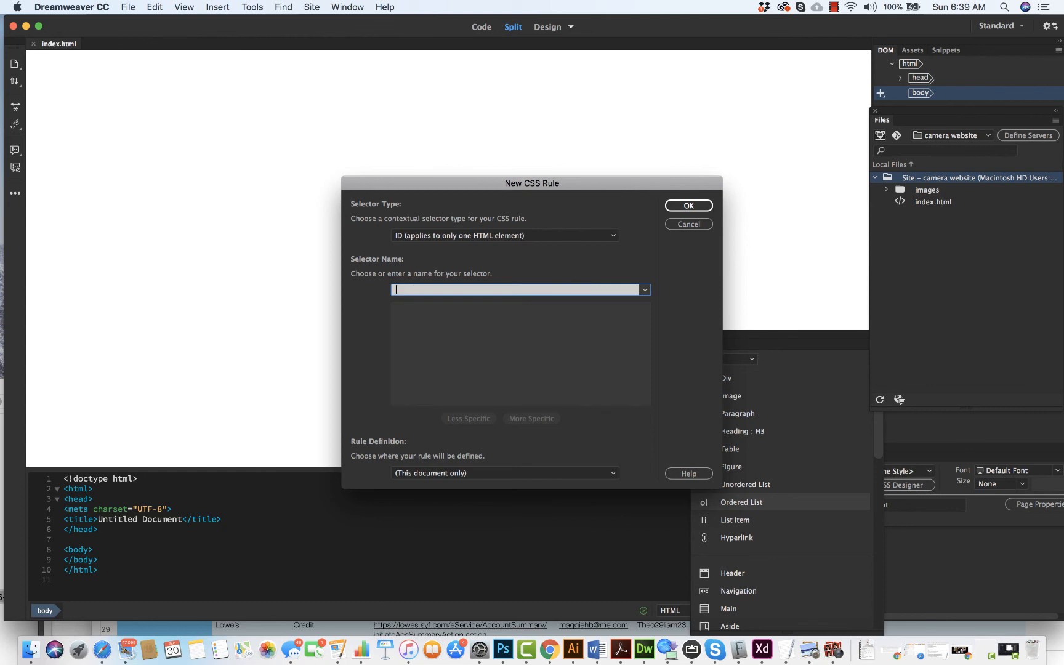
type("headernab")
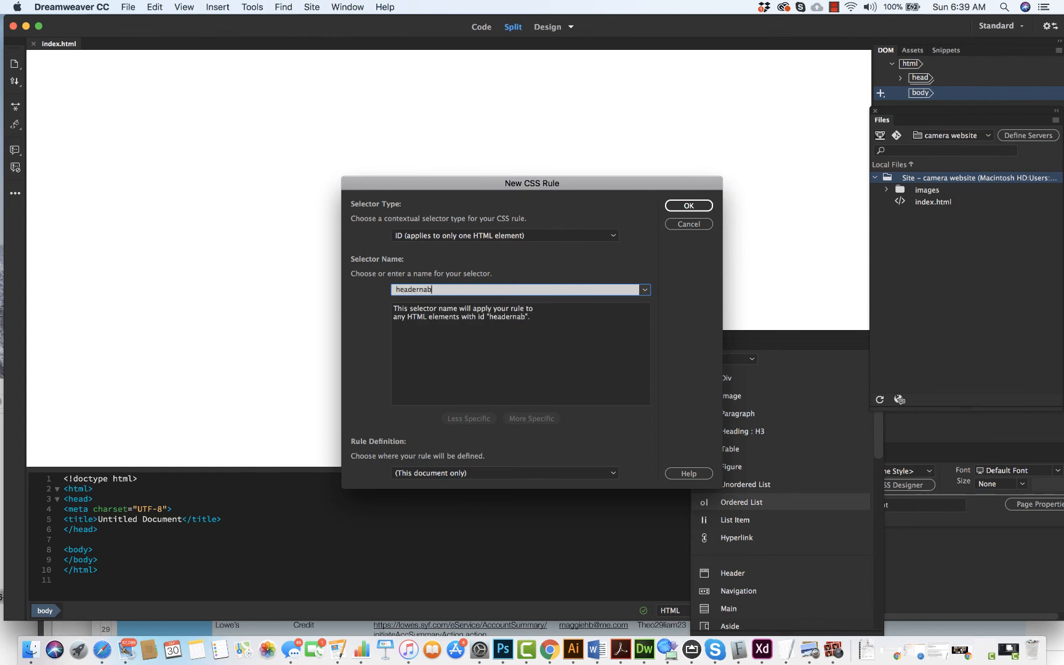
type("var")
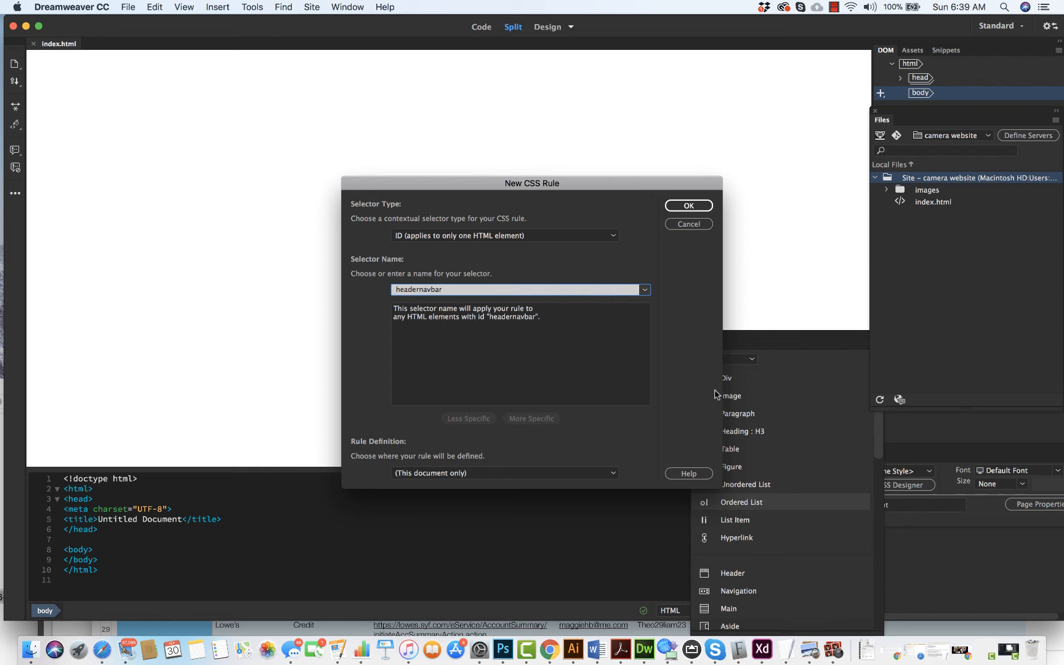
left_click(504, 473)
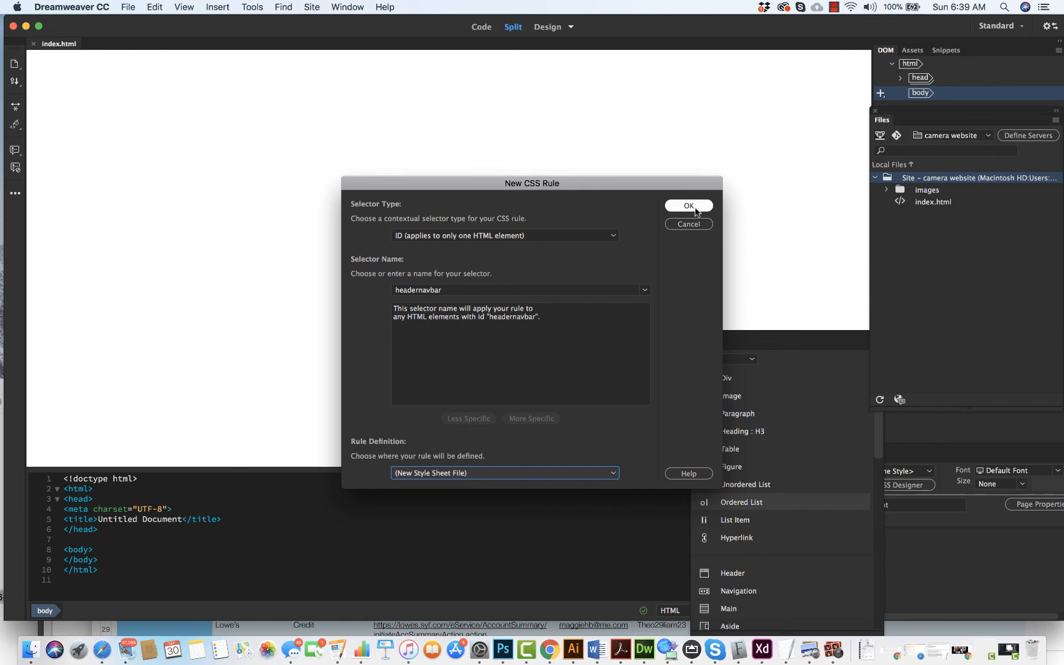
left_click(688, 206)
type("cameraweb")
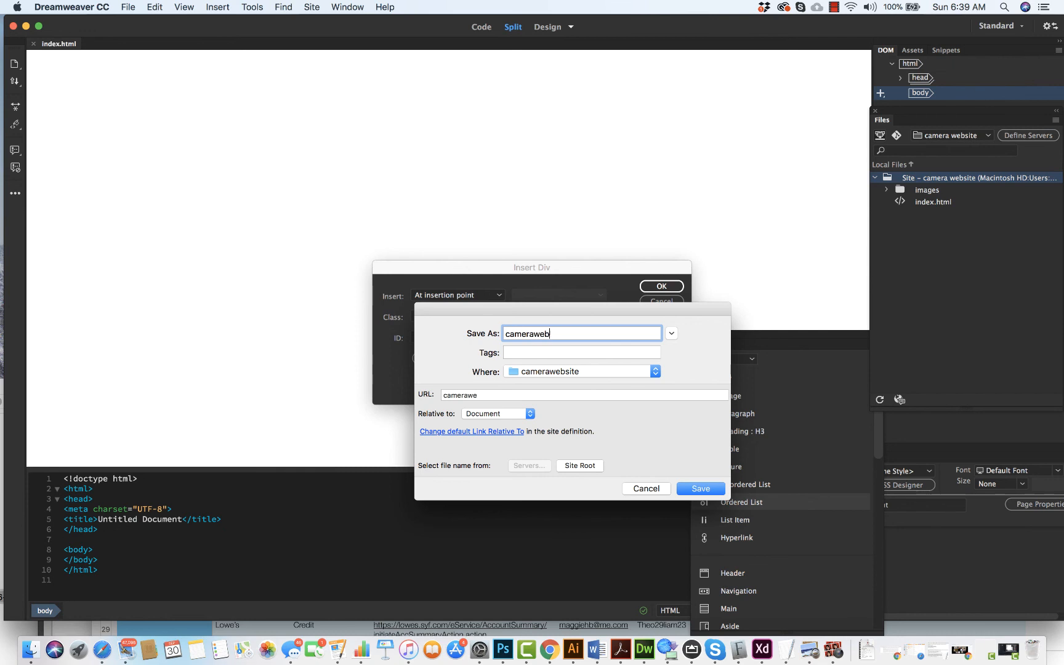
- Save the new style sheet as camerawebsite.css
type("site")
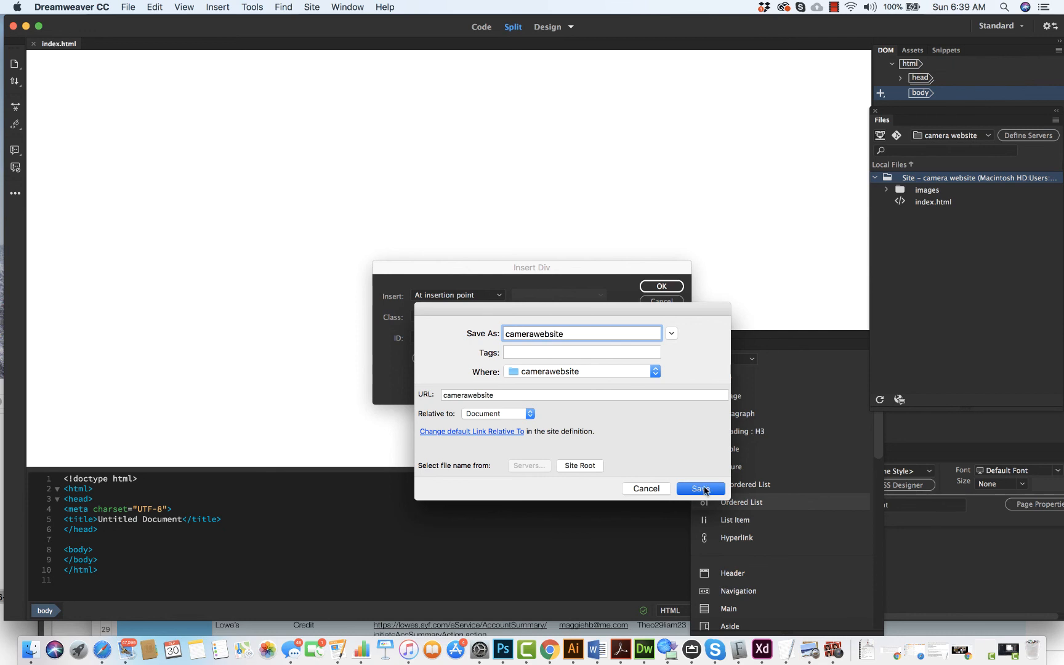
left_click(700, 490)
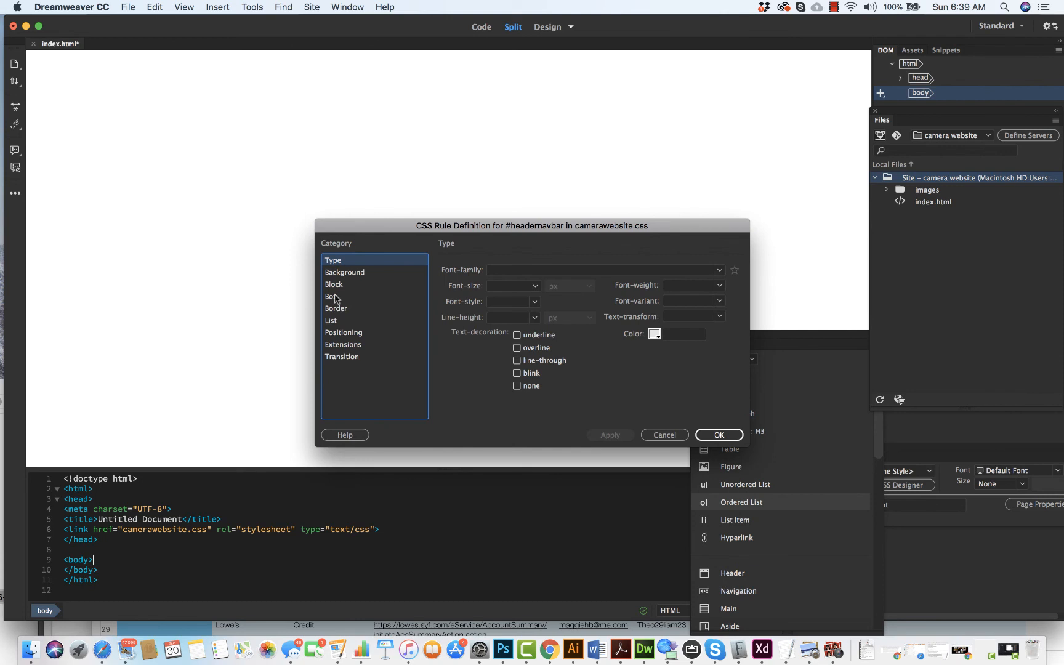
- In the Box category, give #headernavbar a width of 1600 px and height of 80 px
left_click(332, 297)
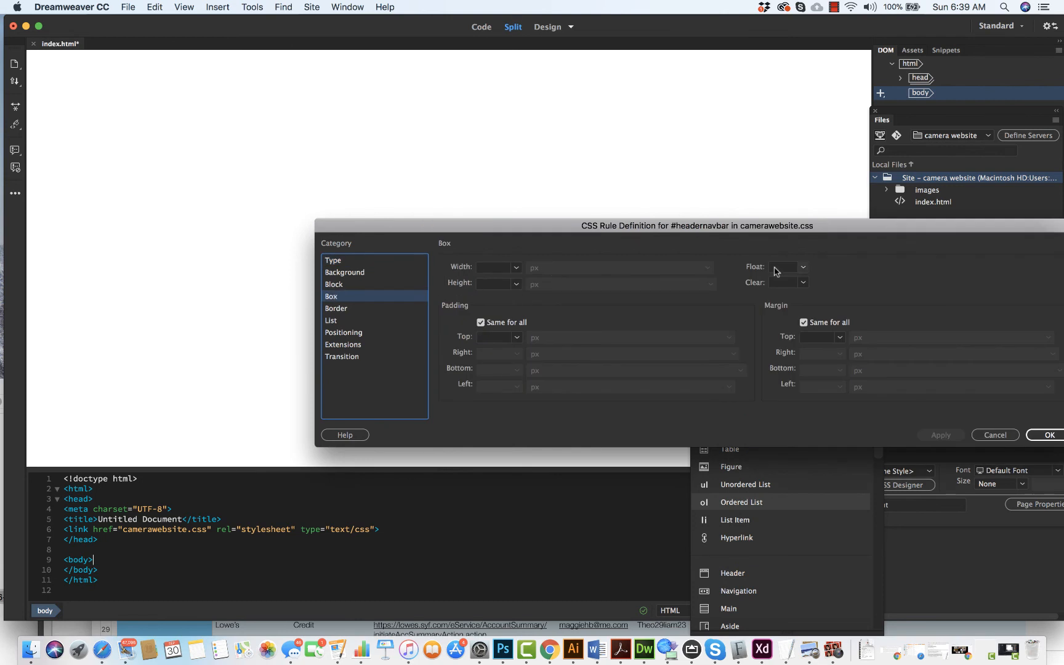
mouse_move(595, 649)
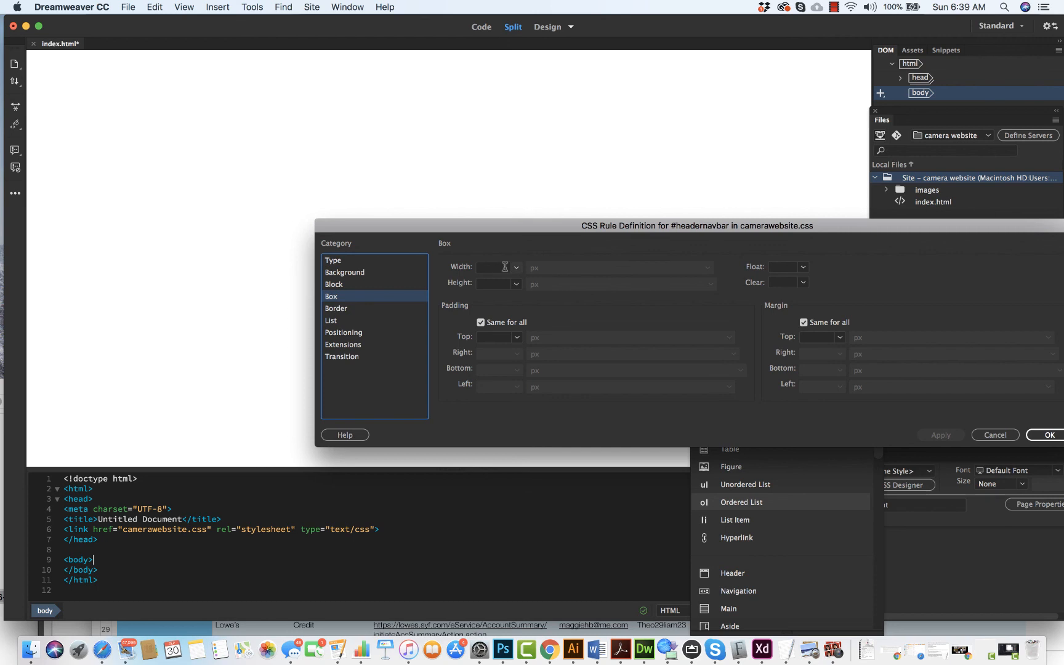
type("16")
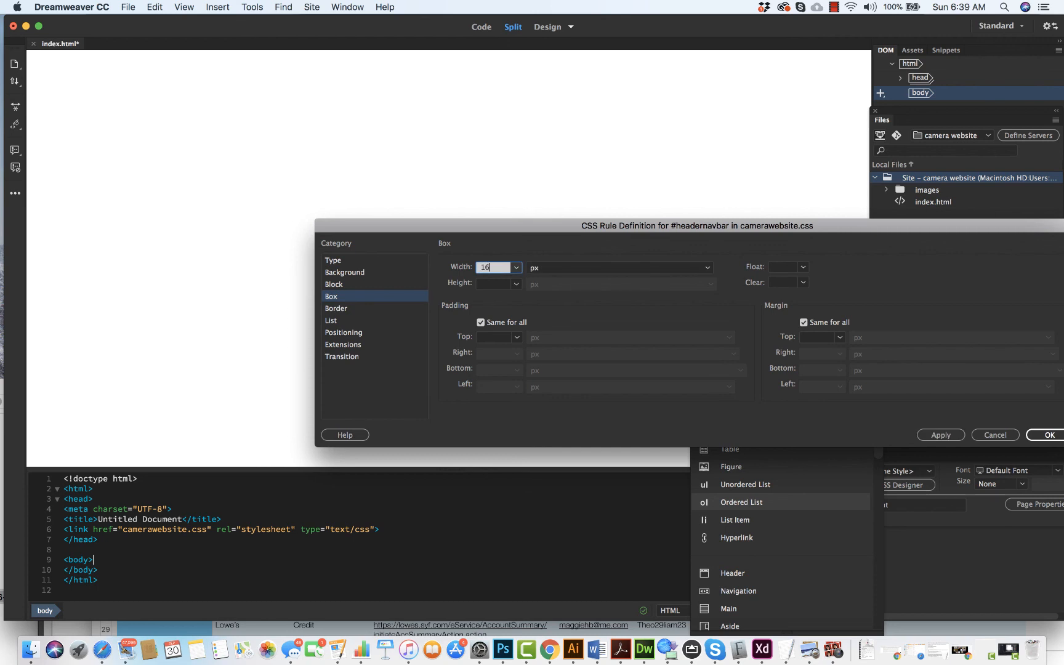
left_click(494, 283)
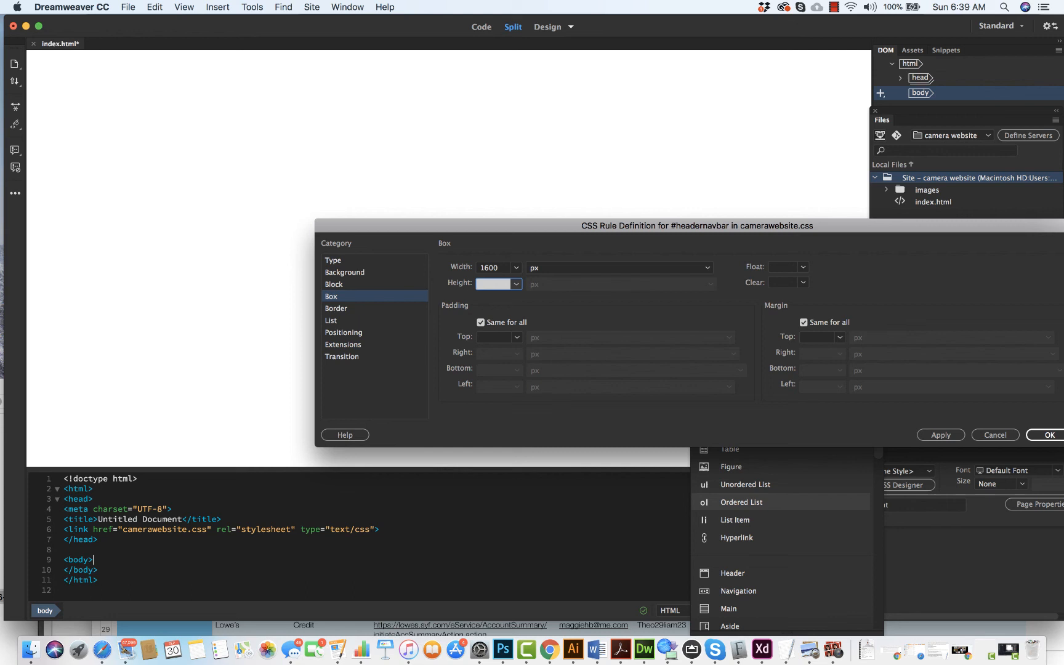
type("80")
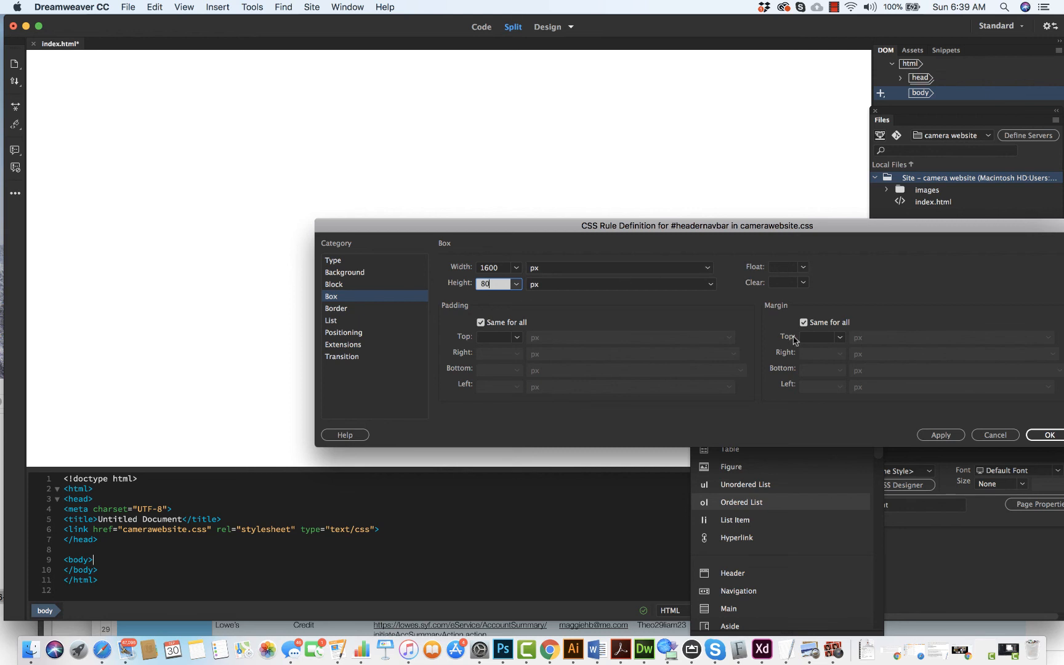
mouse_move(841, 356)
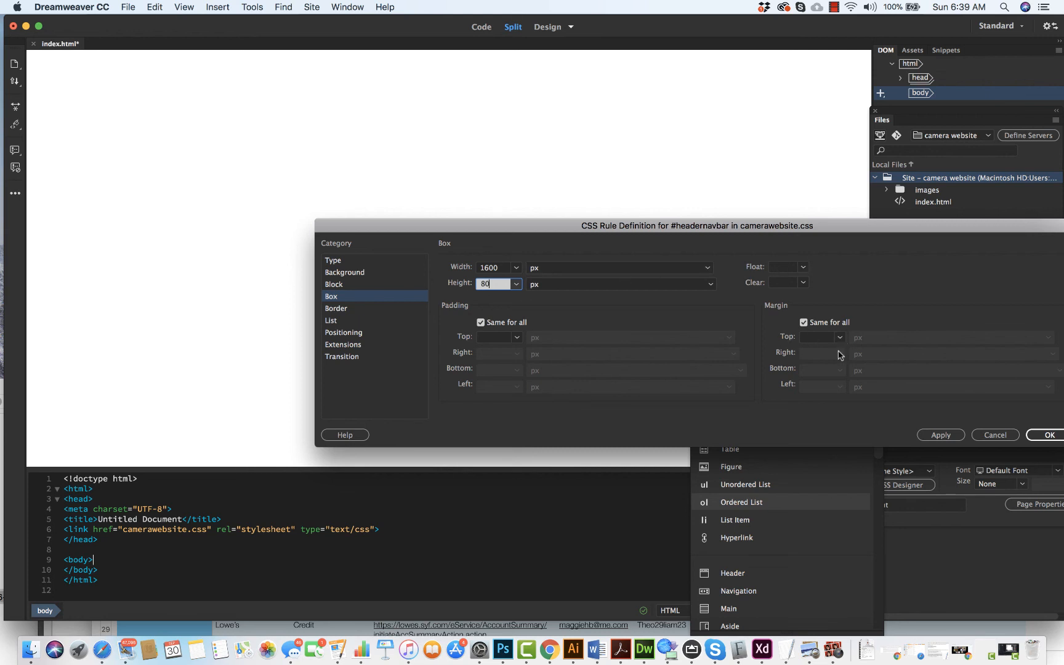
- Set the left and right margins separately to auto so the bar centres
left_click(803, 321)
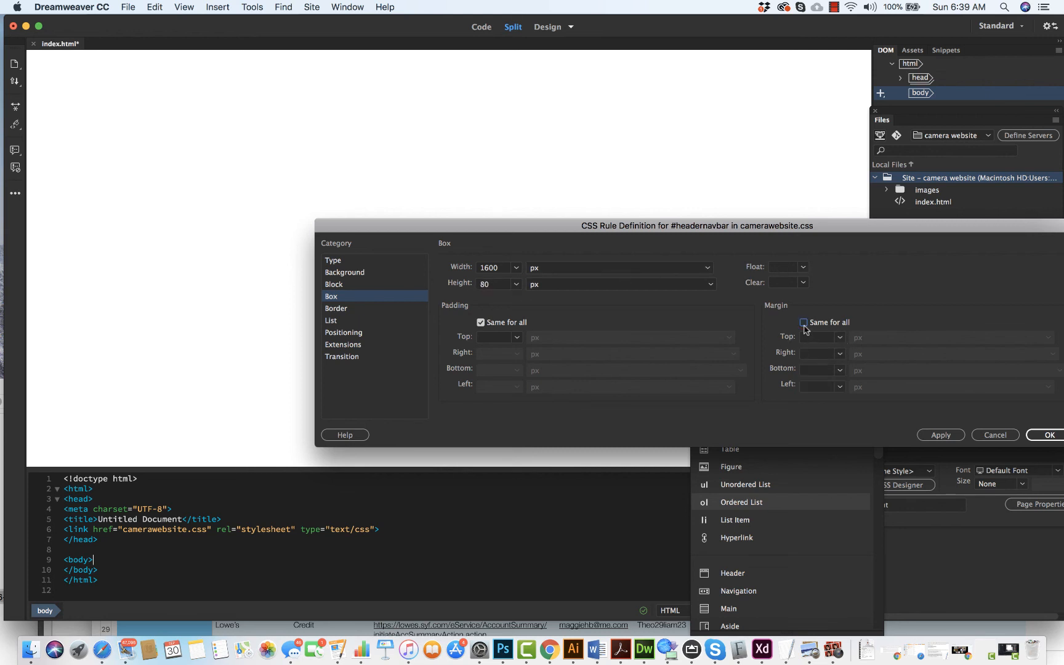
left_click(803, 323)
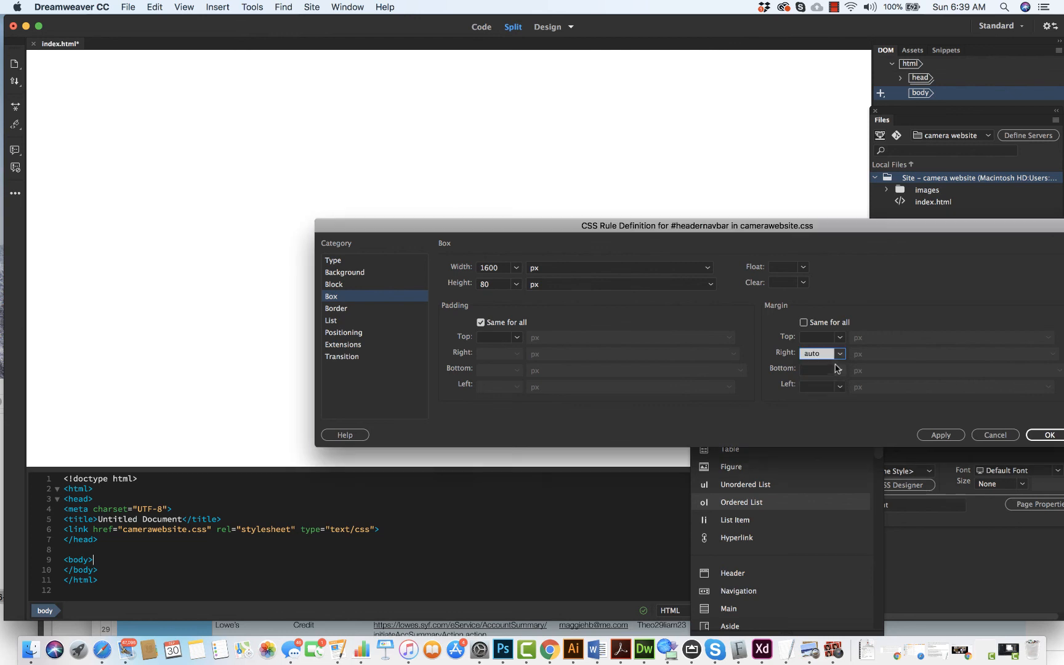
left_click(840, 387)
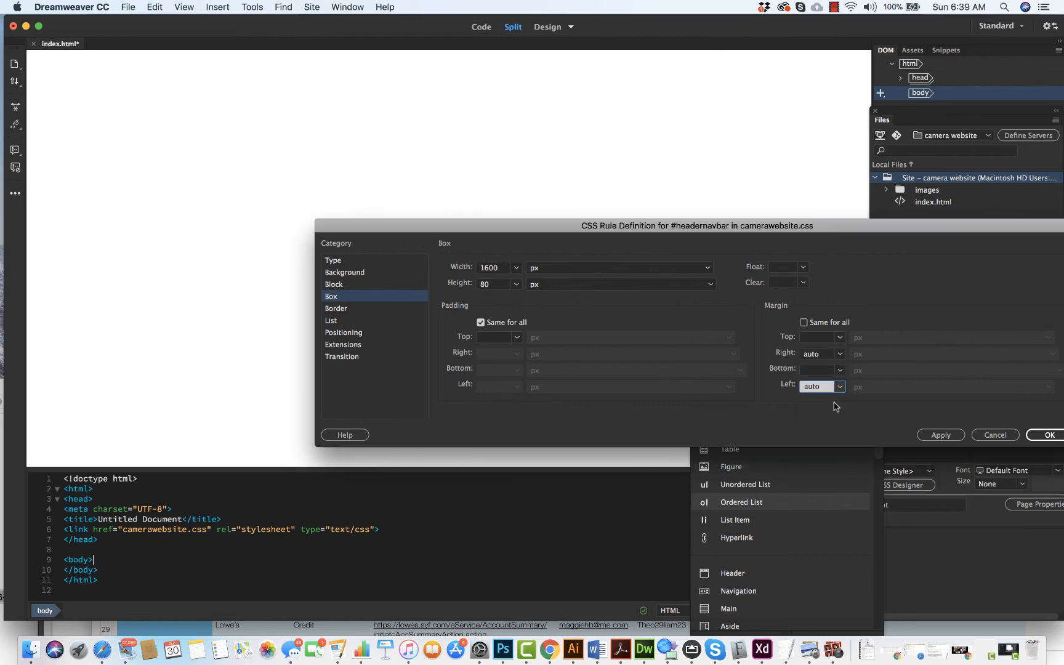
left_click(345, 271)
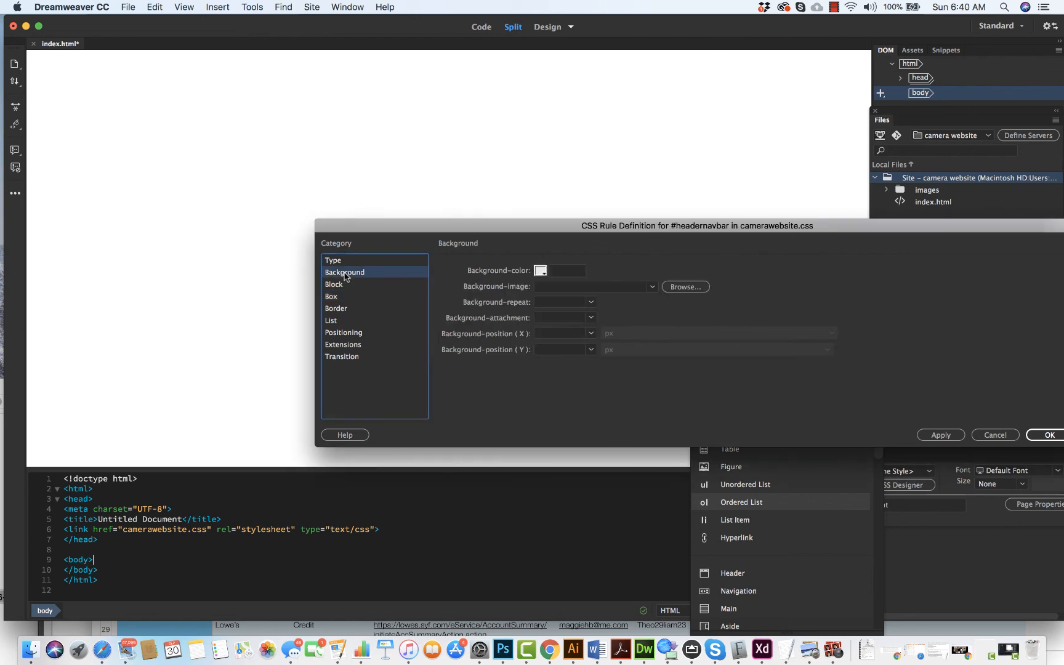
- Give #headernavbar a background colour of #566152
left_click(540, 270)
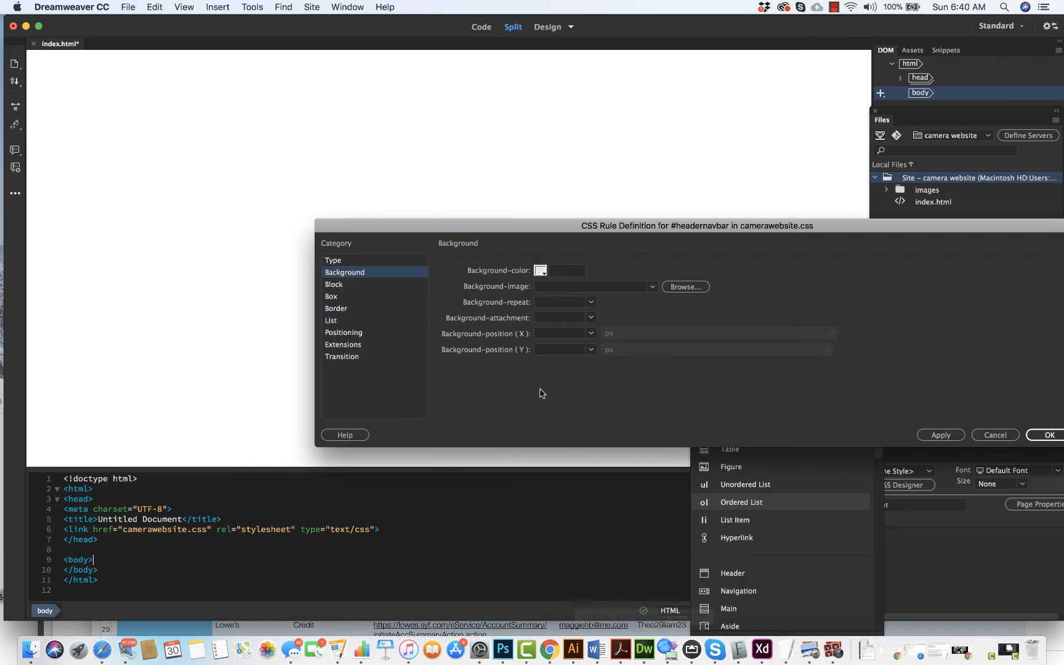
left_click(568, 270)
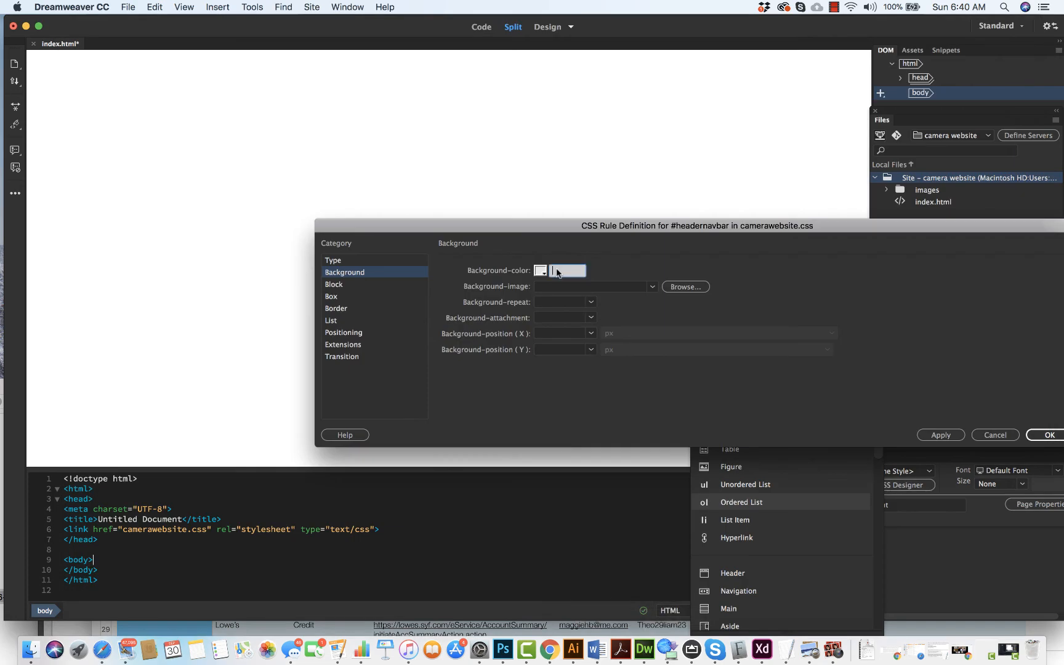
type("566152")
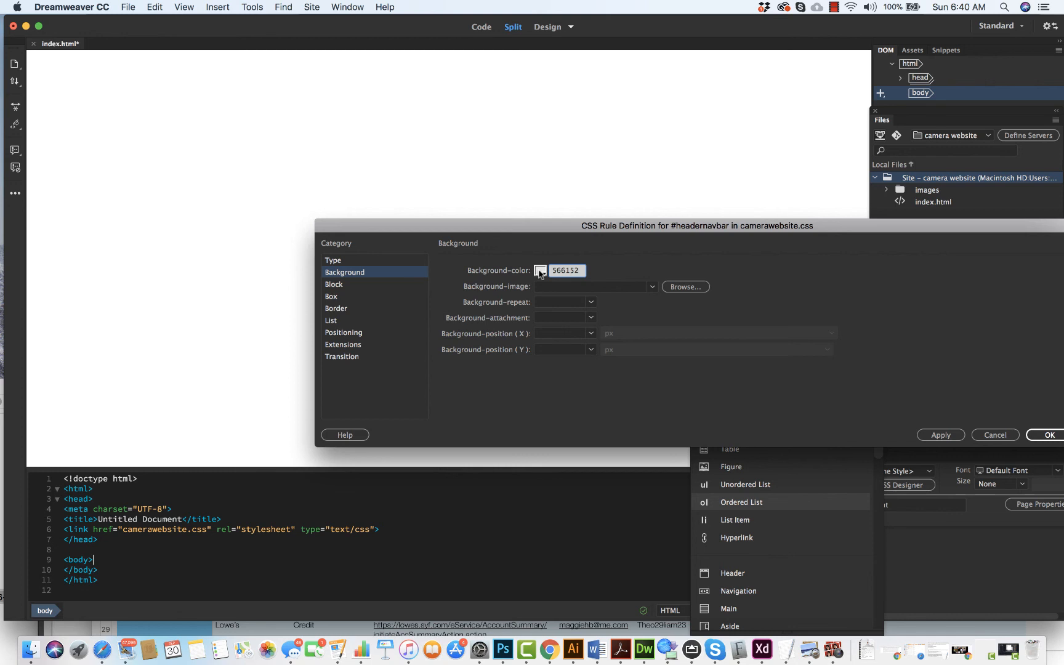
left_click(541, 270)
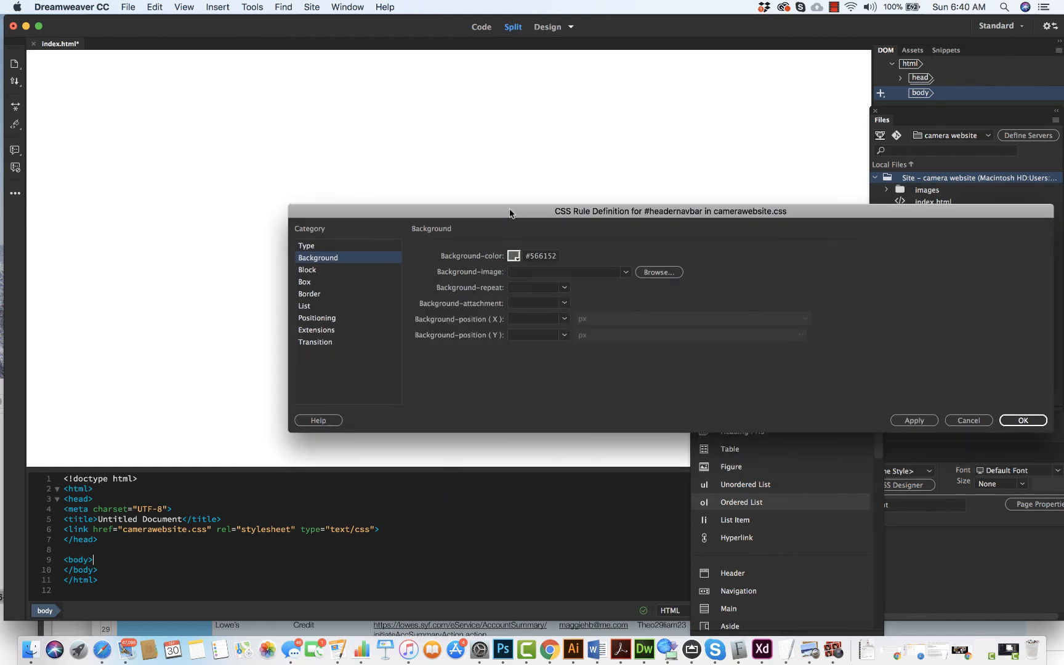
mouse_move(594, 651)
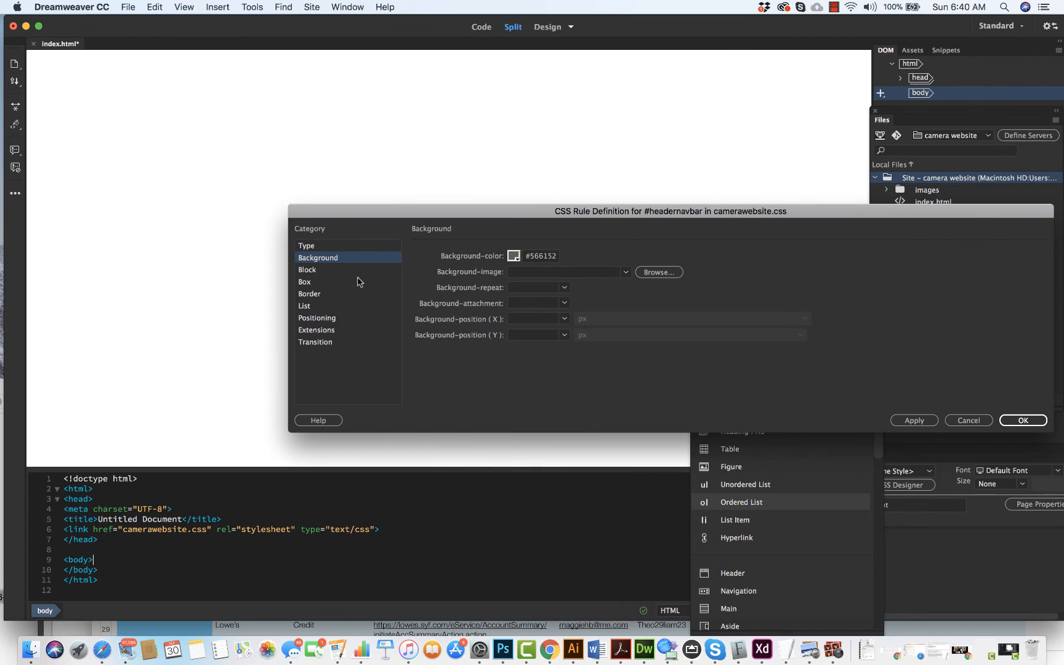
- In the Type category, make the text colour white (#FFFFFF)
left_click(305, 245)
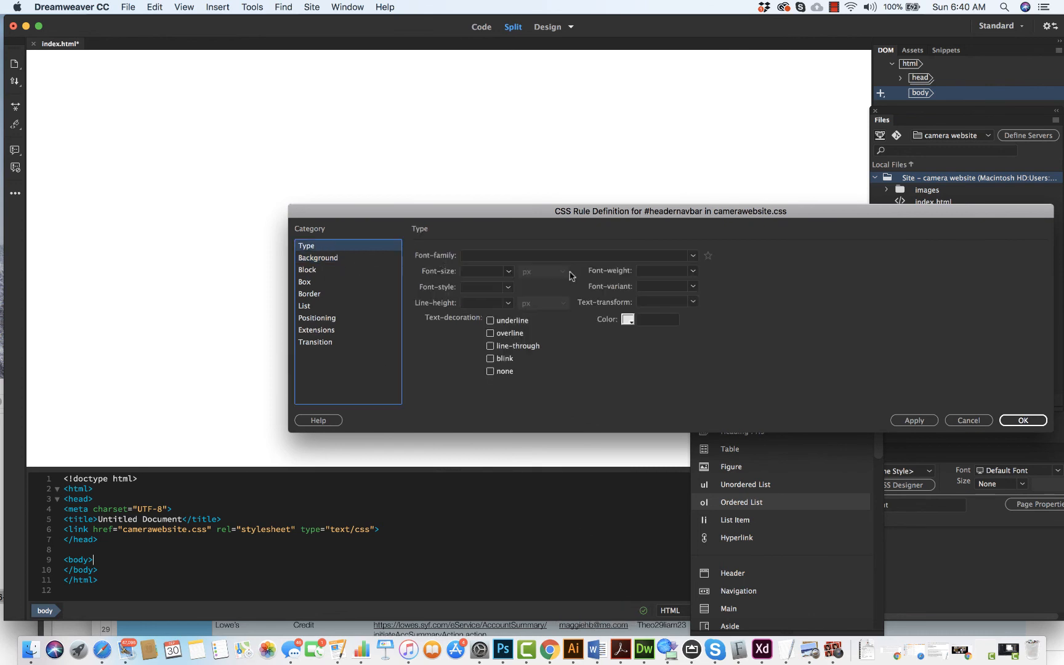
left_click(627, 319)
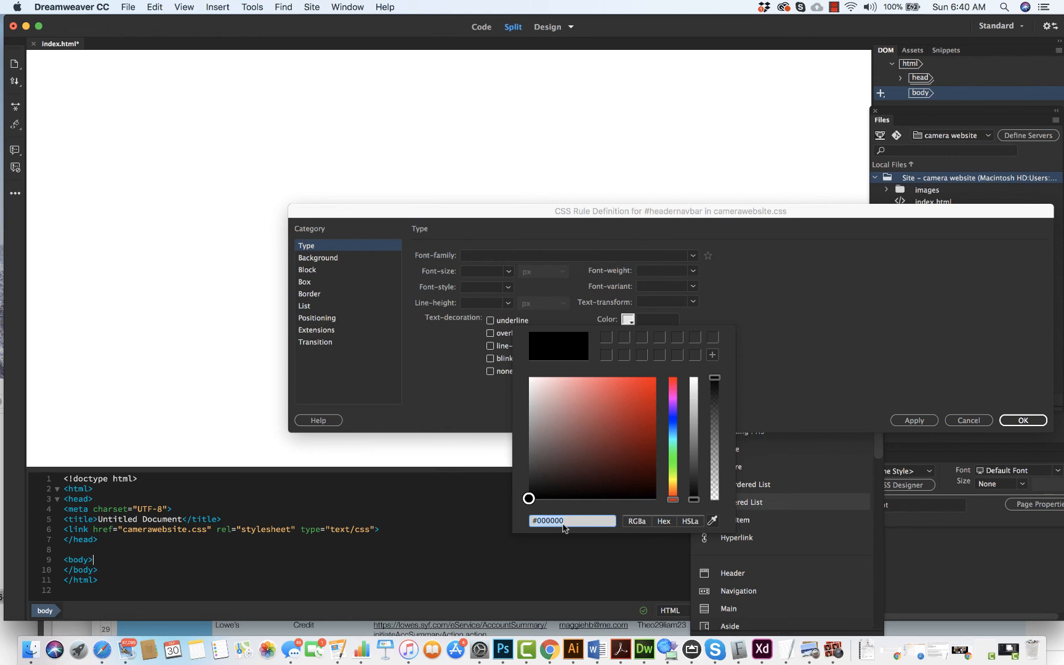
left_click(528, 377)
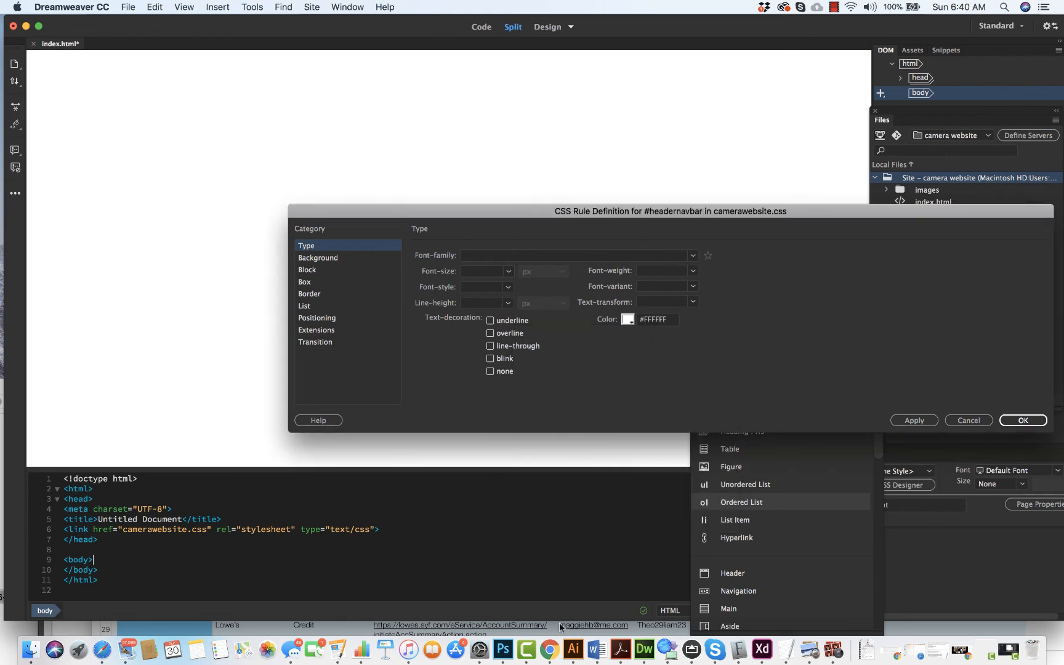
mouse_move(517, 650)
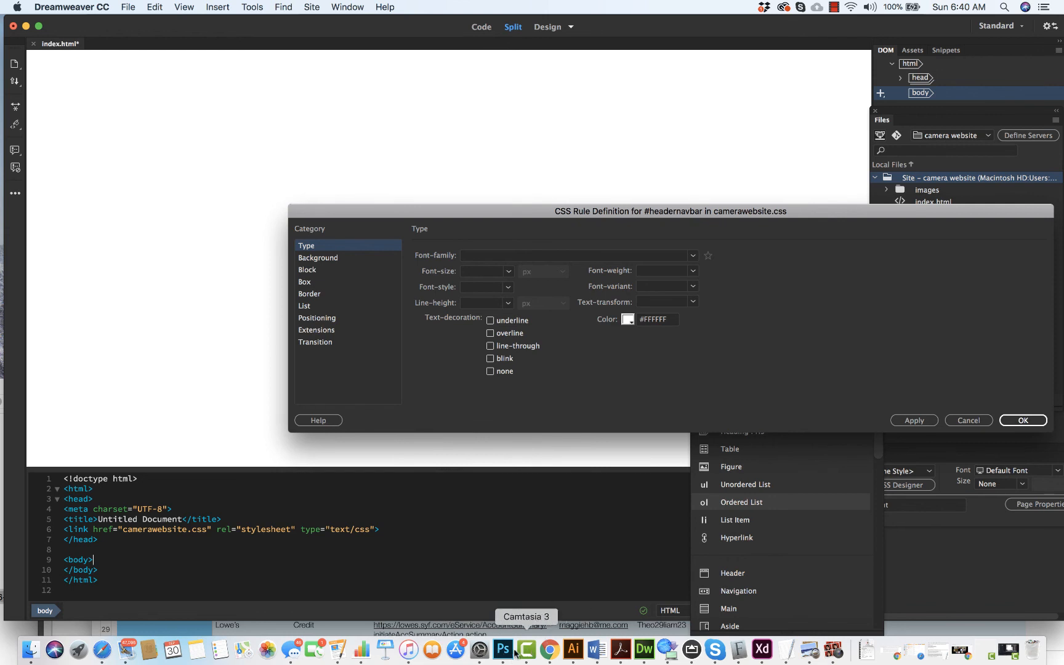
left_click(502, 649)
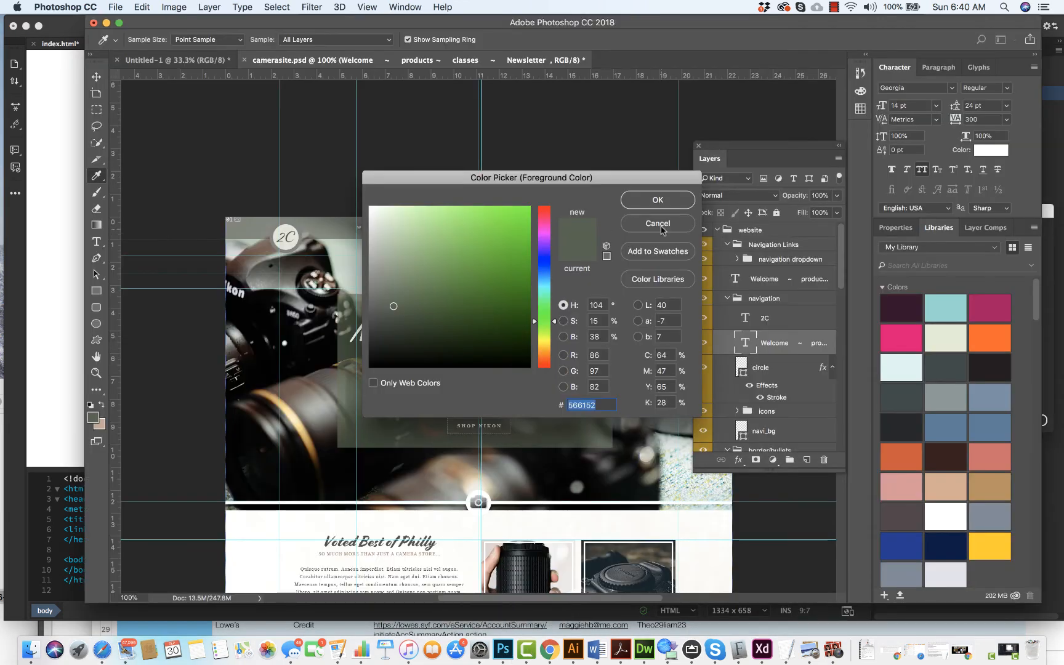
left_click(657, 223)
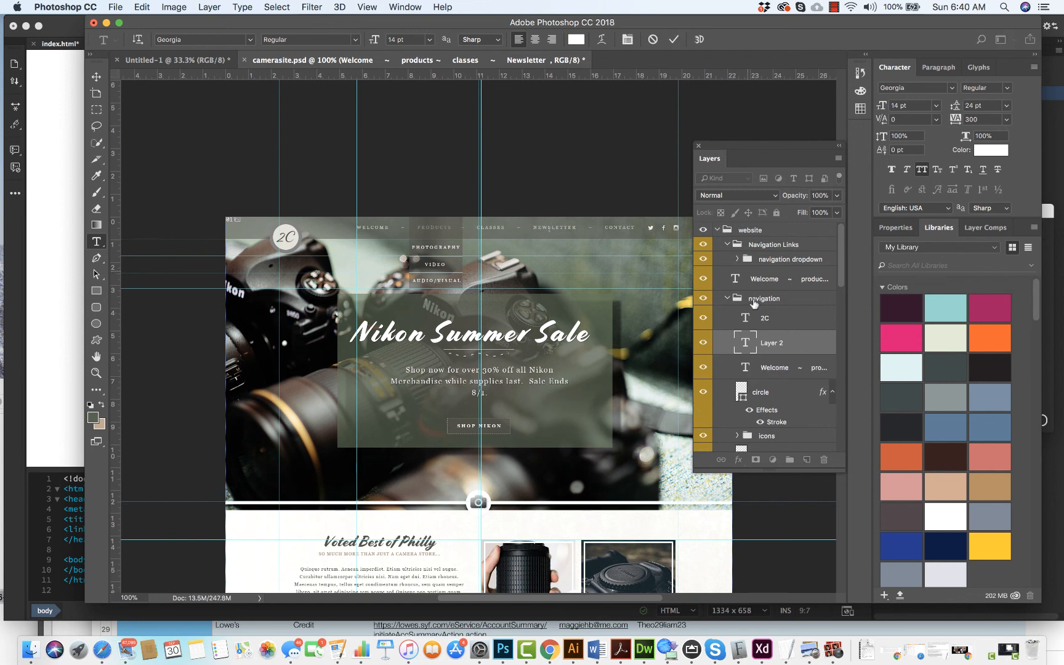
left_click(404, 7)
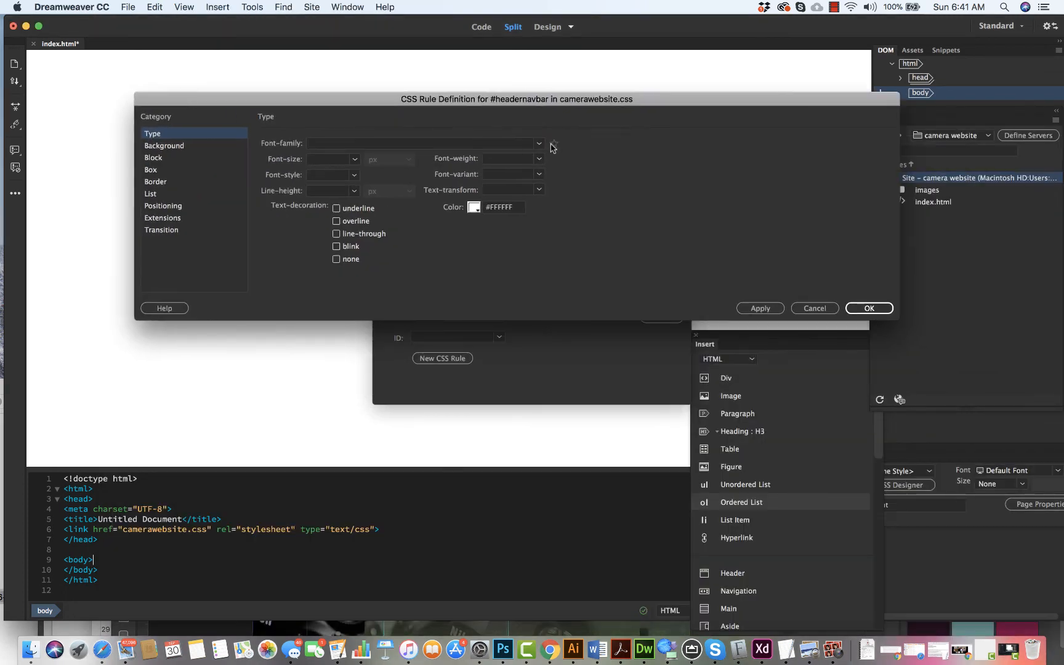
- Choose the Constantia/Lucida Bright/DejaVu Serif/Georgia serif stack at 14 pt and confirm the rule
left_click(538, 142)
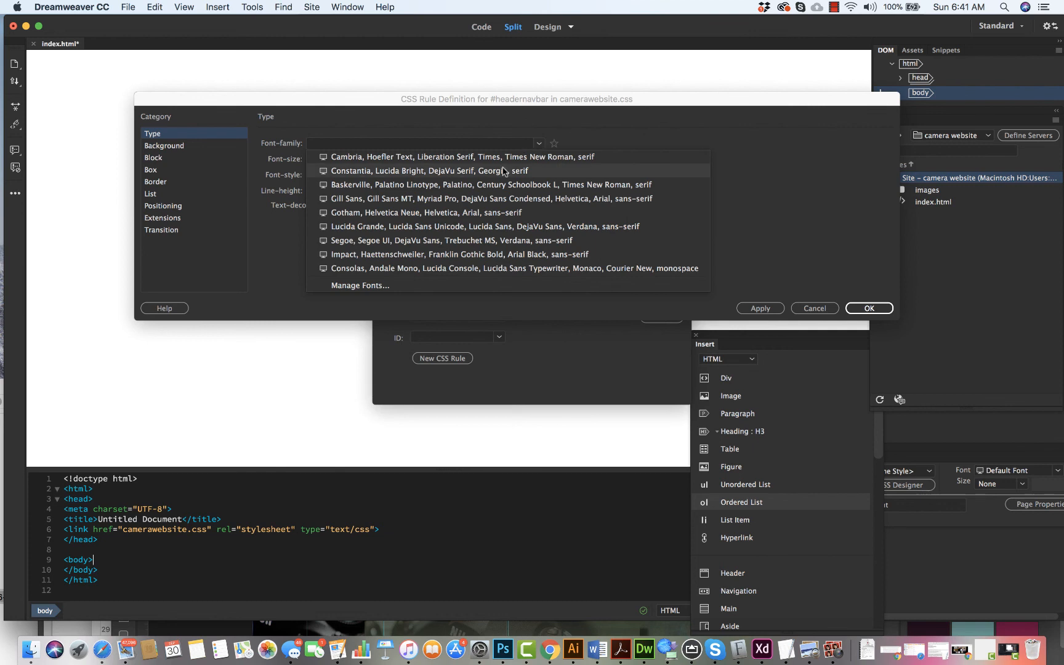
left_click(428, 170)
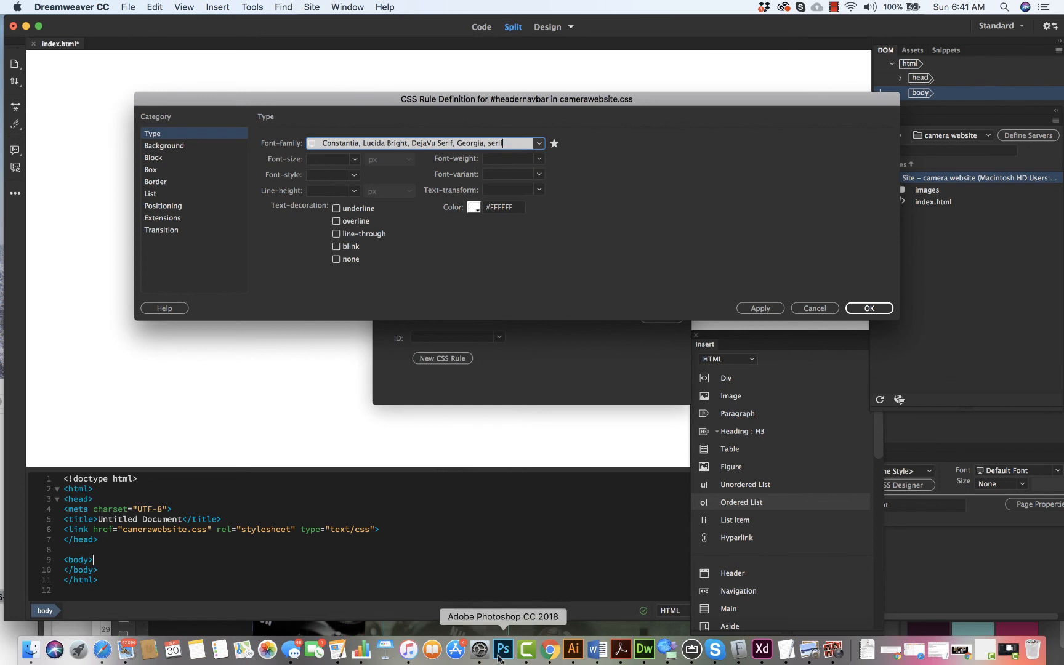
left_click(502, 649)
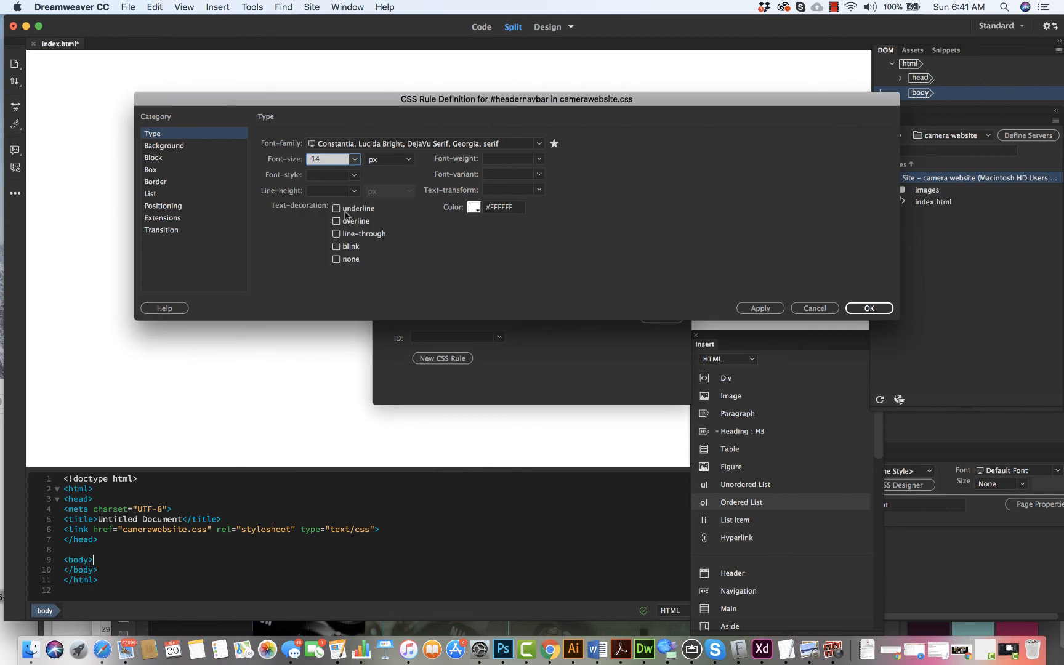
left_click(408, 157)
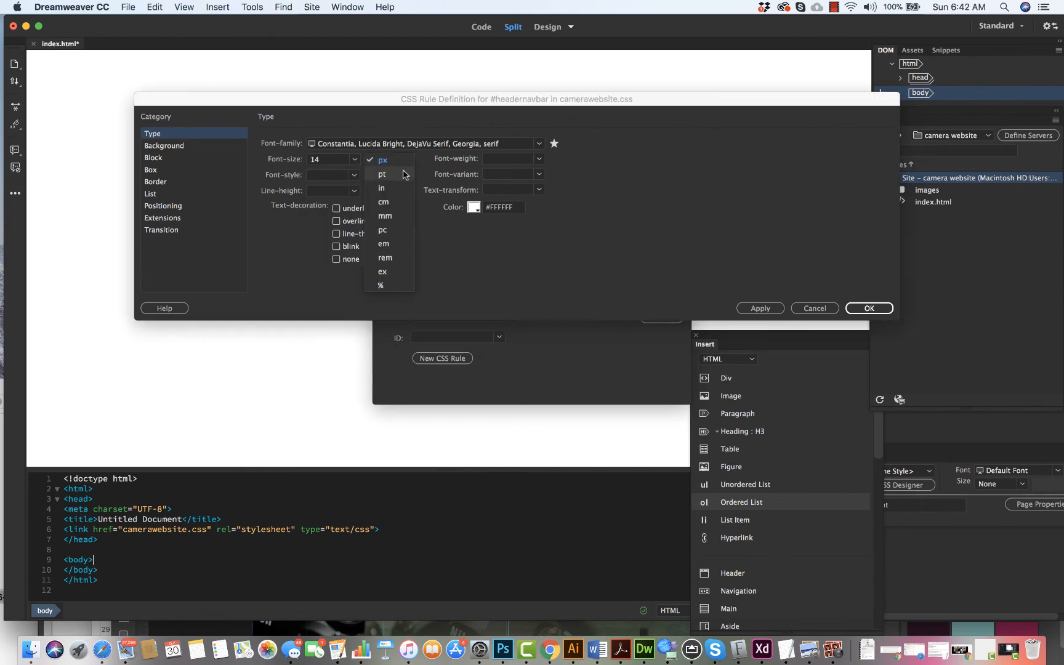
left_click(380, 174)
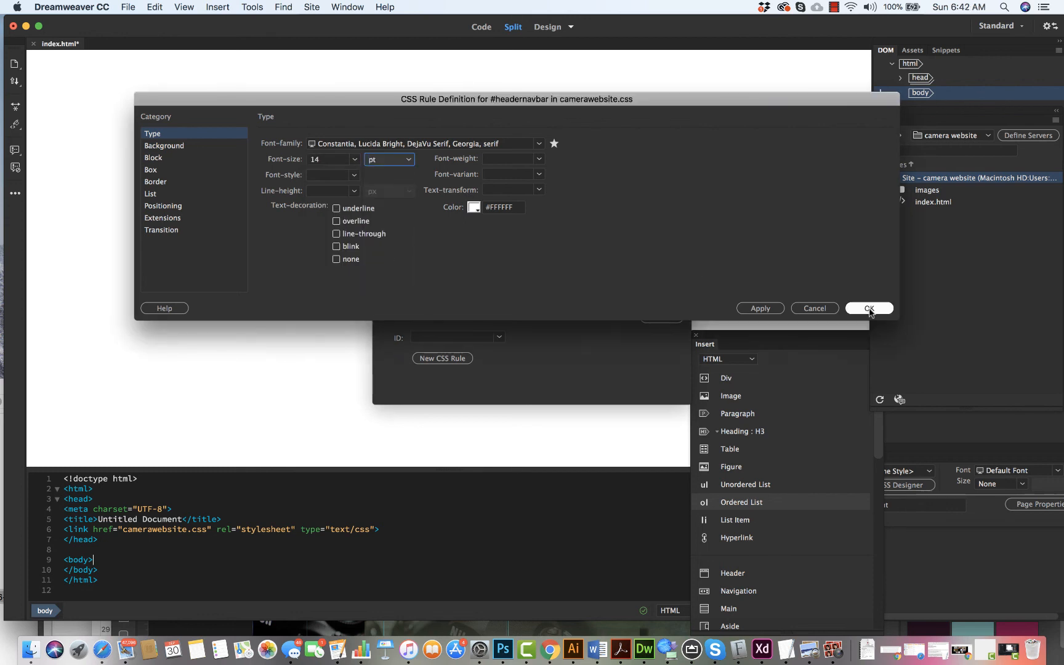
left_click(869, 308)
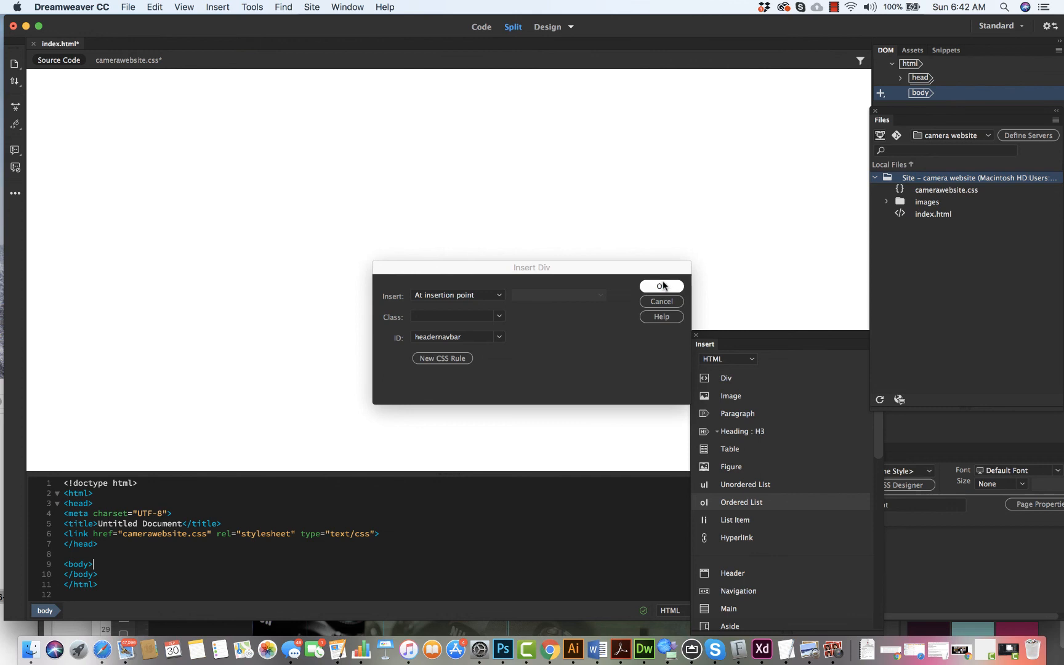
- Insert the headernavbar div into index.html and select it in design view
left_click(658, 286)
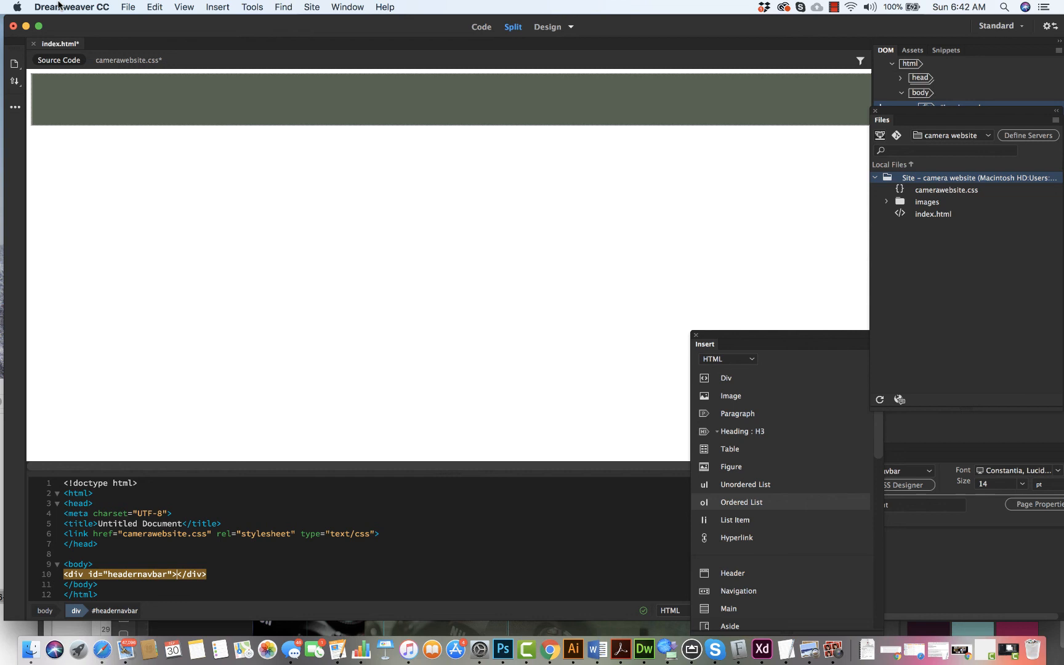
mouse_move(643, 650)
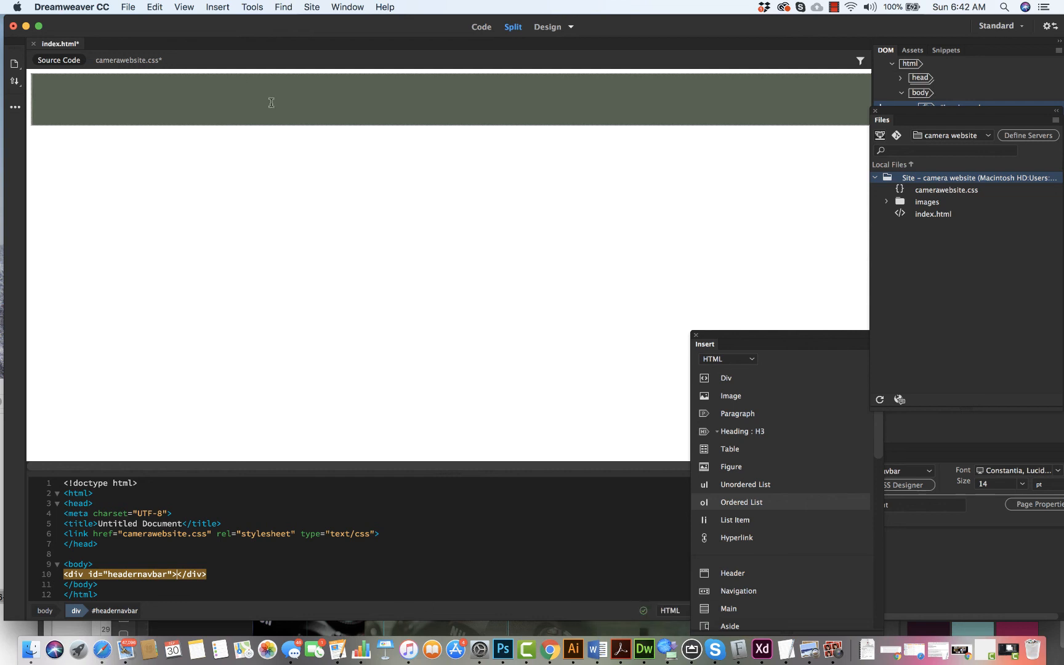
mouse_move(417, 186)
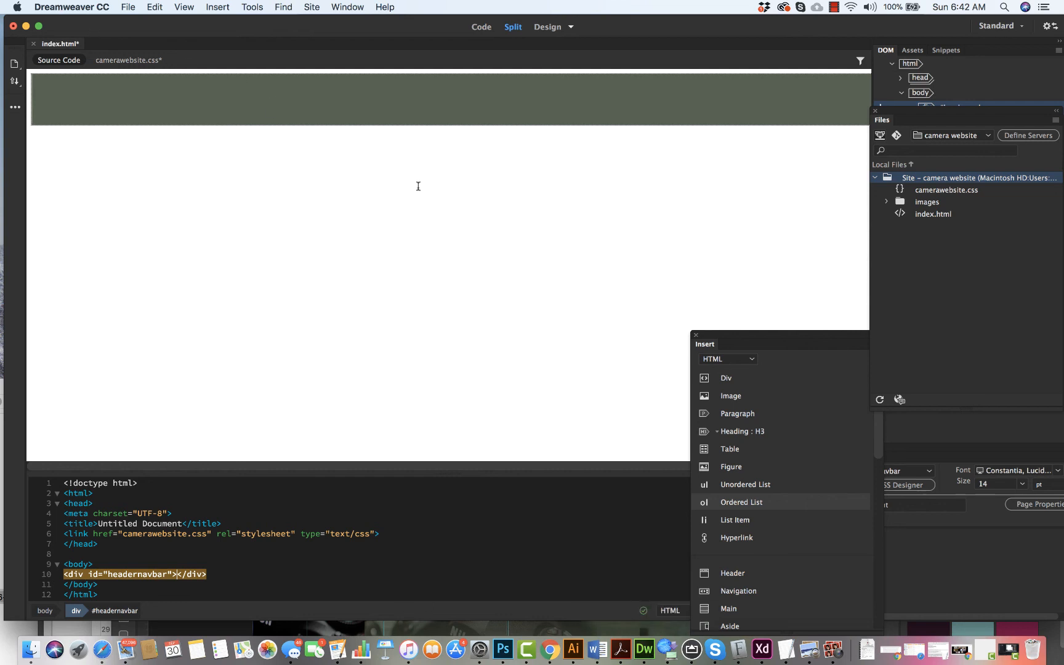
left_click(448, 100)
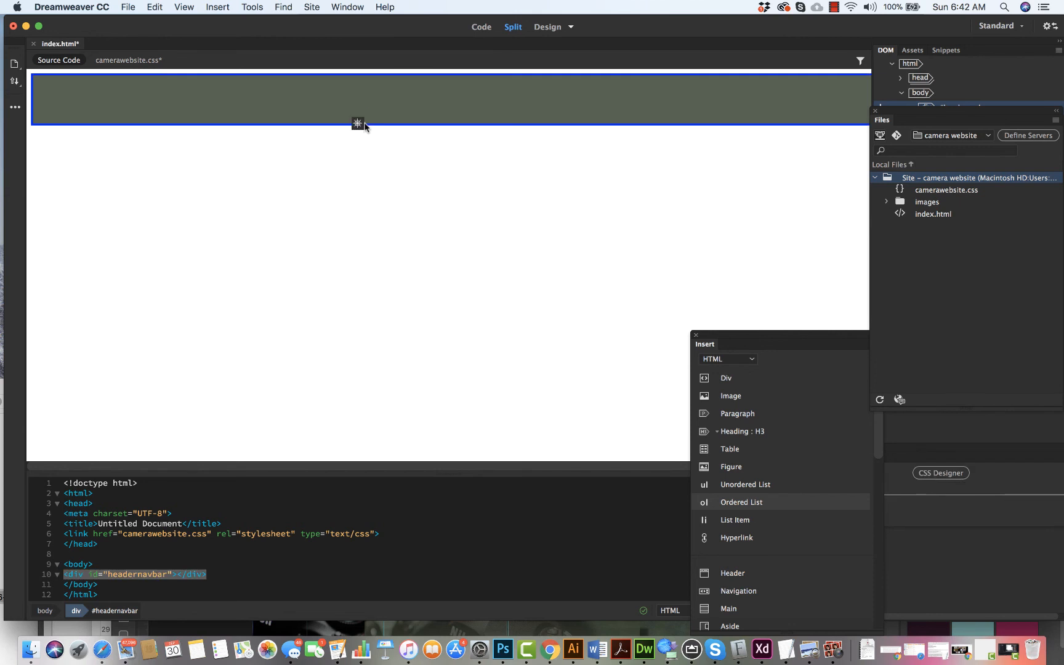
mouse_move(644, 650)
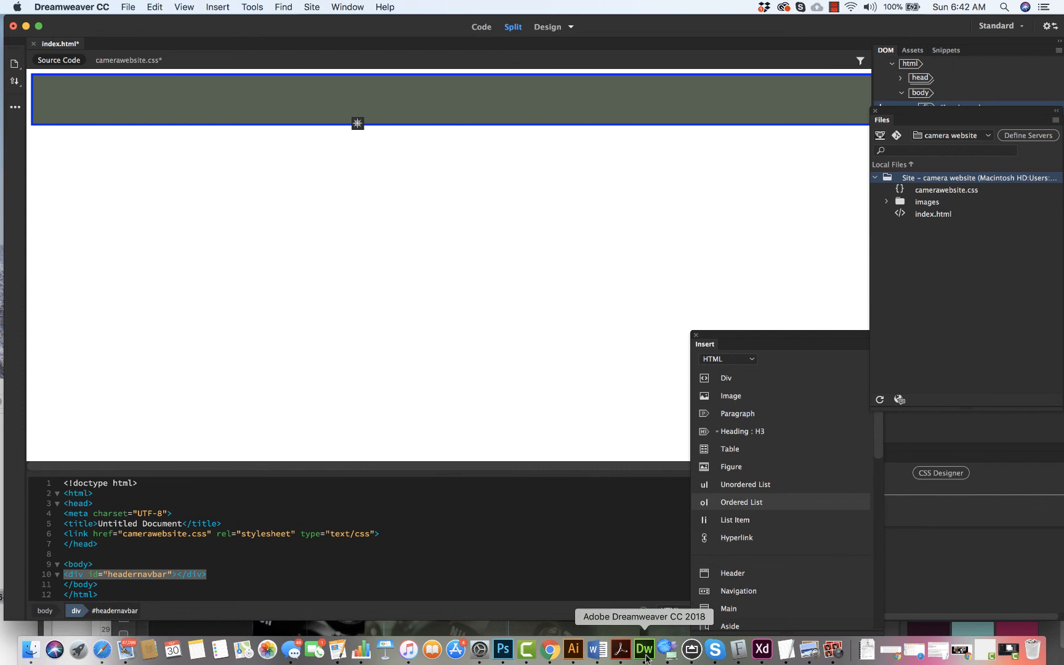
mouse_move(463, 557)
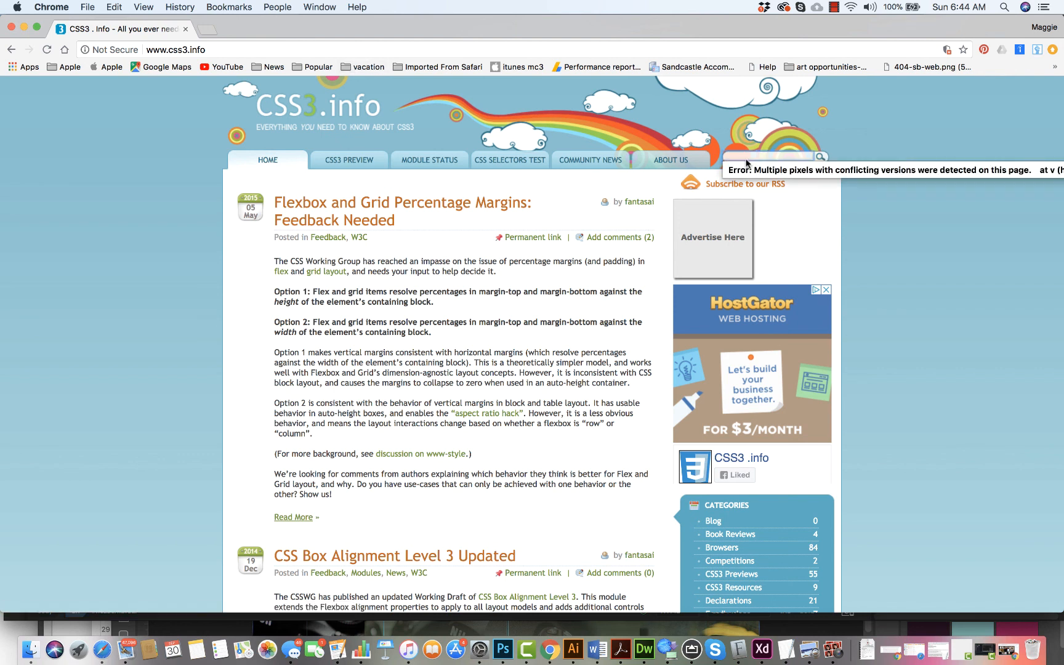
- Search CSS3.info for 'opacity' and read through the Opacity, RGBA and compromise article
type("opacity")
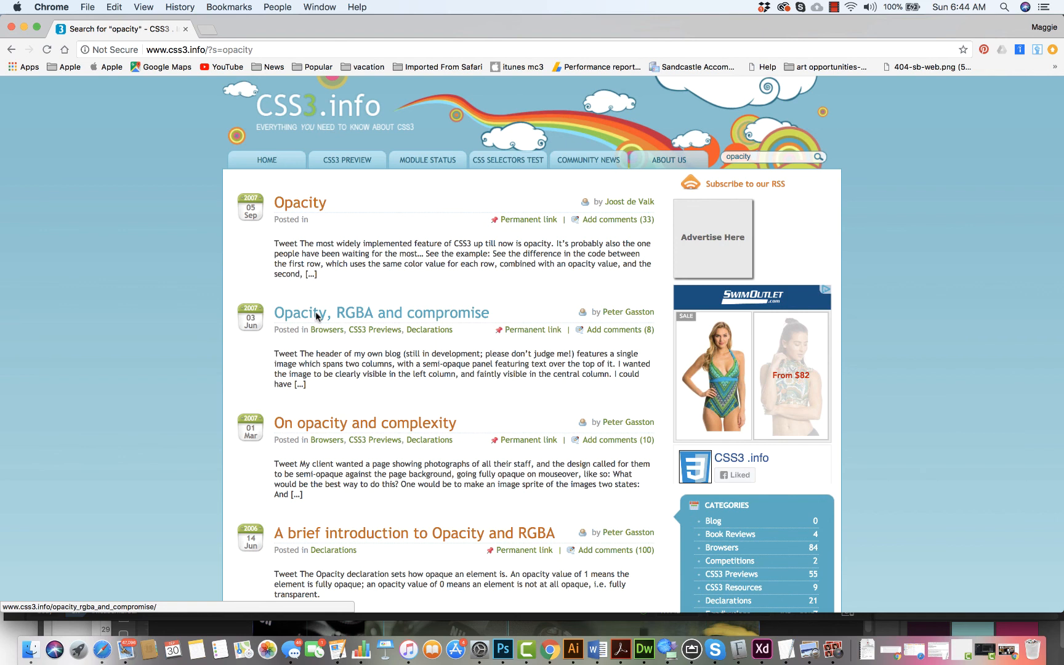
left_click(380, 313)
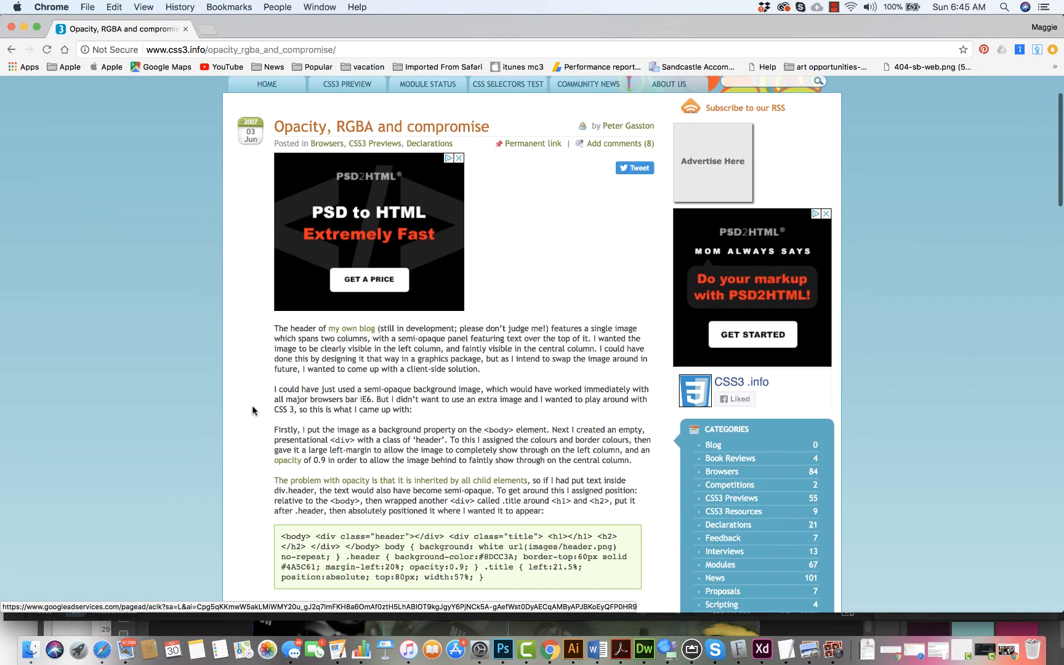
scroll("down", 3)
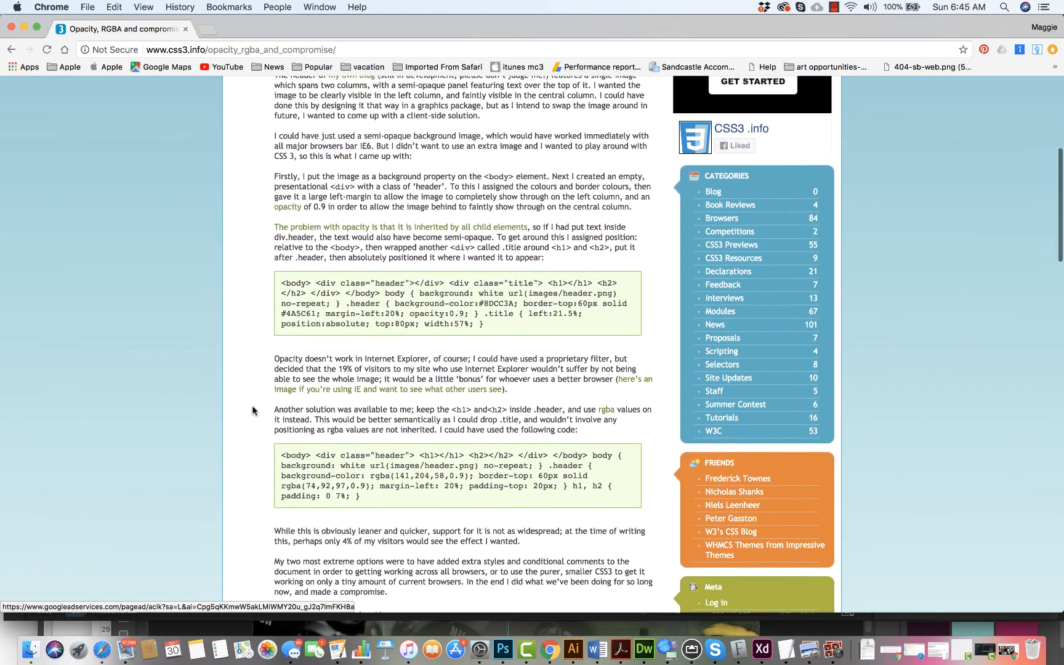
scroll("down", 3)
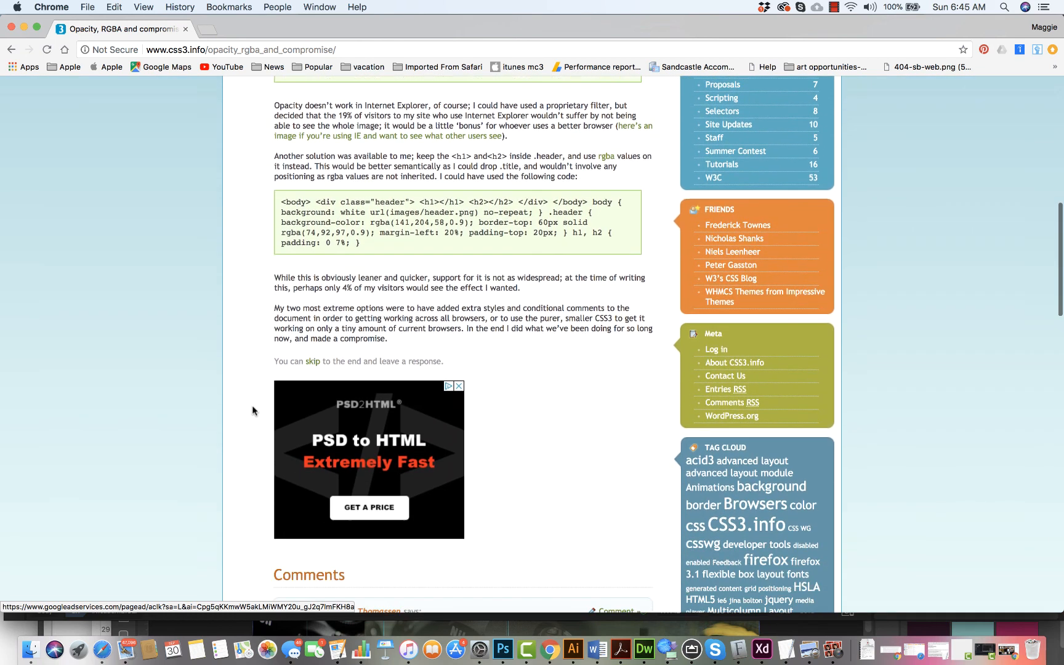
scroll("down", 3)
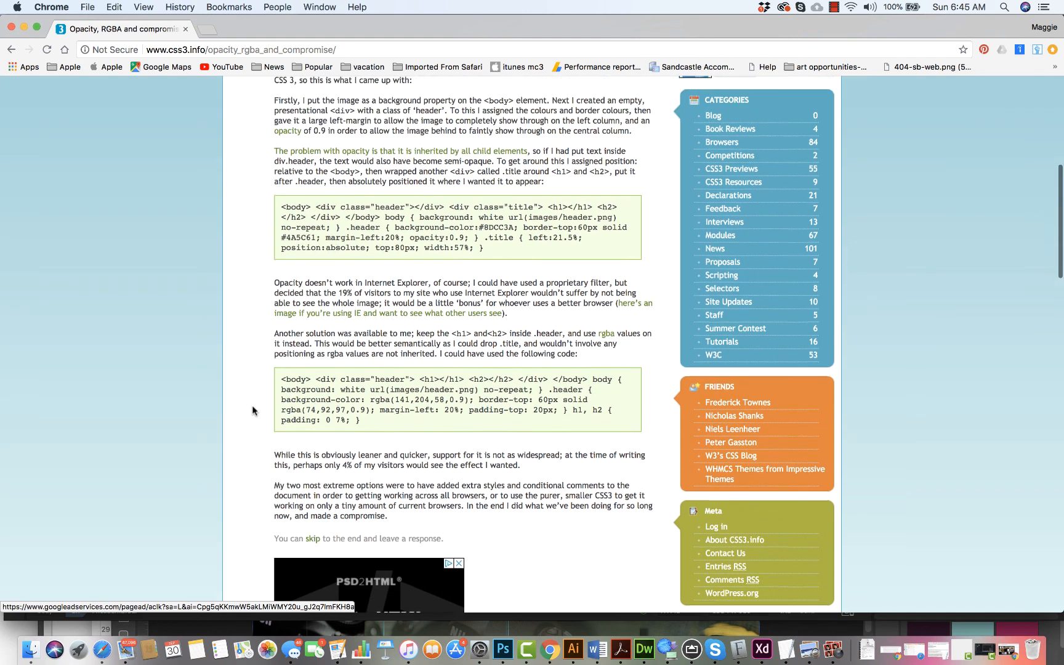
scroll("up", 3)
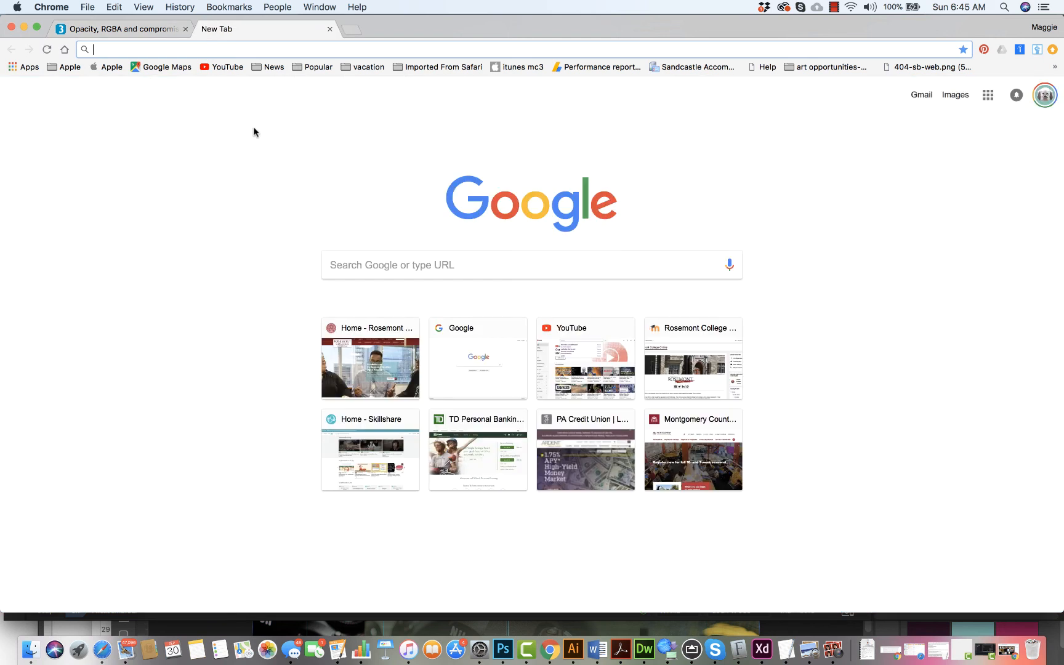
- Google 'opacity, css3' and open the W3Schools CSS opacity property page
type("lowes.syf.com")
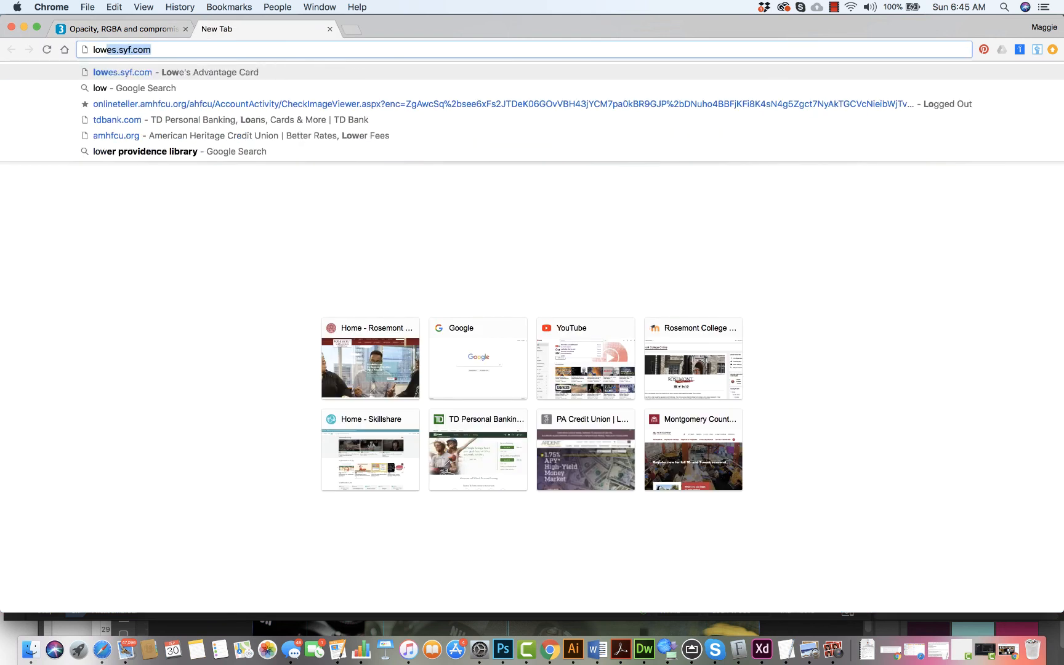
type("outschool.com")
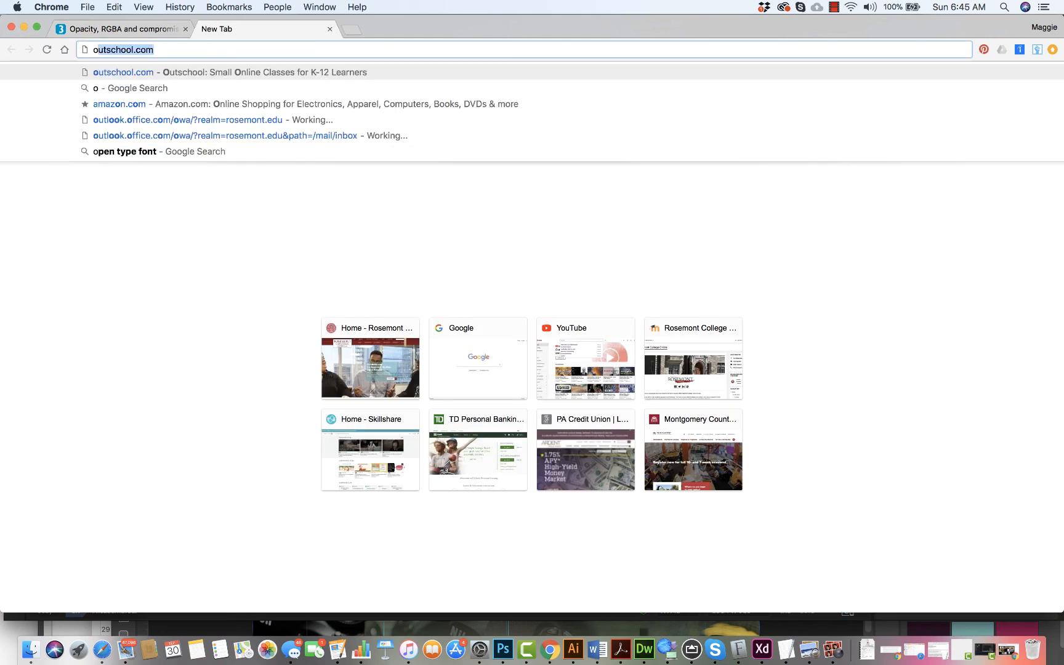
type("opacty")
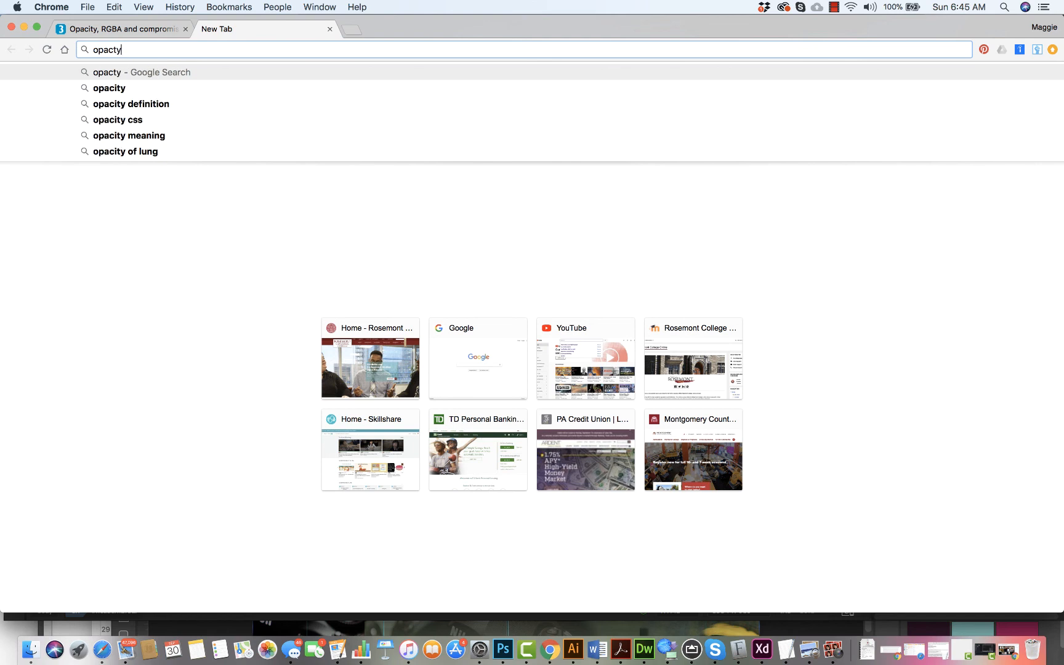
type("opacity,")
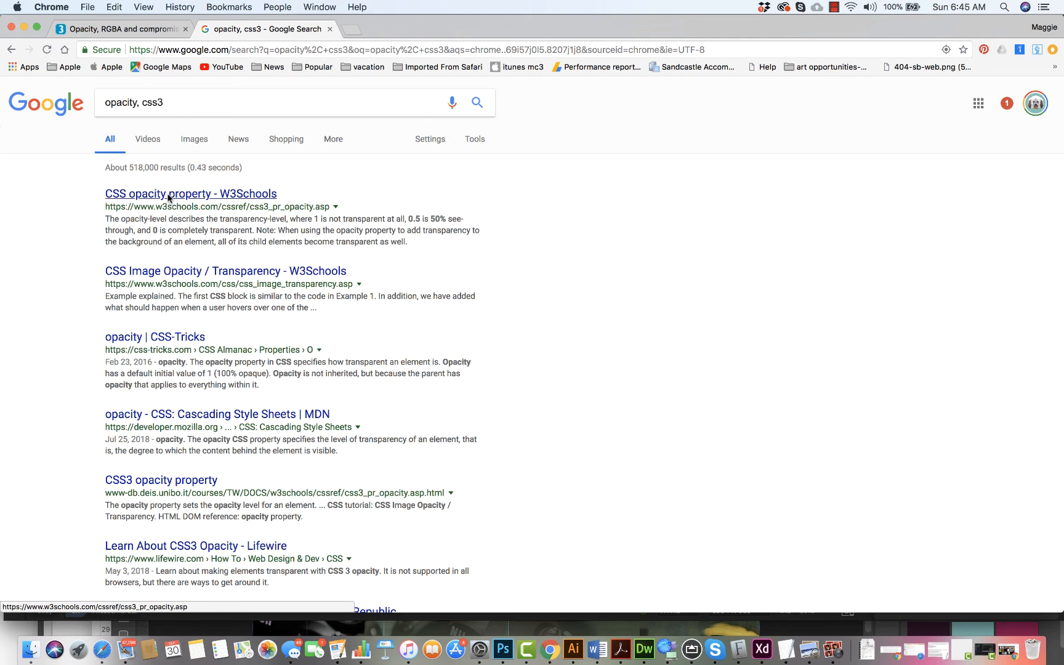
left_click(191, 194)
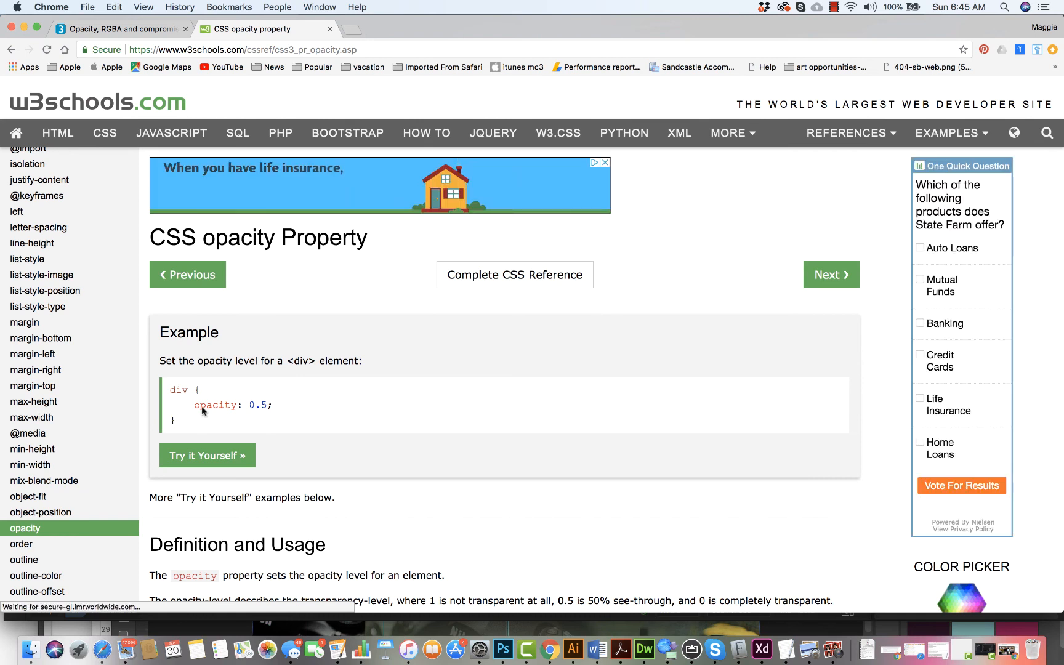
- Open the opacity example in the Try it Yourself editor, then return to Dreamweaver
left_click(207, 456)
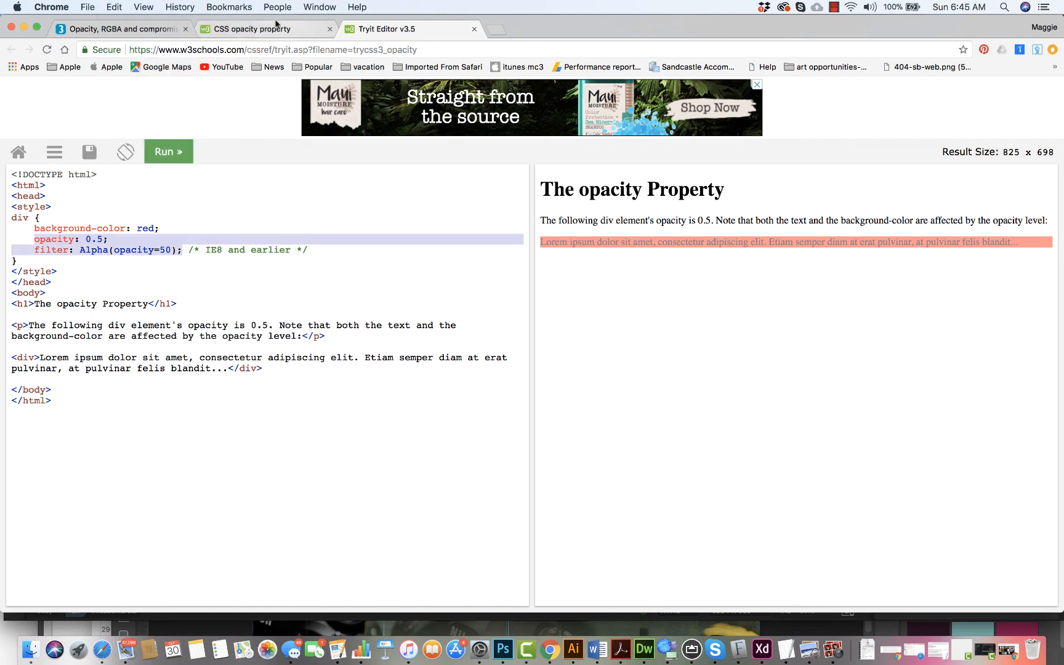
mouse_move(653, 650)
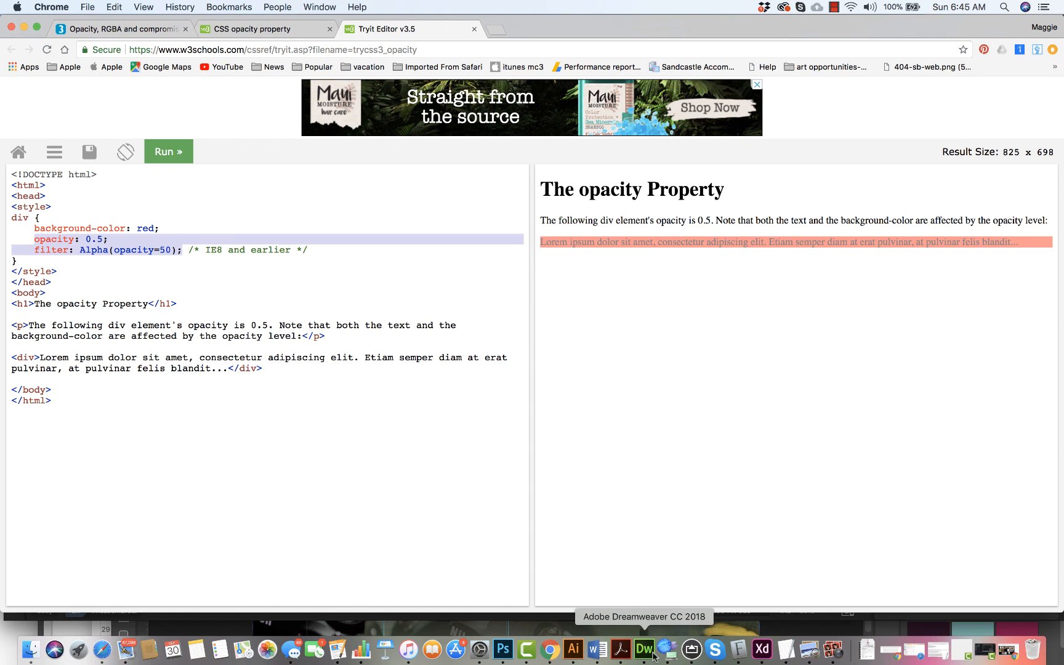
left_click(643, 649)
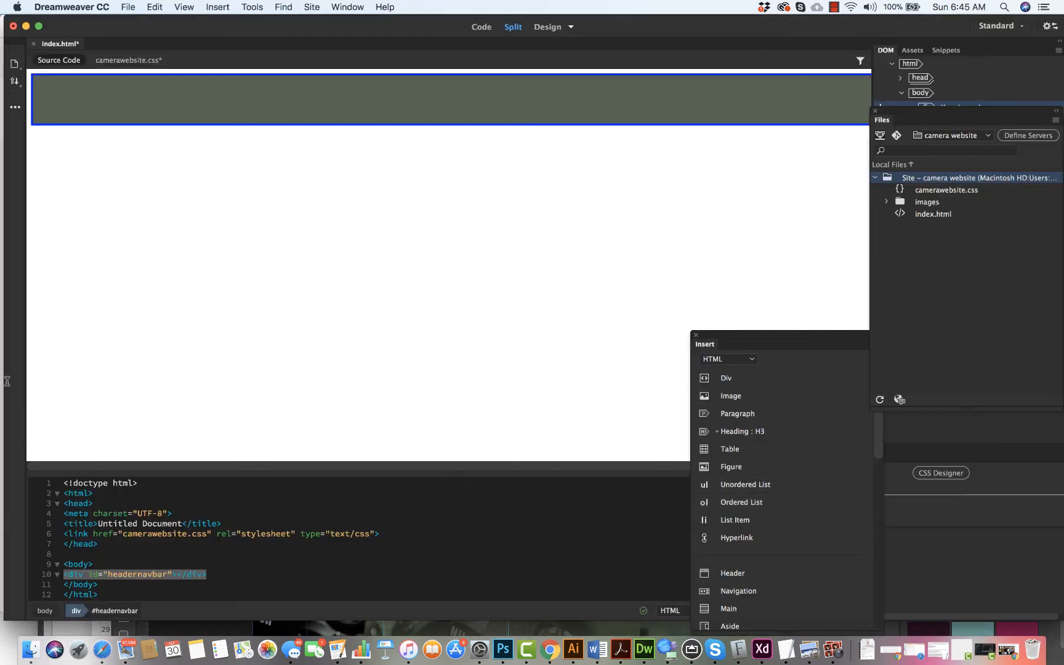
- Add opacity: 0.5 and filter: Alpha(opacity=50) to camerawebsite.css, save all, and preview in Live view
left_click(128, 59)
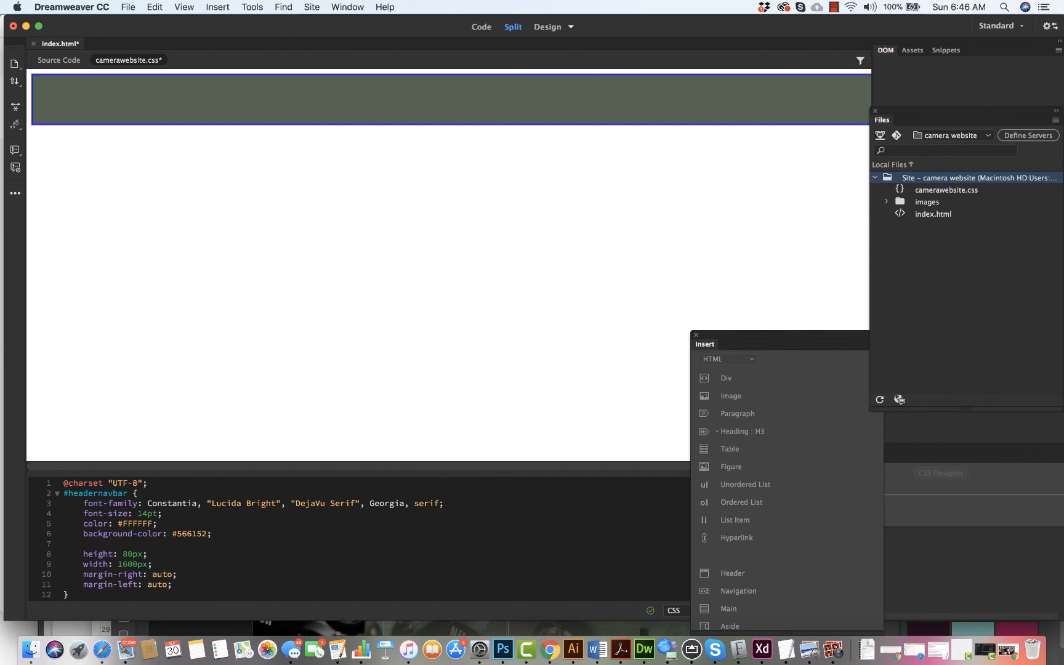
left_click(128, 7)
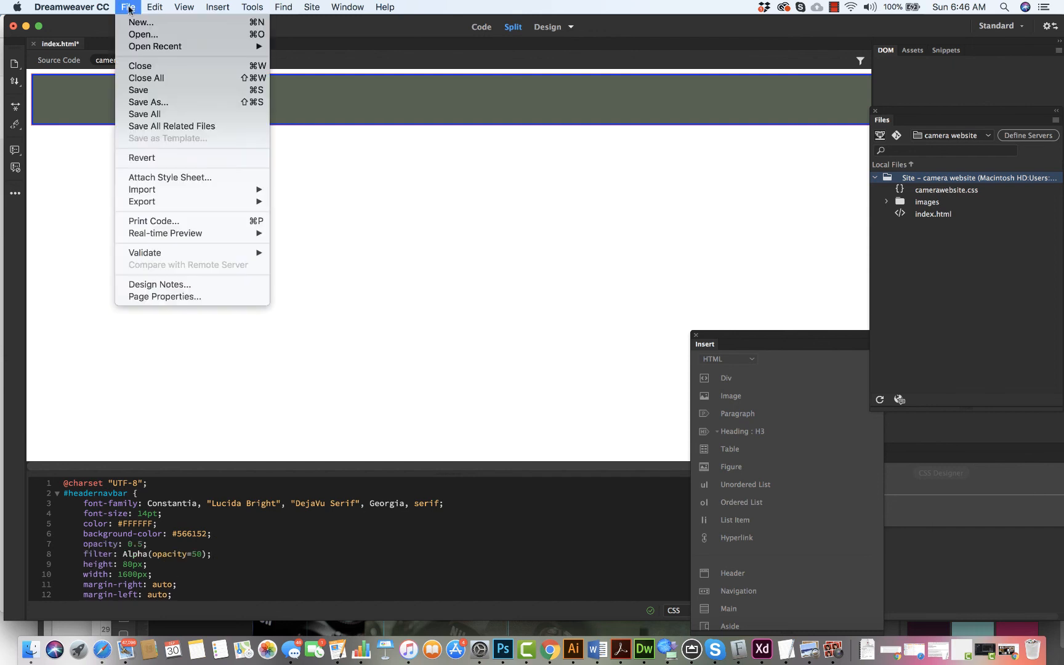
left_click(145, 121)
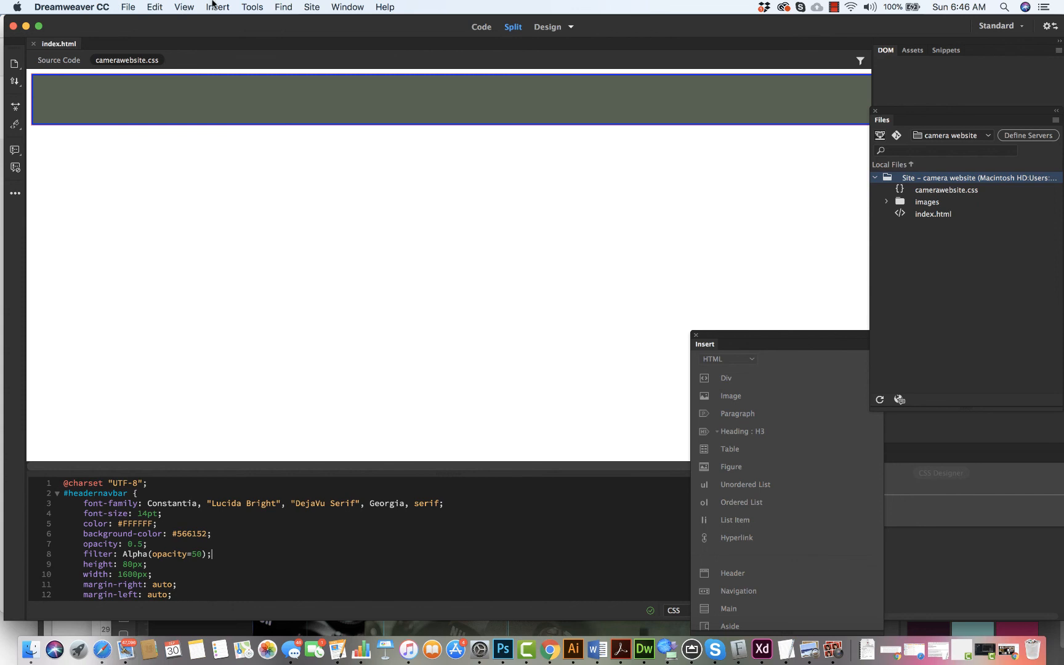
left_click(128, 7)
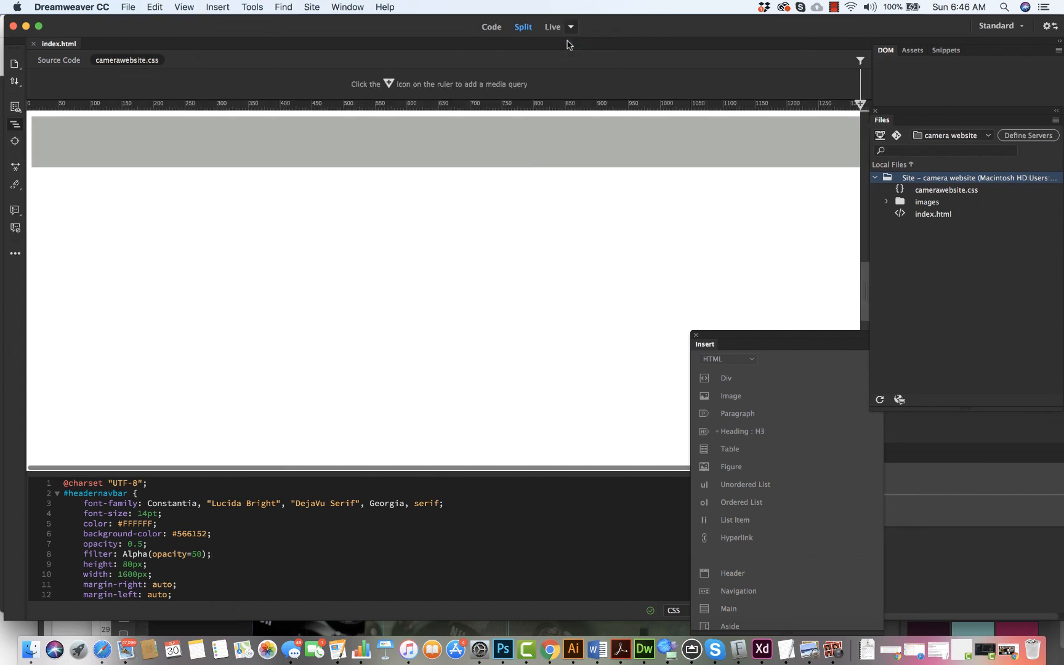
mouse_move(473, 189)
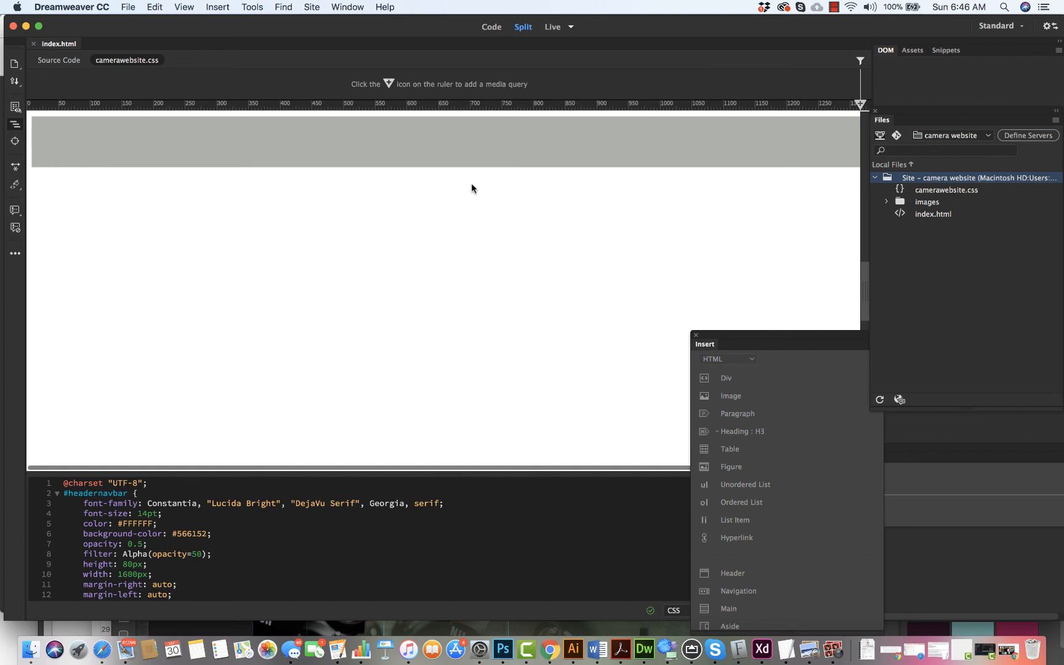
mouse_move(170, 134)
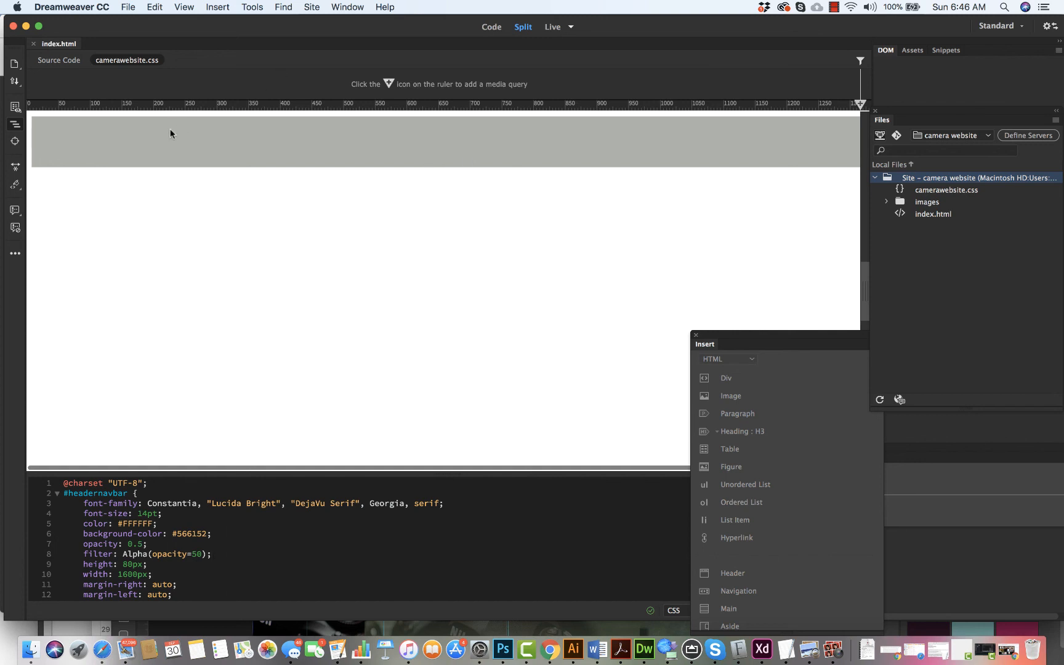
mouse_move(178, 165)
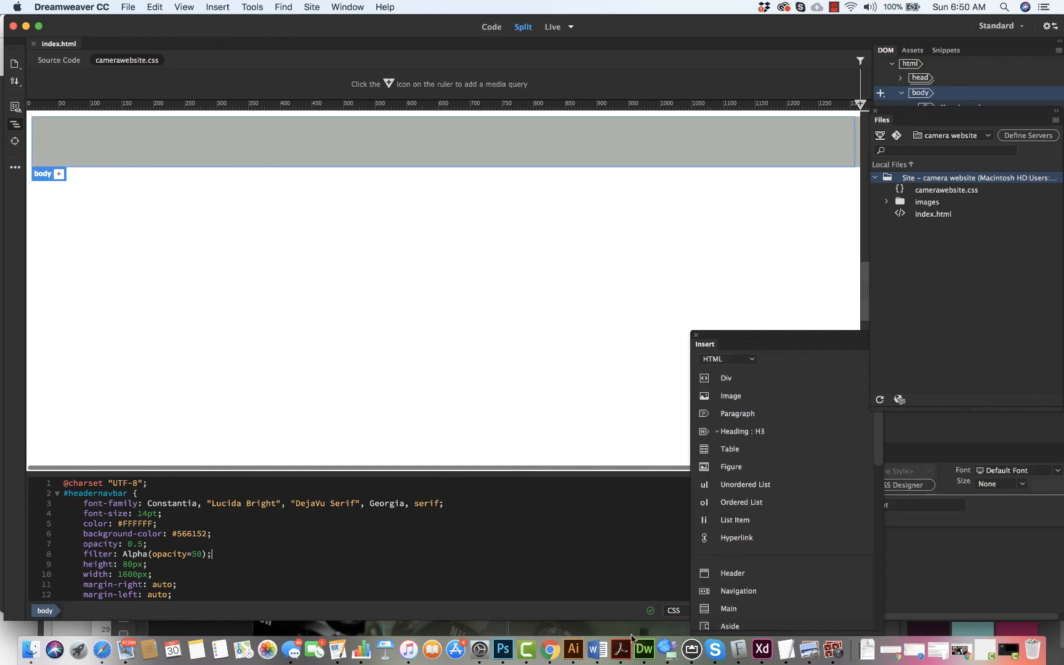
- Switch to the camerasite.psd mockup in Photoshop for comparison
left_click(502, 649)
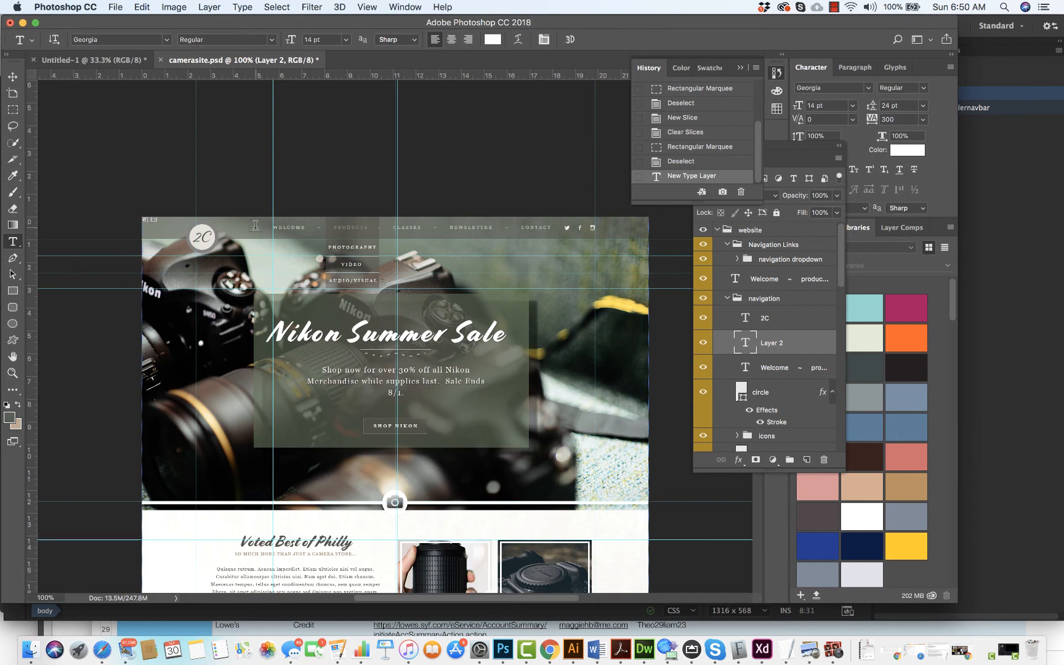
mouse_move(478, 414)
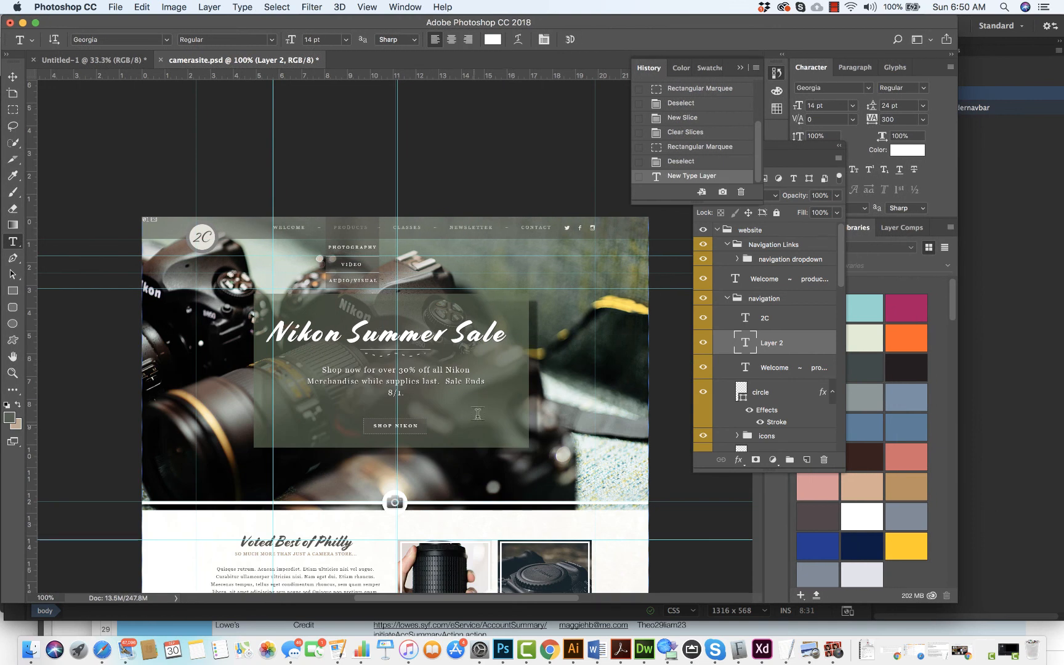